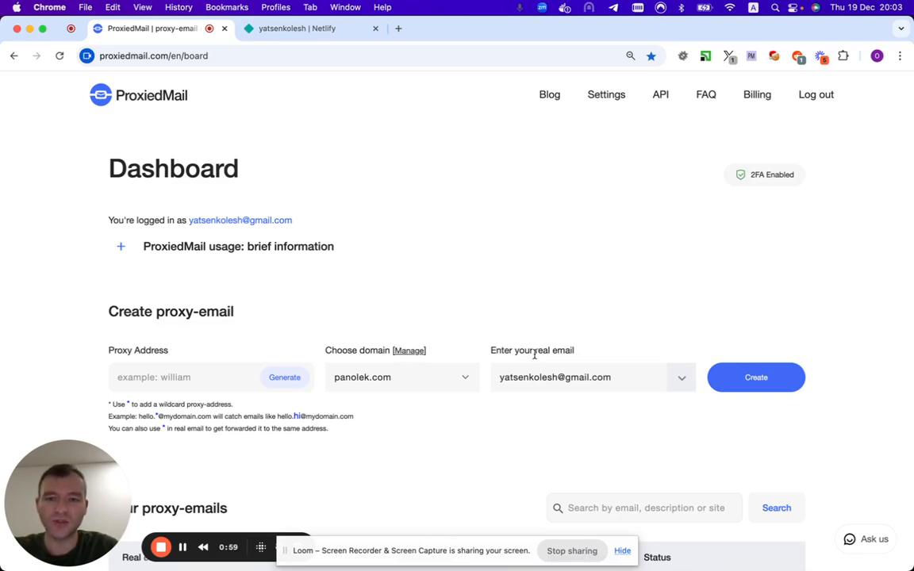
Look through the list of available domains.
{"action": "scroll", "scroll_direction": "down", "scroll_amount": 3}
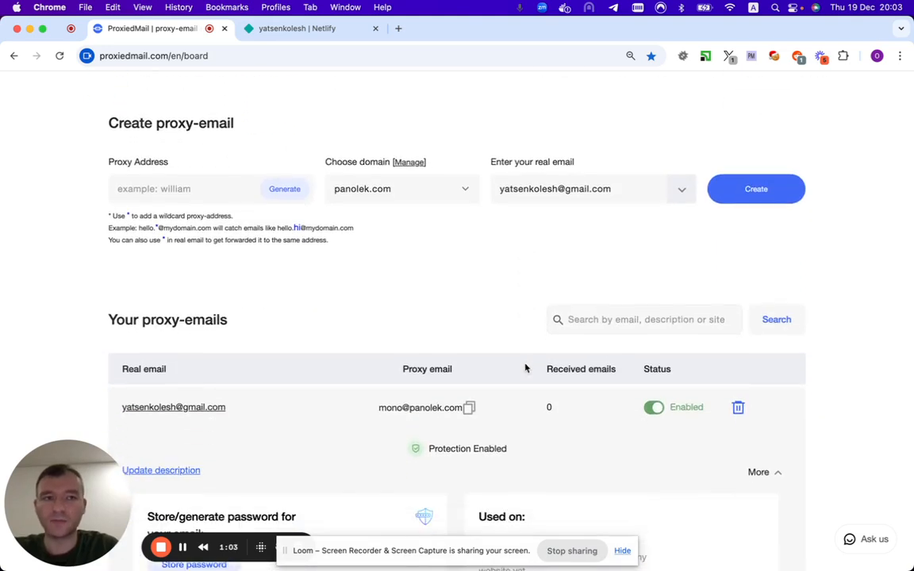
{"action": "mouse_move", "coordinate": [490, 231]}
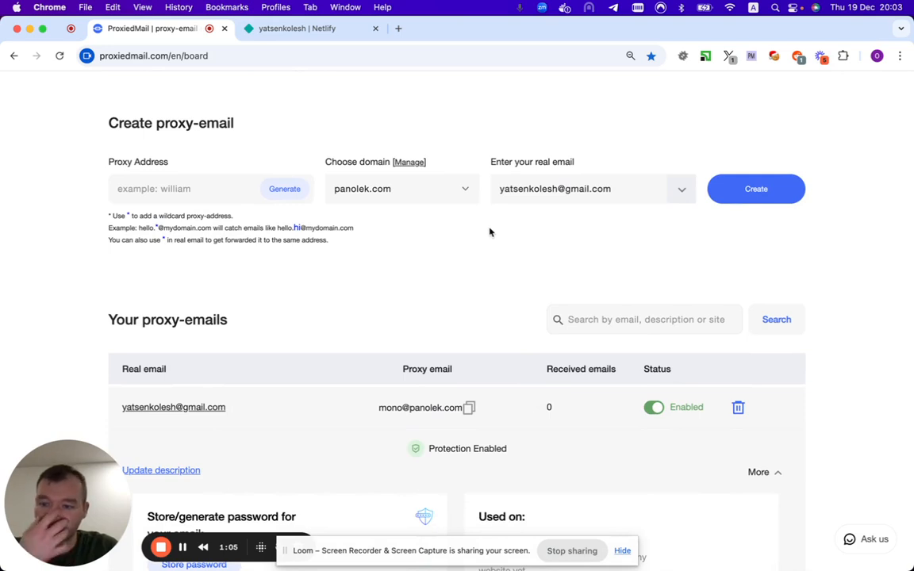
{"action": "mouse_move", "coordinate": [441, 215]}
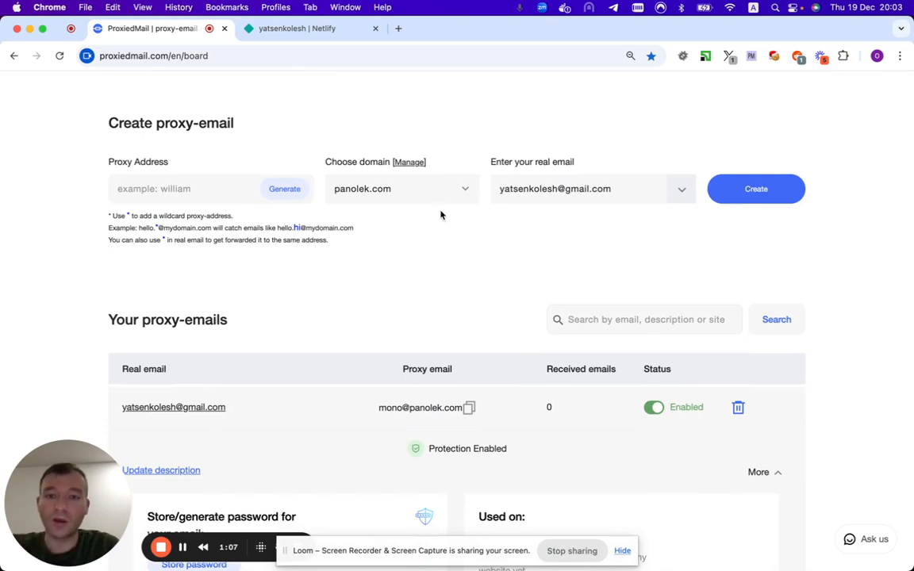
{"action": "mouse_move", "coordinate": [425, 203]}
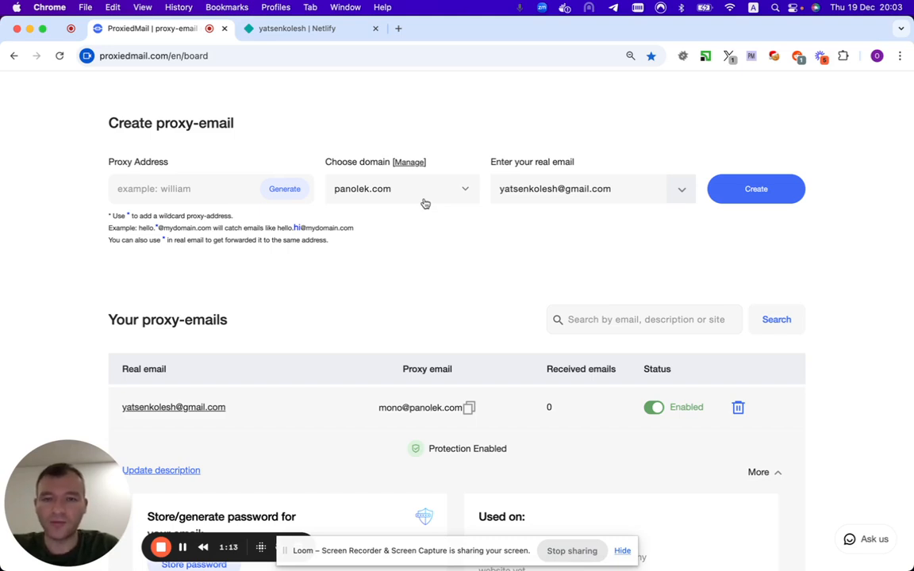
{"action": "left_click", "coordinate": [400, 189]}
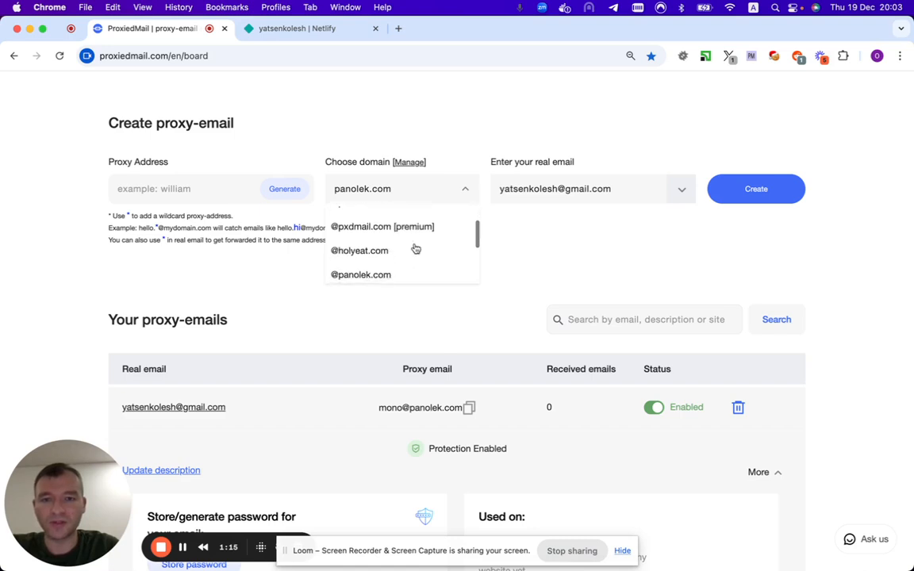
{"action": "scroll", "scroll_direction": "down", "scroll_amount": 3}
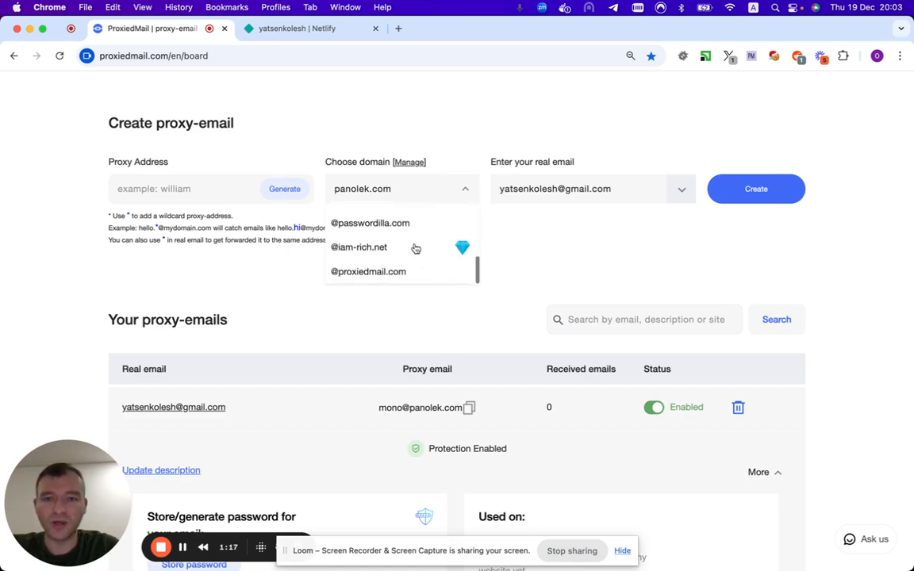
{"action": "scroll", "scroll_direction": "down", "scroll_amount": 3}
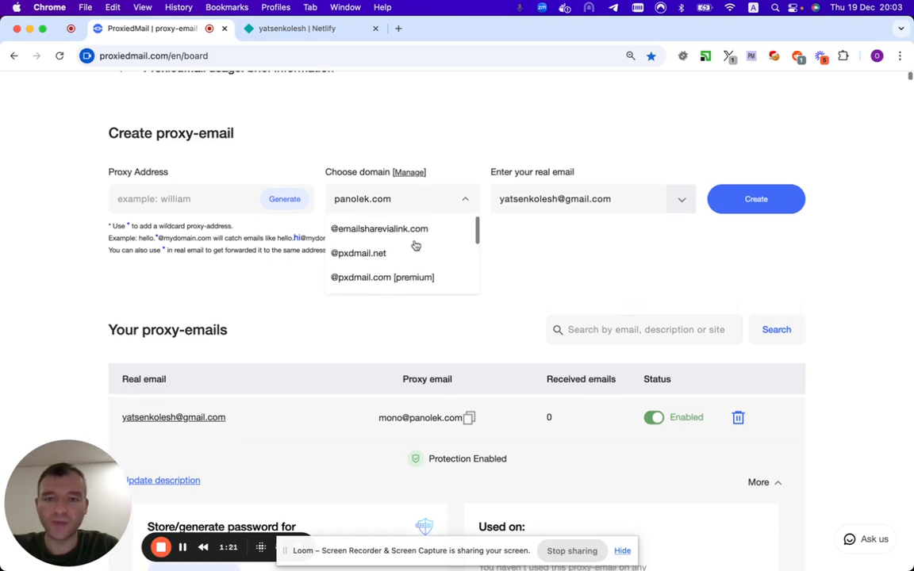
{"action": "mouse_move", "coordinate": [447, 257]}
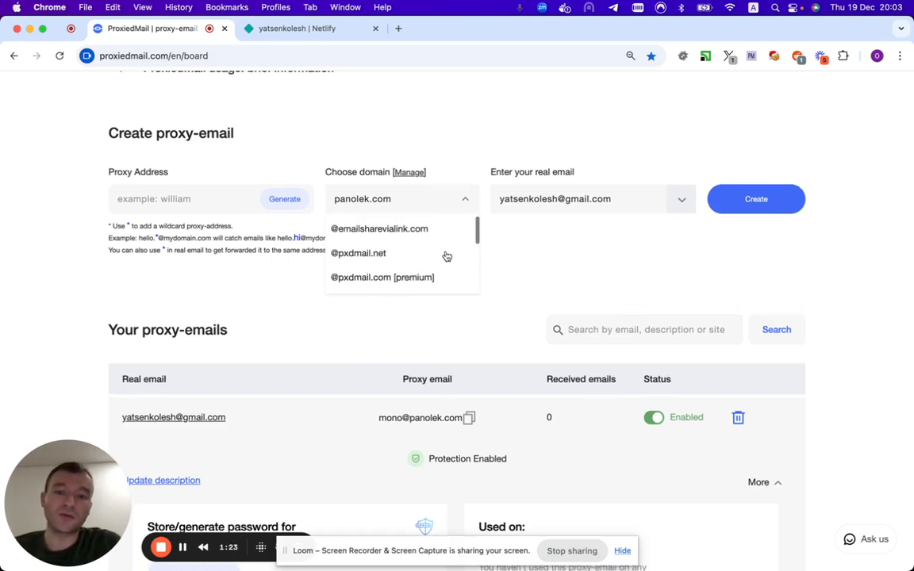
{"action": "mouse_move", "coordinate": [520, 251]}
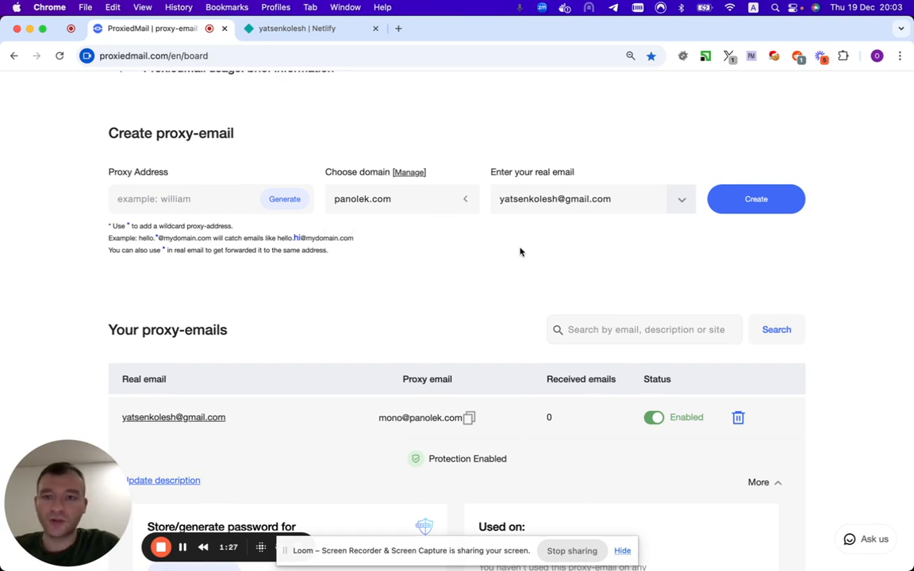
{"action": "mouse_move", "coordinate": [327, 306]}
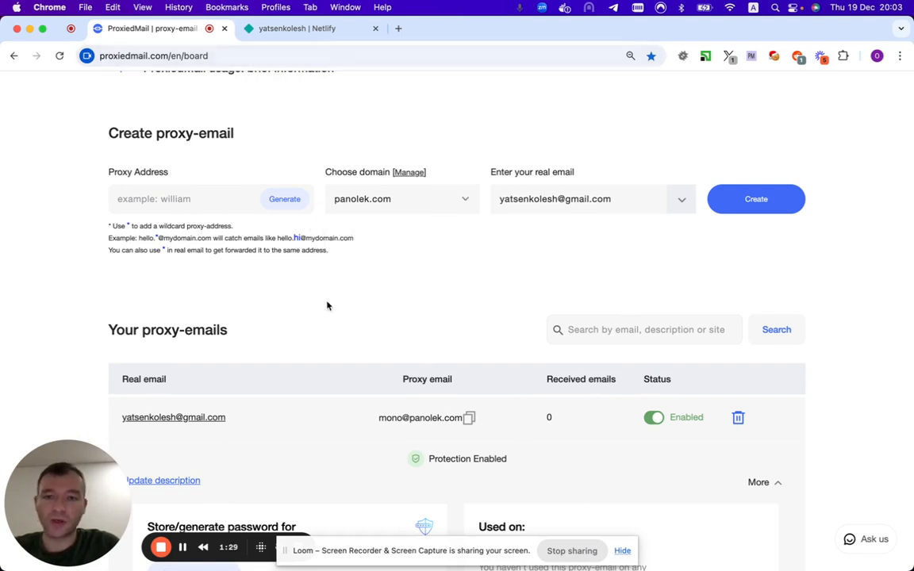
{"action": "mouse_move", "coordinate": [322, 292]}
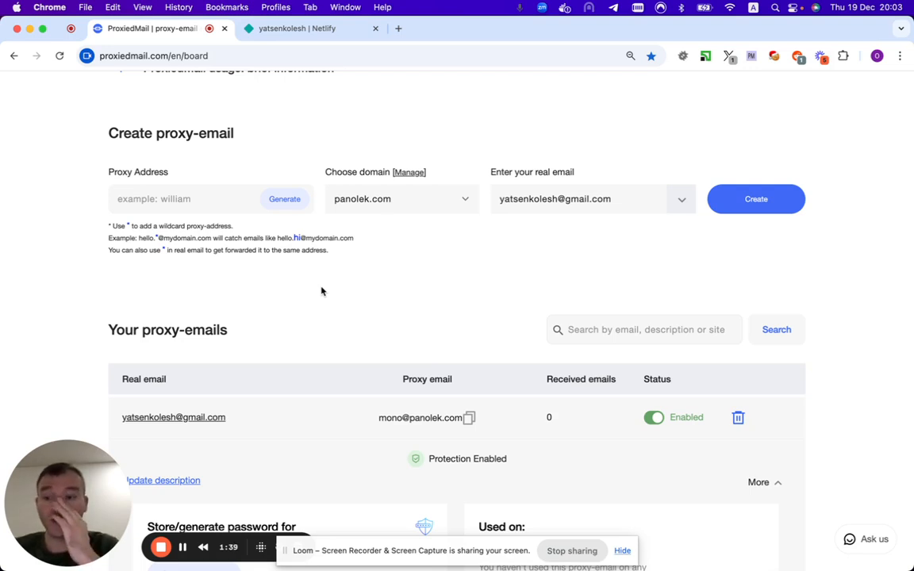
{"action": "mouse_move", "coordinate": [324, 276]}
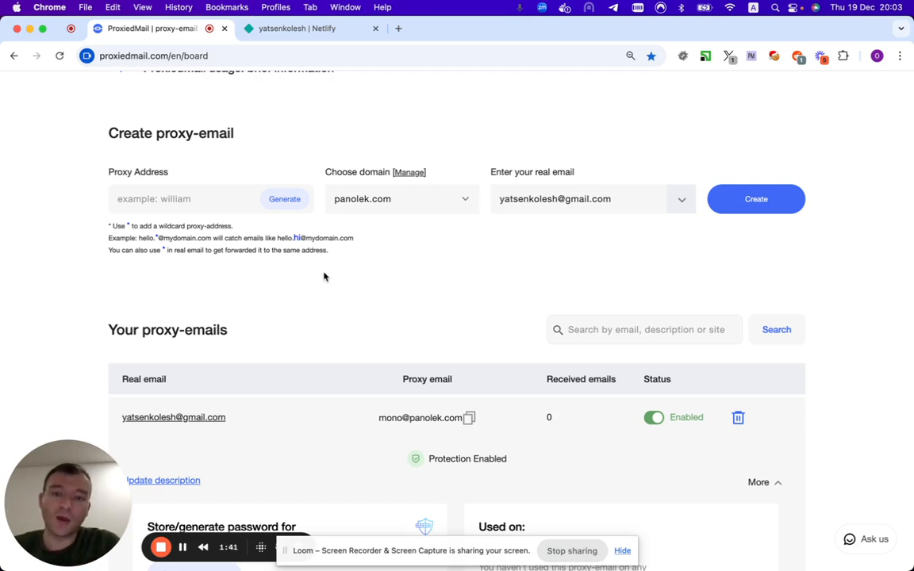
{"action": "mouse_move", "coordinate": [387, 213]}
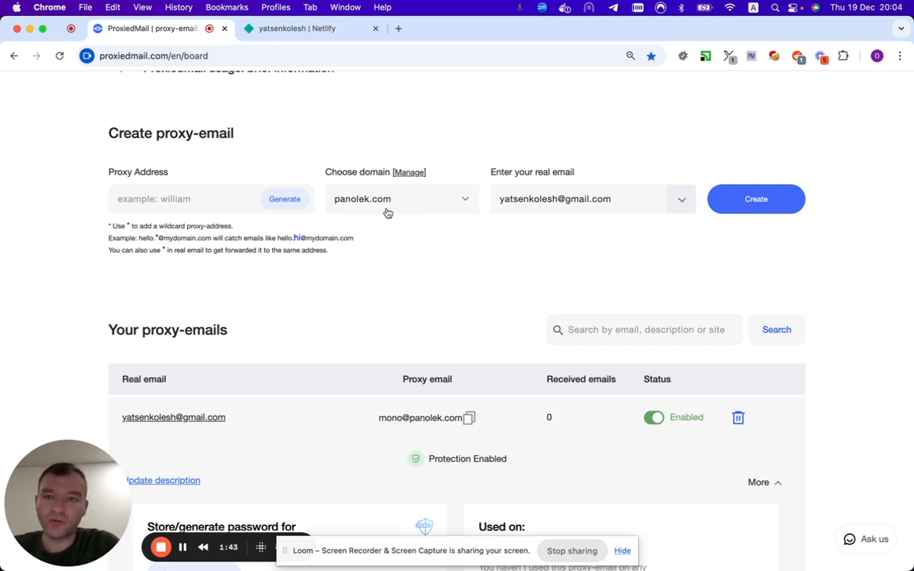
{"action": "mouse_move", "coordinate": [378, 194]}
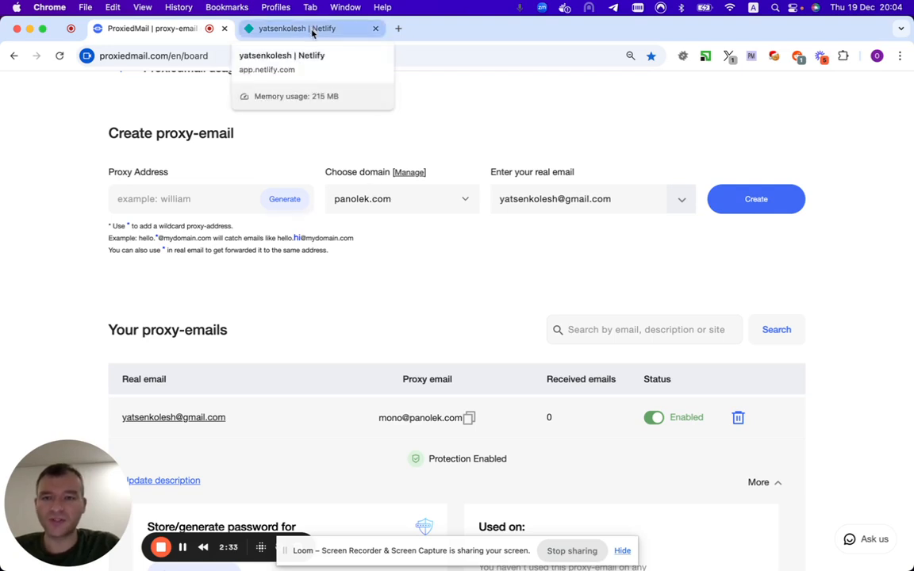
In Netlify, check the production domains of the emailsharevialink.com site.
{"action": "left_click", "coordinate": [311, 28]}
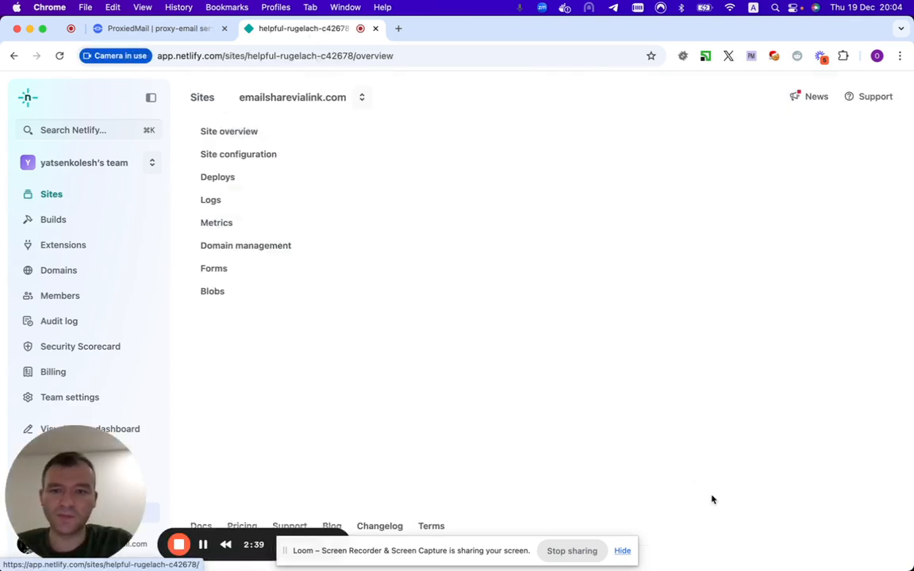
{"action": "left_click", "coordinate": [228, 130]}
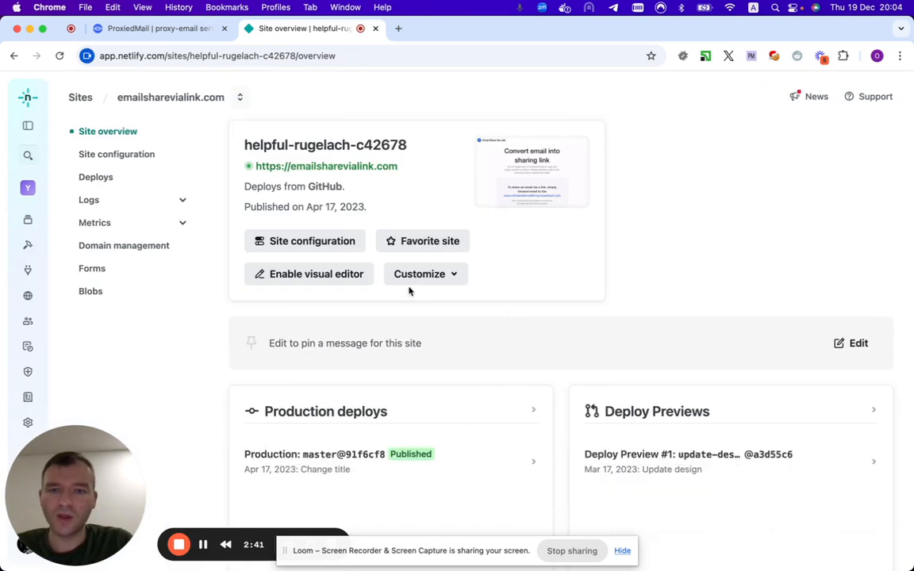
{"action": "left_click", "coordinate": [124, 244]}
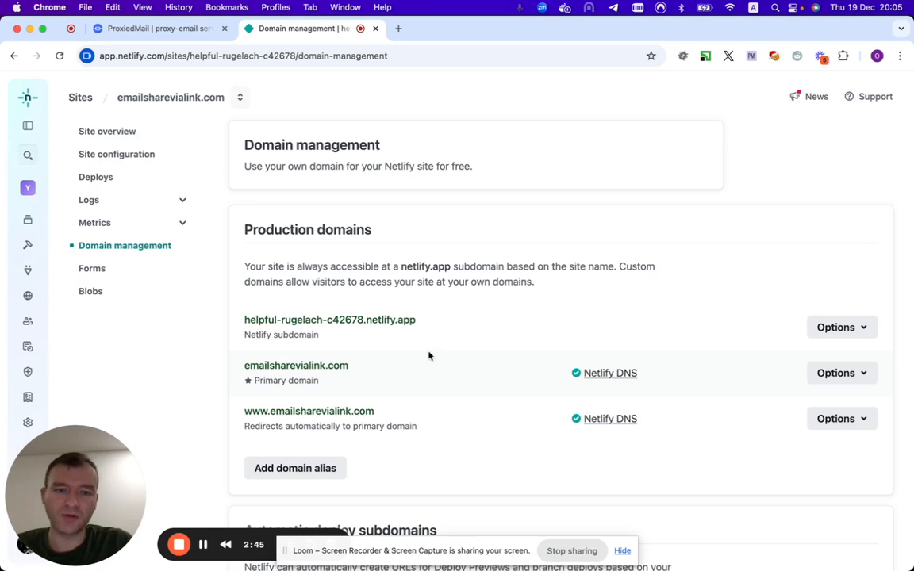
{"action": "scroll", "scroll_direction": "down", "scroll_amount": 3}
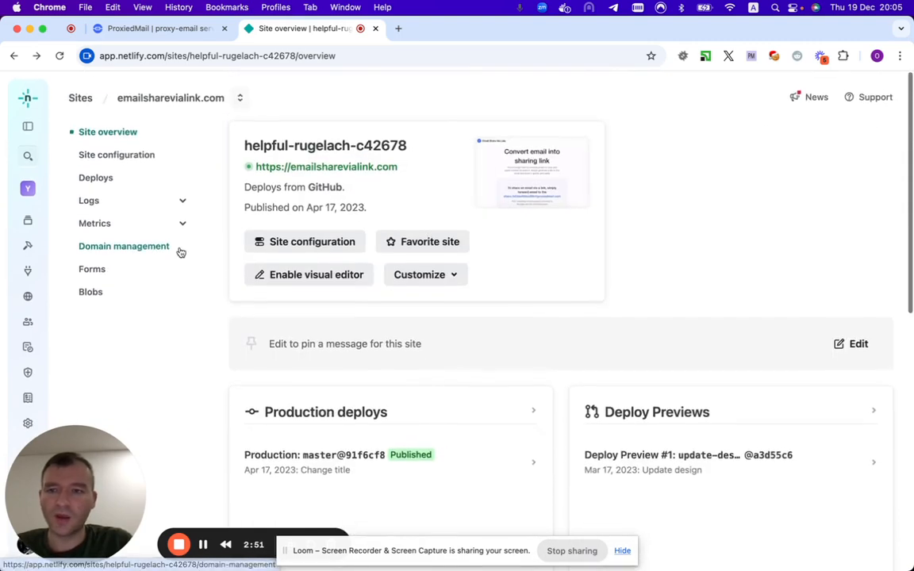
{"action": "left_click", "coordinate": [124, 246]}
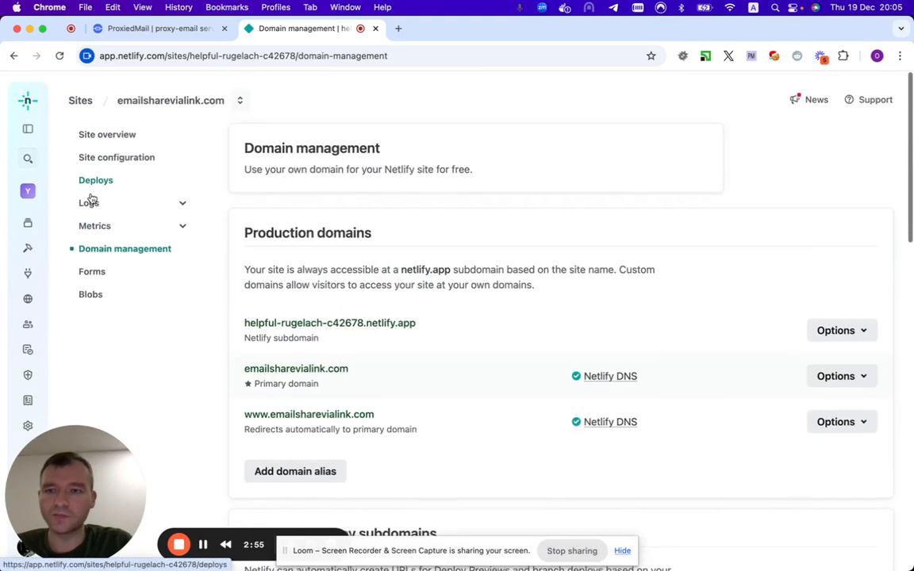
{"action": "left_click", "coordinate": [108, 133]}
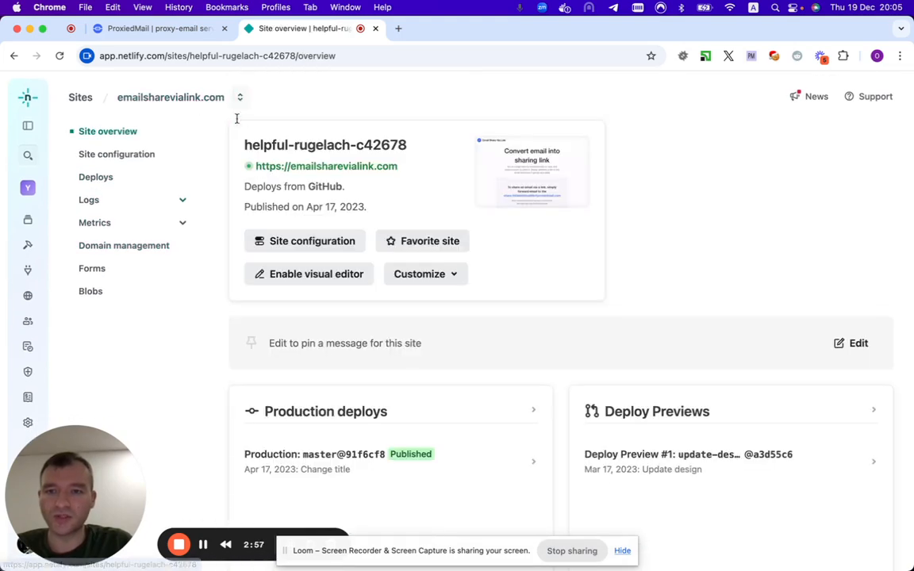
Switch to the meetsometimes.com site and bring up its production domains and DNS records.
{"action": "left_click", "coordinate": [239, 96]}
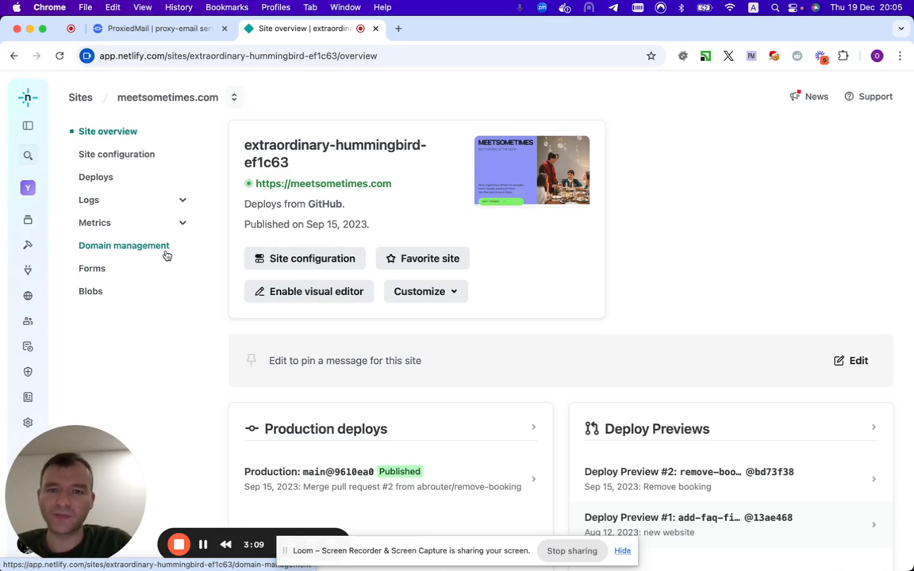
{"action": "left_click", "coordinate": [124, 244]}
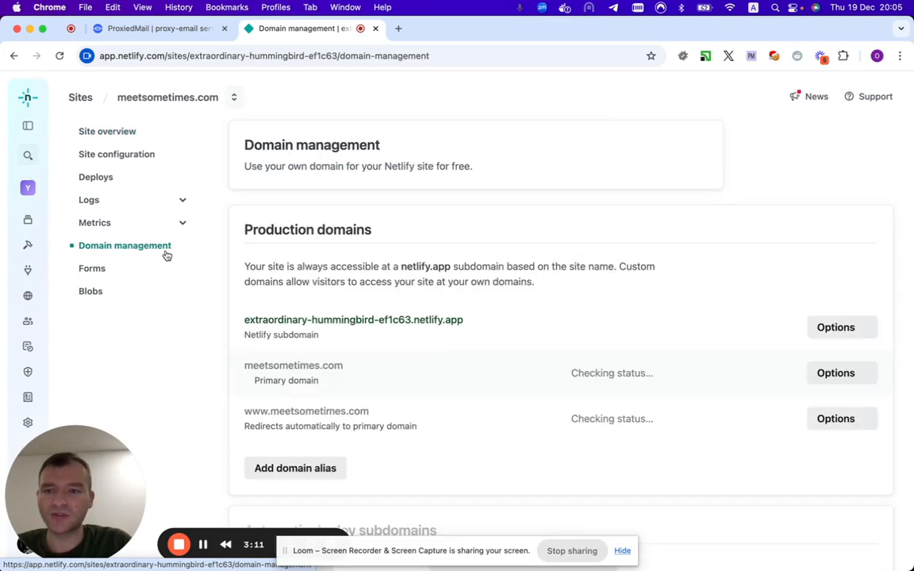
{"action": "scroll", "scroll_direction": "down", "scroll_amount": 3}
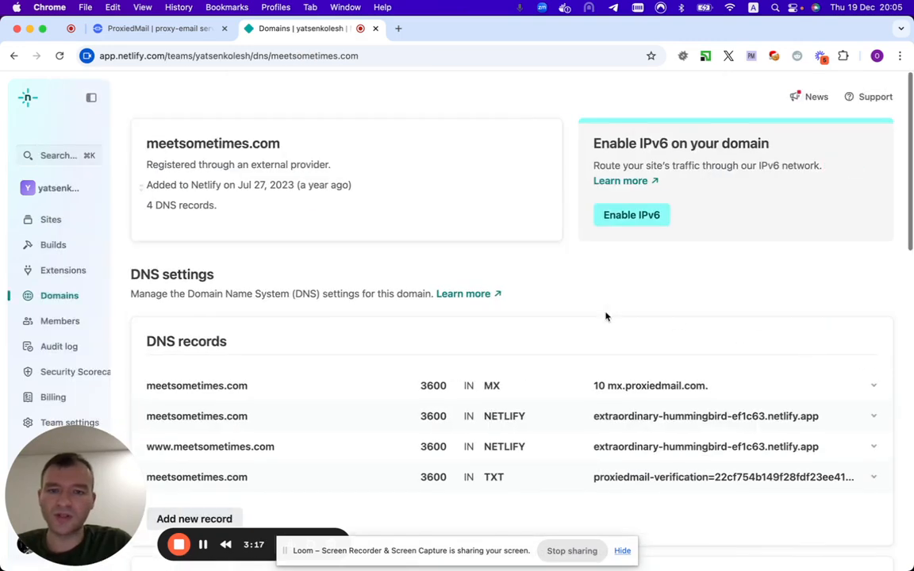
Delete the ProxiedMail MX record from the meetsometimes.com DNS records.
{"action": "scroll", "scroll_direction": "down", "scroll_amount": 3}
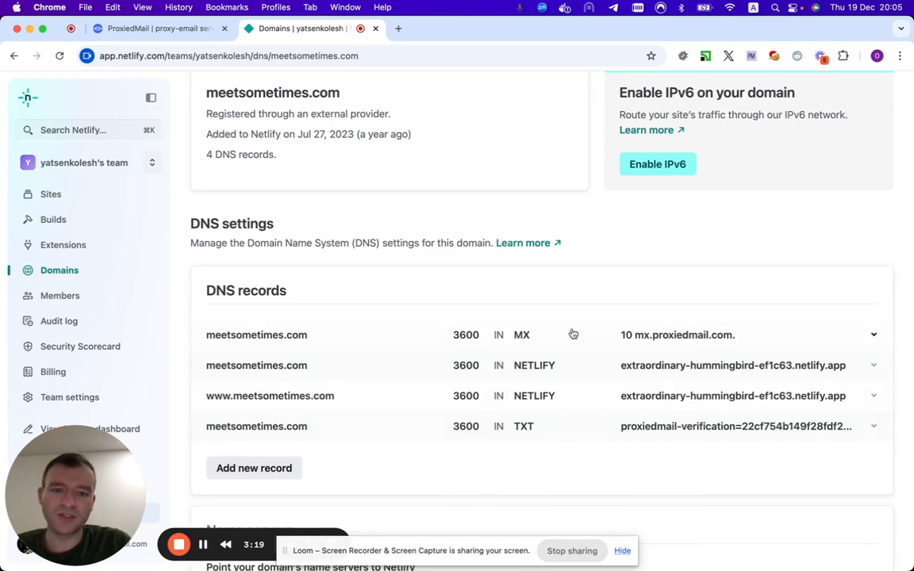
{"action": "left_click", "coordinate": [873, 441]}
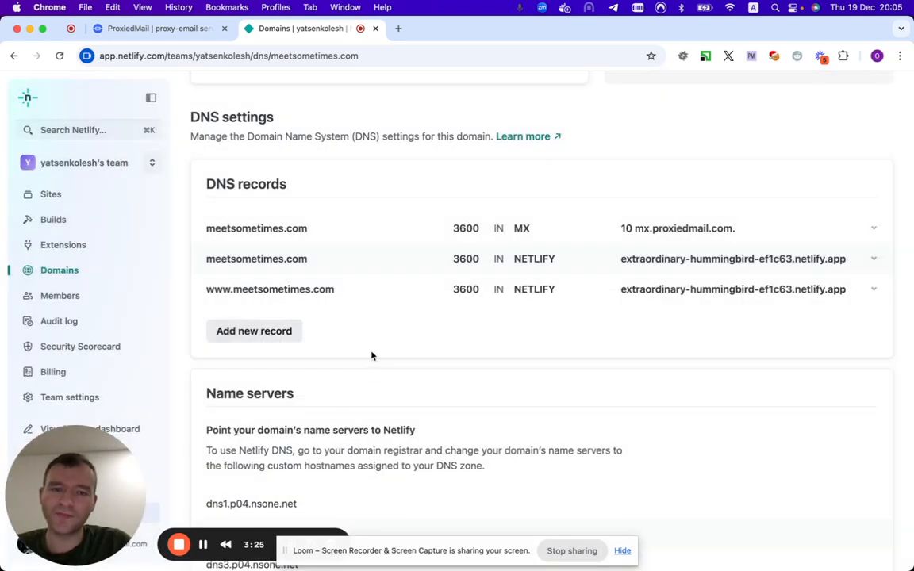
{"action": "mouse_move", "coordinate": [374, 327]}
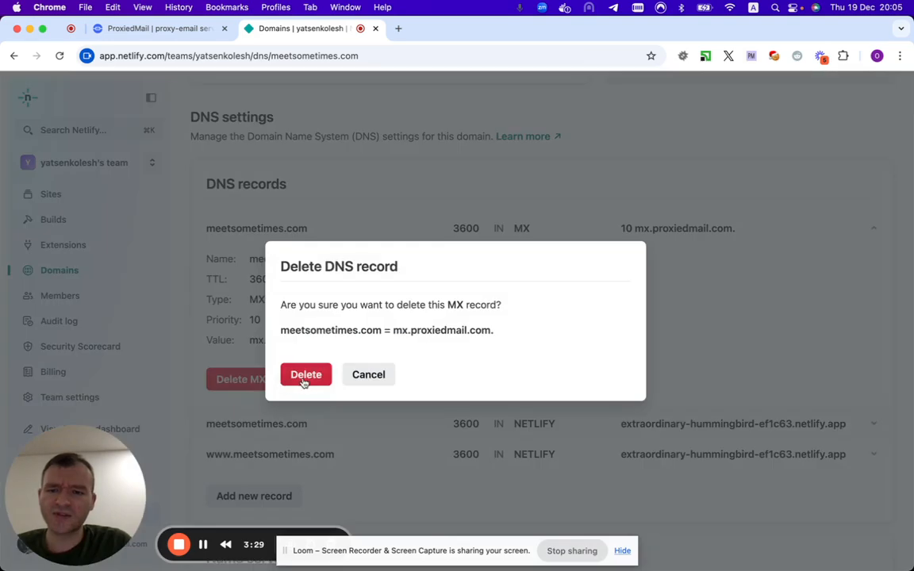
{"action": "left_click", "coordinate": [304, 374]}
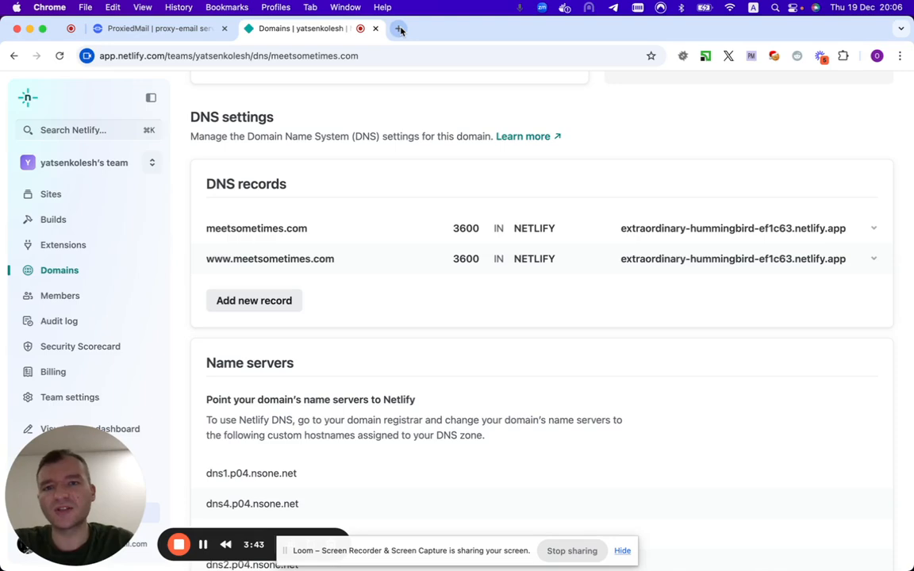
Load meetsometimes.com in a new tab to confirm it works, then return to its DNS records.
{"action": "left_click", "coordinate": [400, 32]}
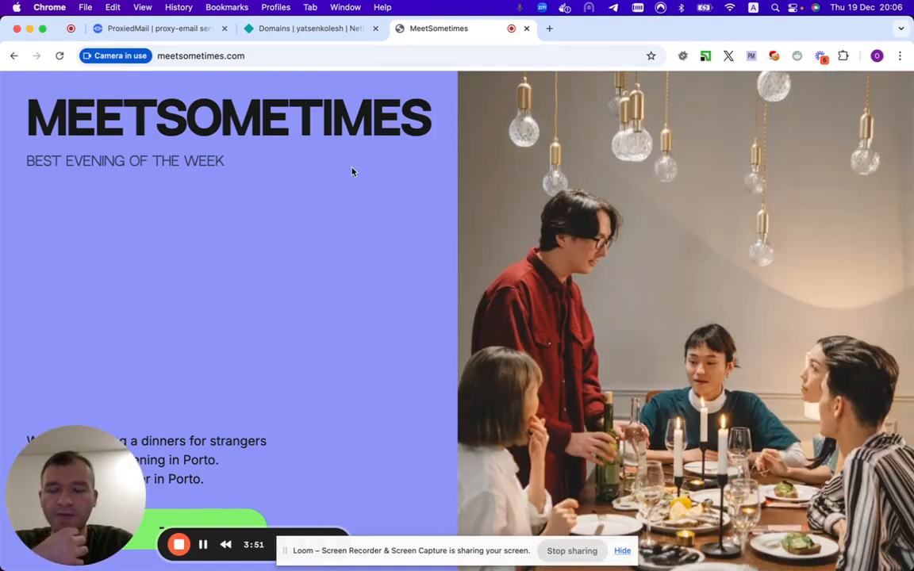
{"action": "left_click", "coordinate": [310, 28]}
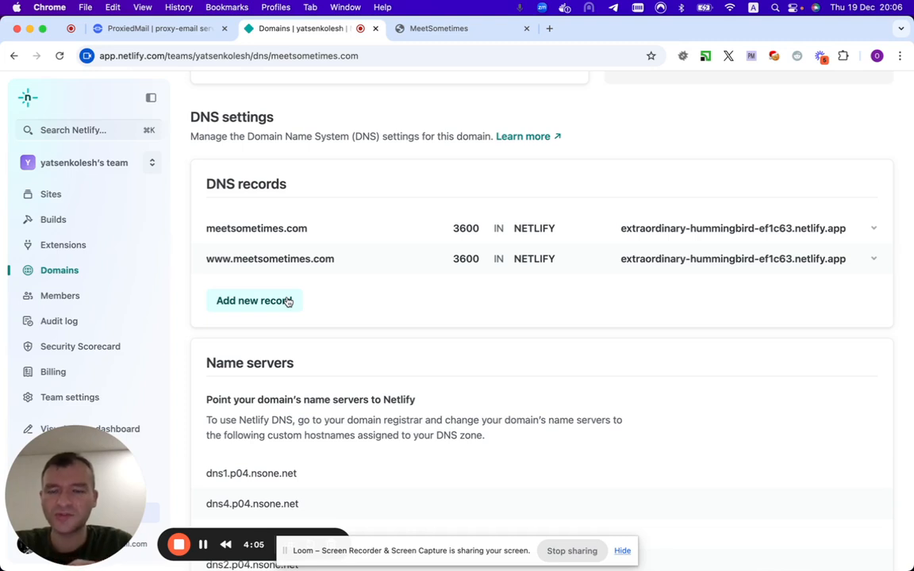
{"action": "left_click", "coordinate": [151, 32]}
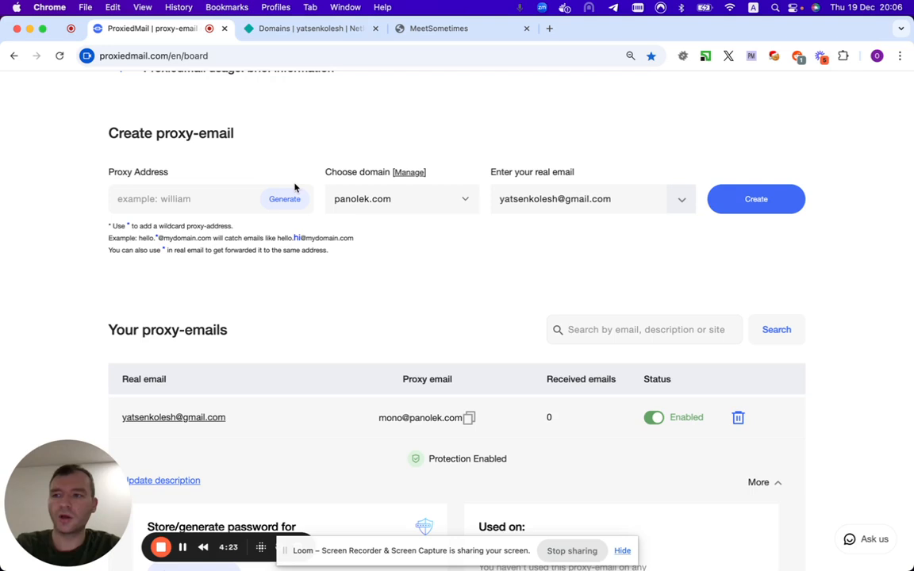
{"action": "mouse_move", "coordinate": [413, 180]}
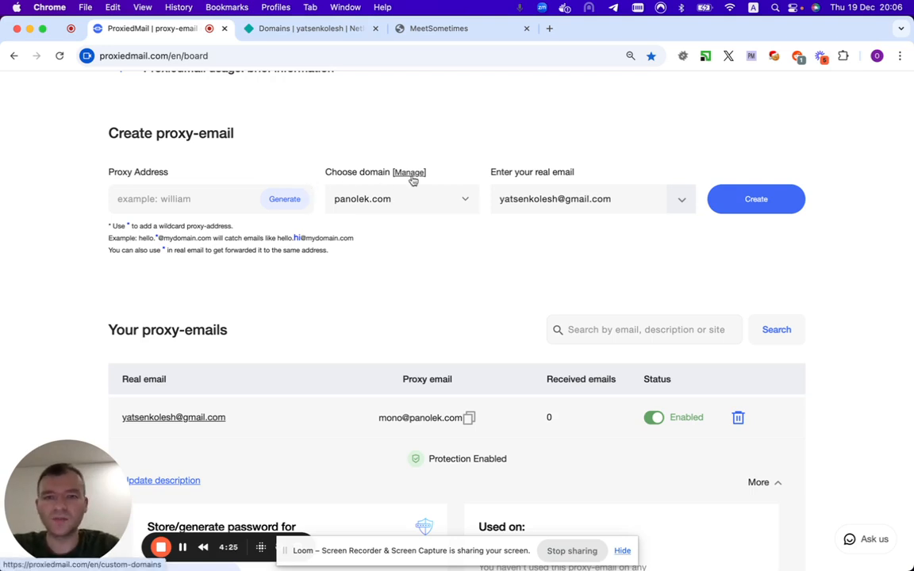
Add meetsometimes.com as a custom domain in ProxiedMail and show its verification TXT record.
{"action": "left_click", "coordinate": [409, 171]}
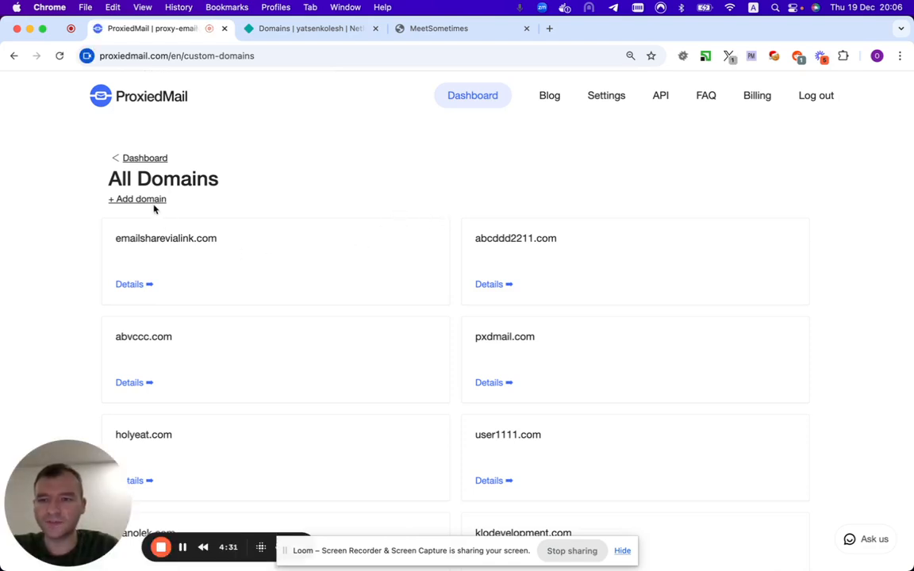
{"action": "left_click", "coordinate": [136, 199]}
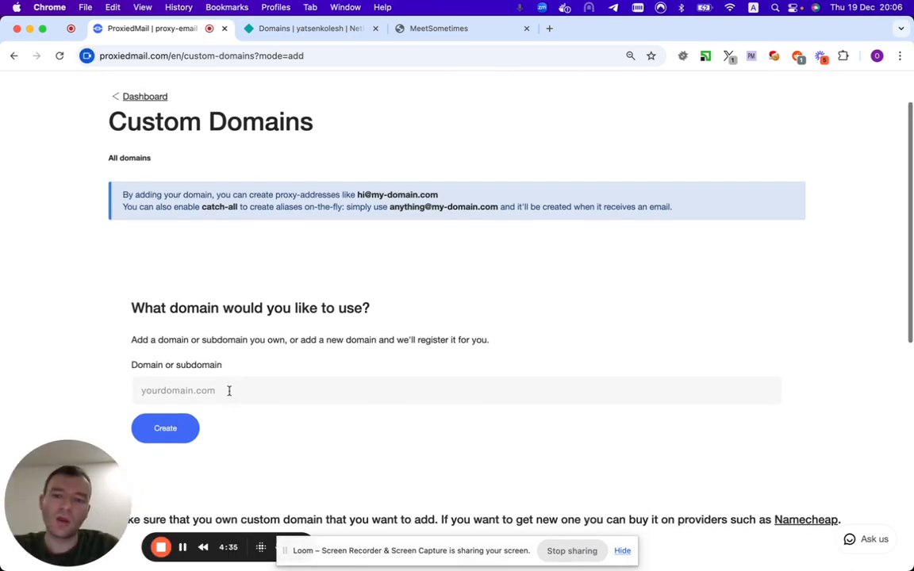
{"action": "type", "text": "meetsometimes.com"}
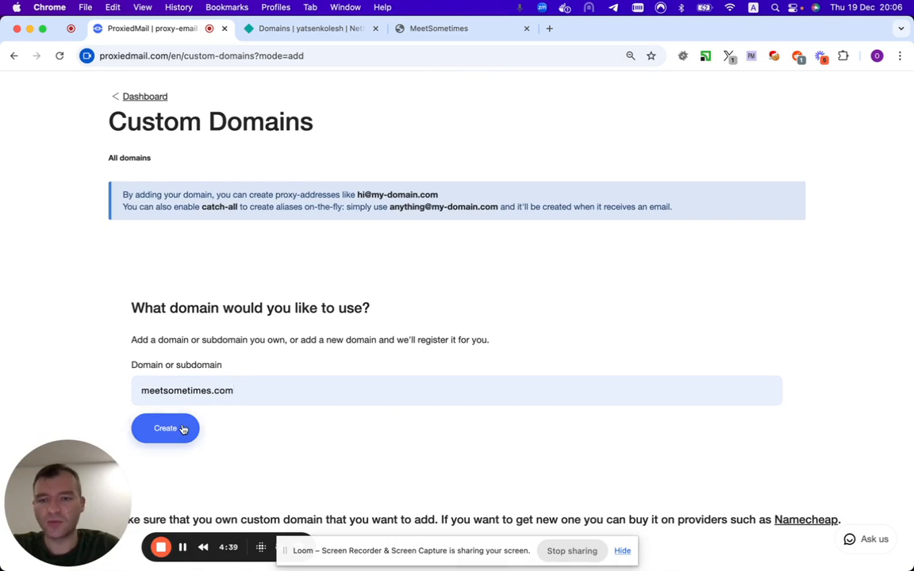
{"action": "left_click", "coordinate": [165, 429]}
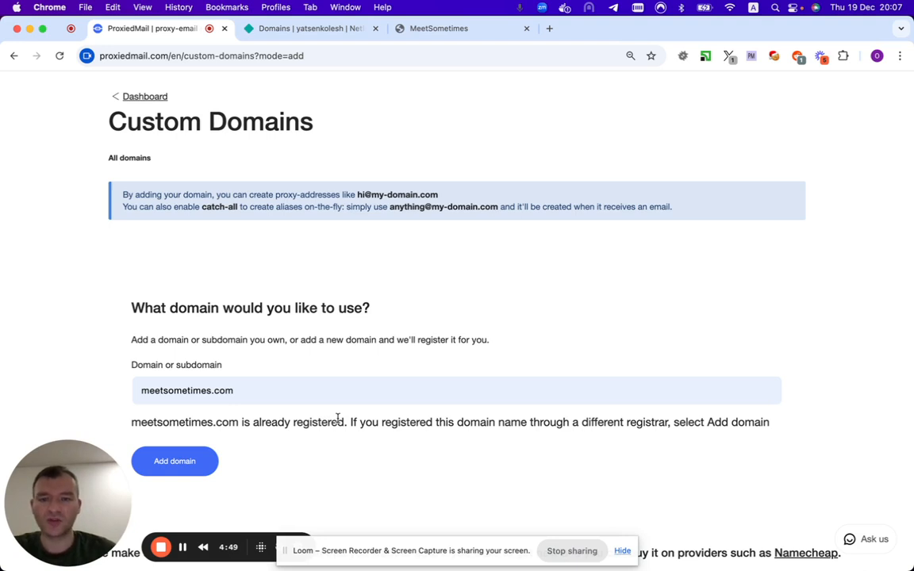
{"action": "scroll", "scroll_direction": "down", "scroll_amount": 3}
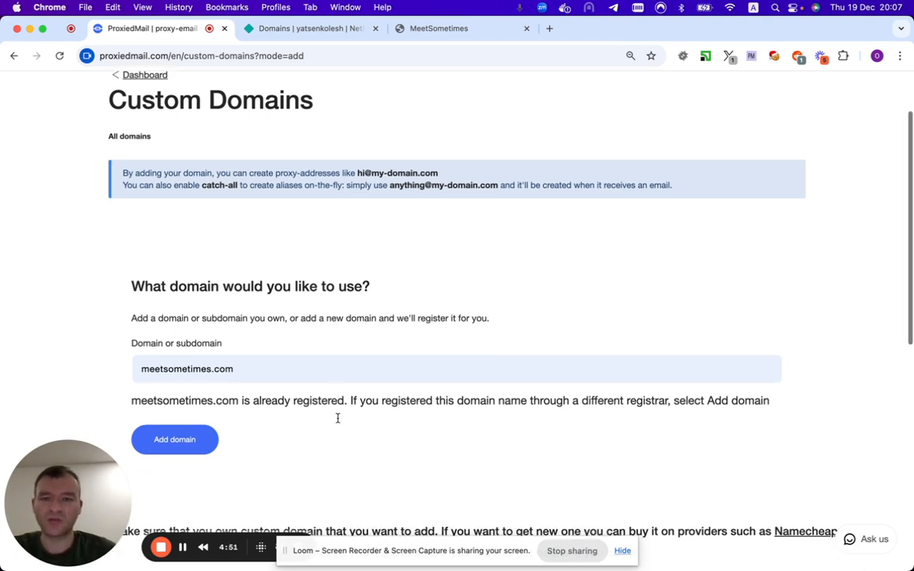
{"action": "left_click", "coordinate": [174, 440]}
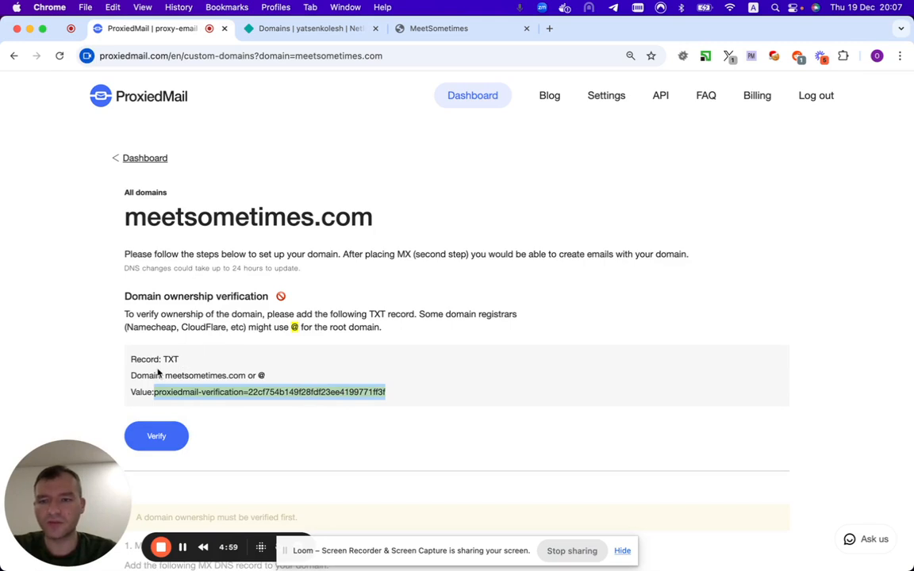
{"action": "mouse_move", "coordinate": [146, 375]}
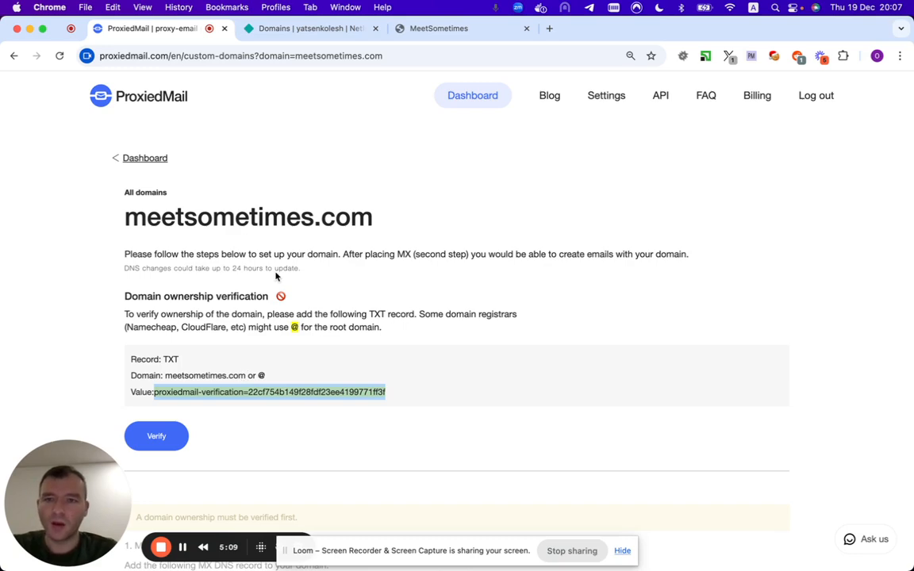
Add a TXT record proxiedmail-verification=22cf754b149f28fdf23ee4199771ff3f to meetsometimes.com DNS in Netlify.
{"action": "left_click", "coordinate": [315, 28]}
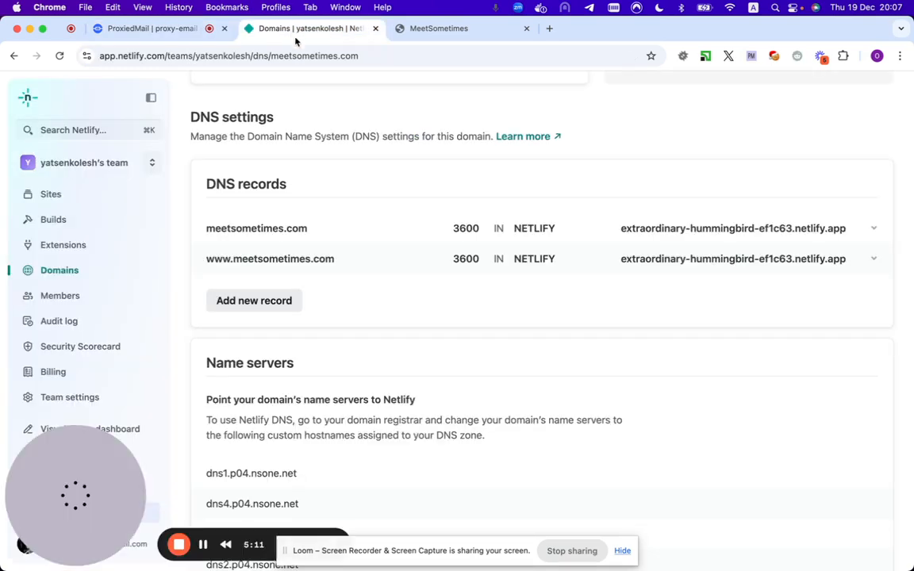
{"action": "left_click", "coordinate": [253, 301]}
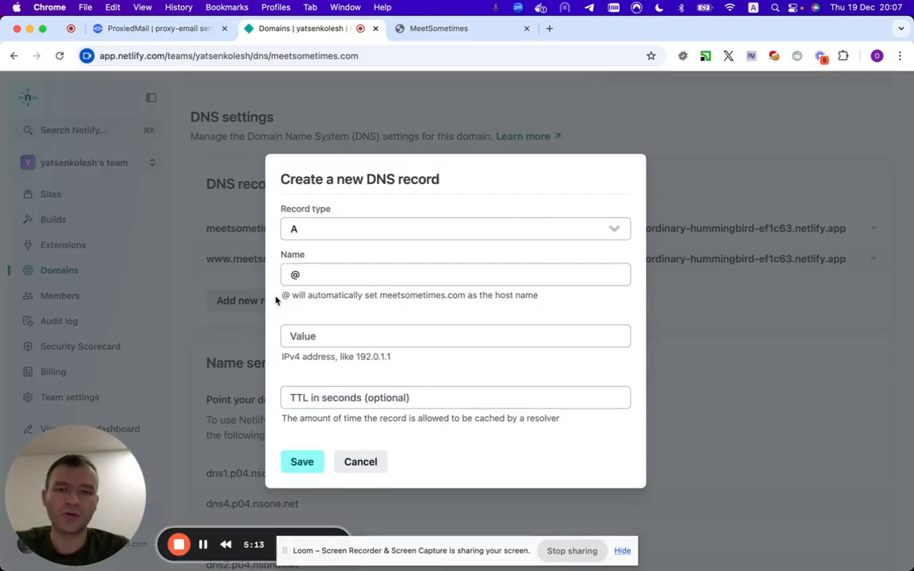
{"action": "left_click", "coordinate": [453, 228]}
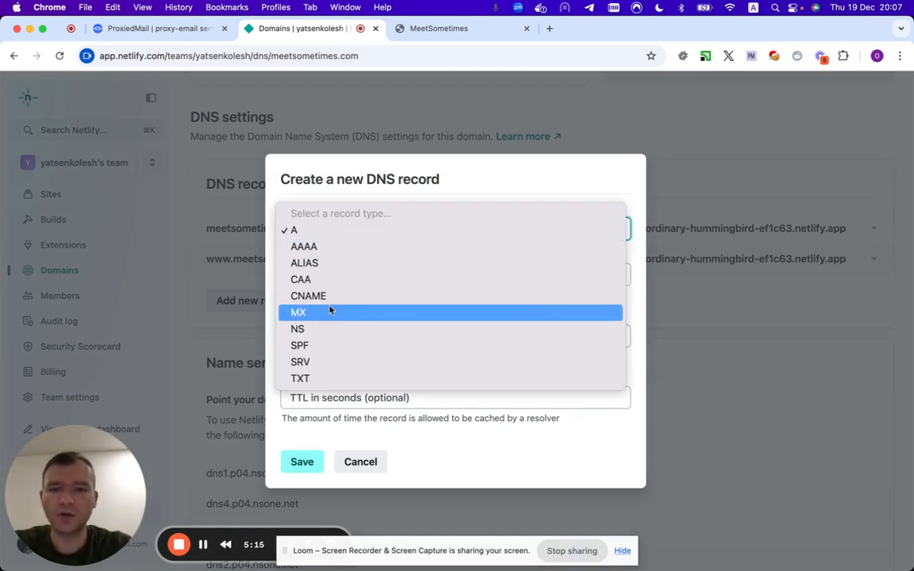
{"action": "left_click", "coordinate": [302, 378]}
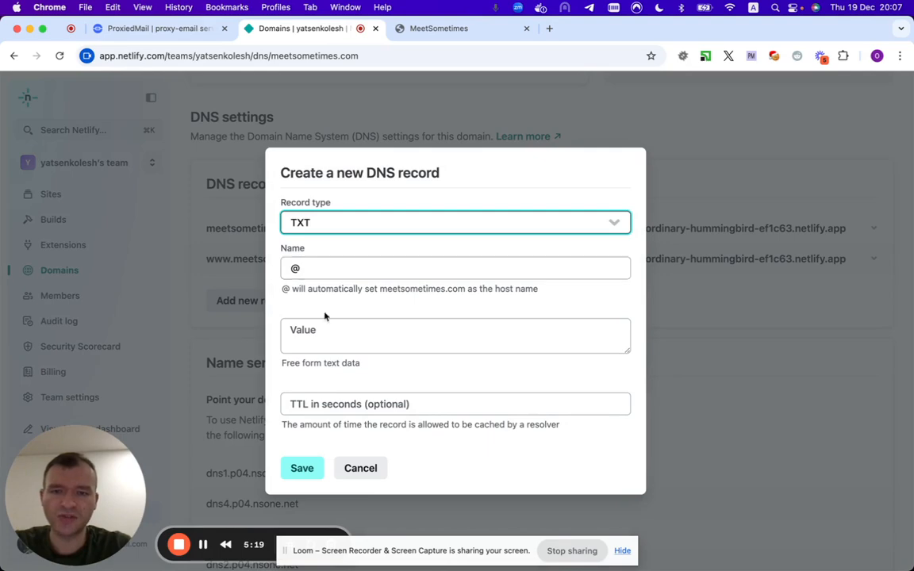
{"action": "type", "text": "proxiedmail-verification=22cf754b149f28fdf23ee4199771ff3f"}
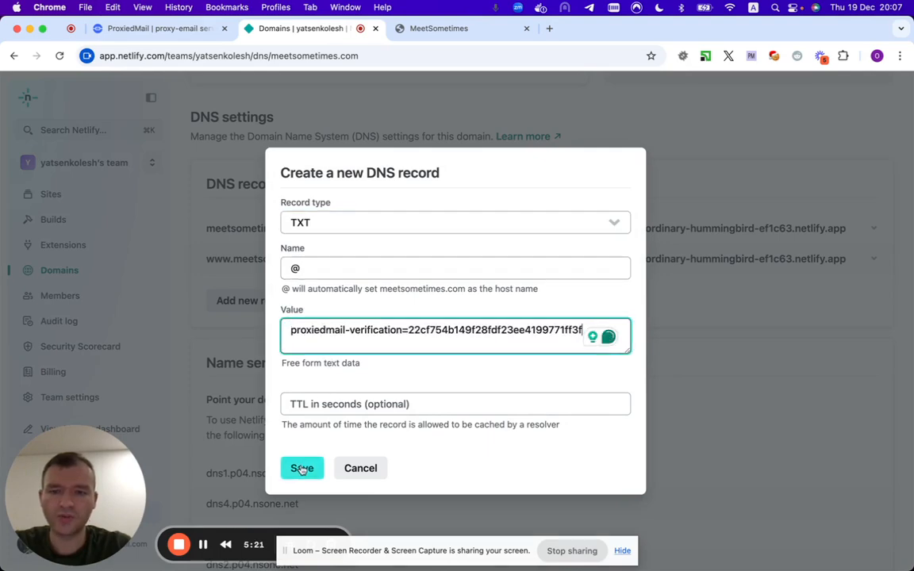
{"action": "left_click", "coordinate": [302, 468]}
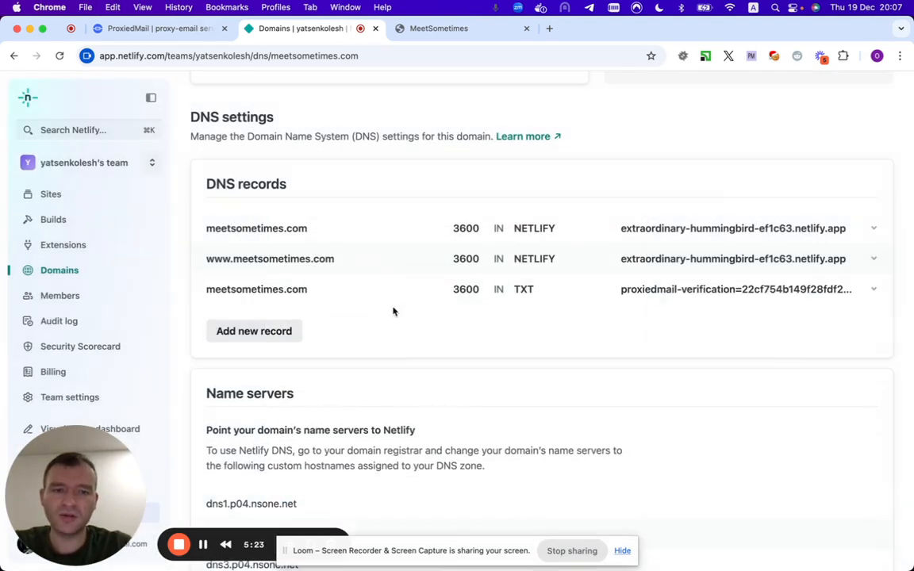
{"action": "left_click", "coordinate": [146, 29]}
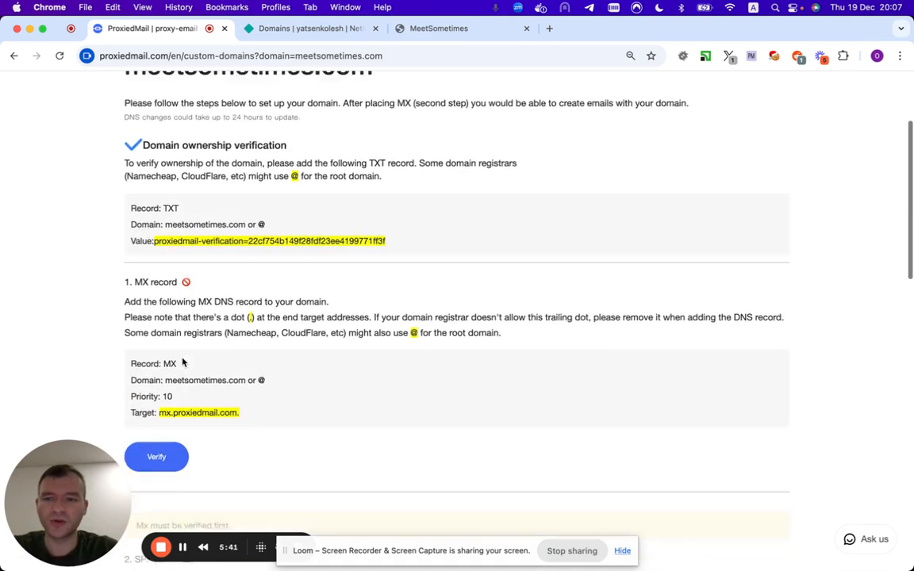
Reveal the MX record step, priority 10 targeting mx.proxiedmail.com., on the ProxiedMail setup page.
{"action": "scroll", "scroll_direction": "down", "scroll_amount": 3}
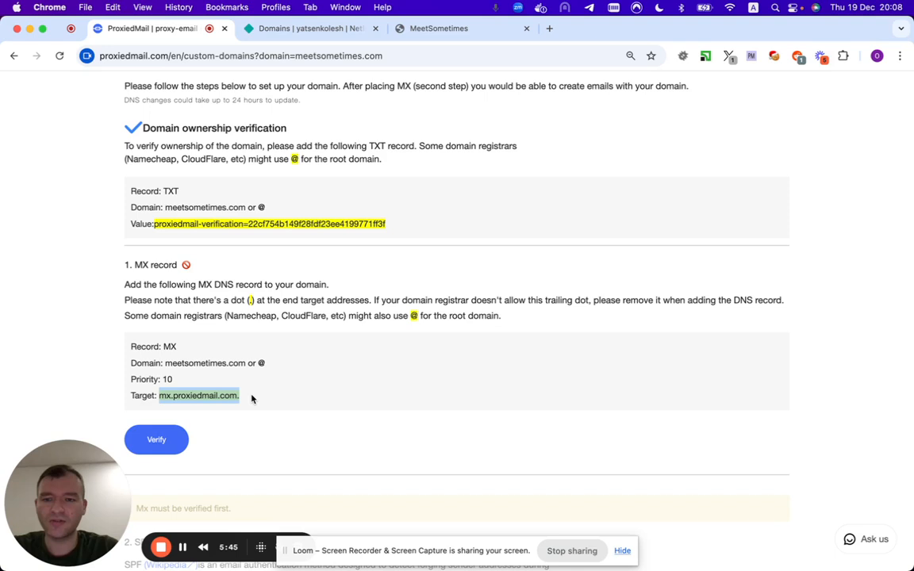
{"action": "mouse_move", "coordinate": [247, 254]}
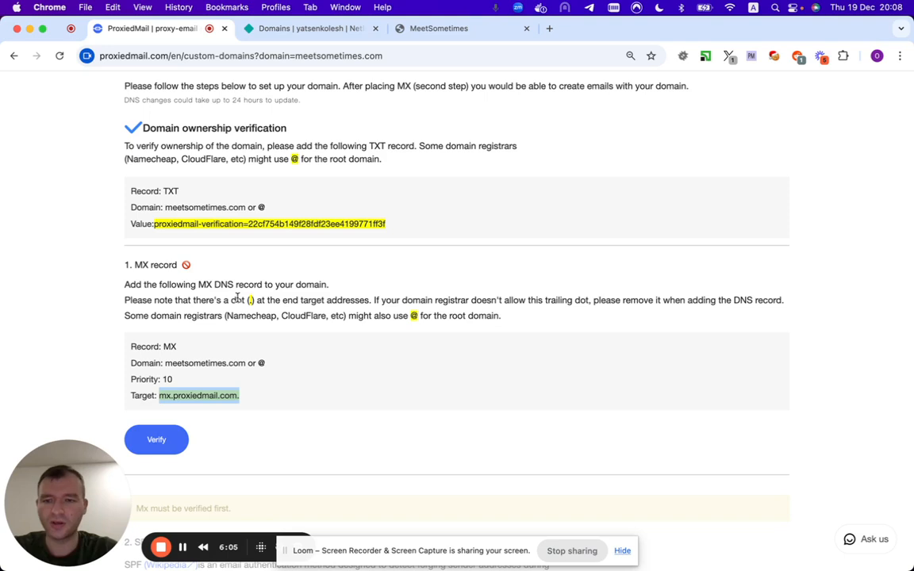
{"action": "mouse_move", "coordinate": [256, 219]}
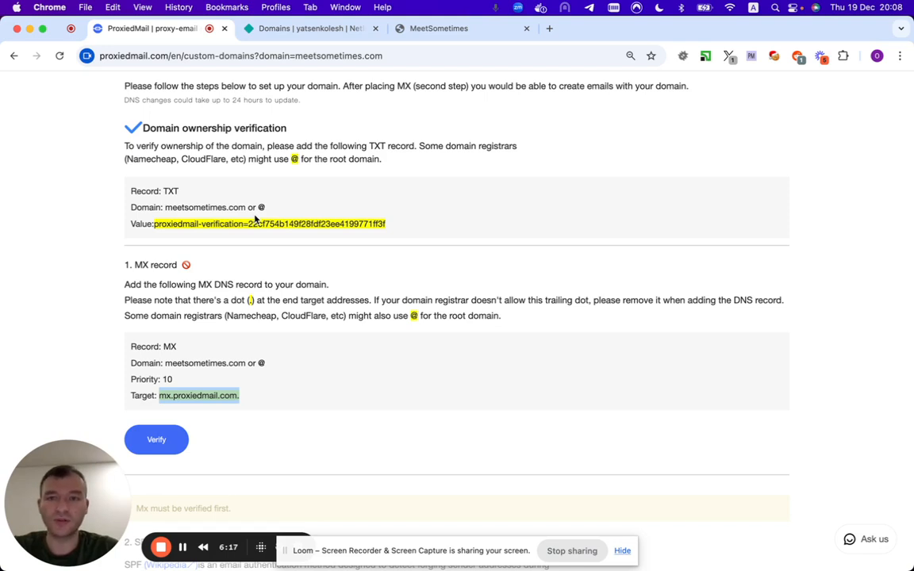
{"action": "mouse_move", "coordinate": [255, 208]}
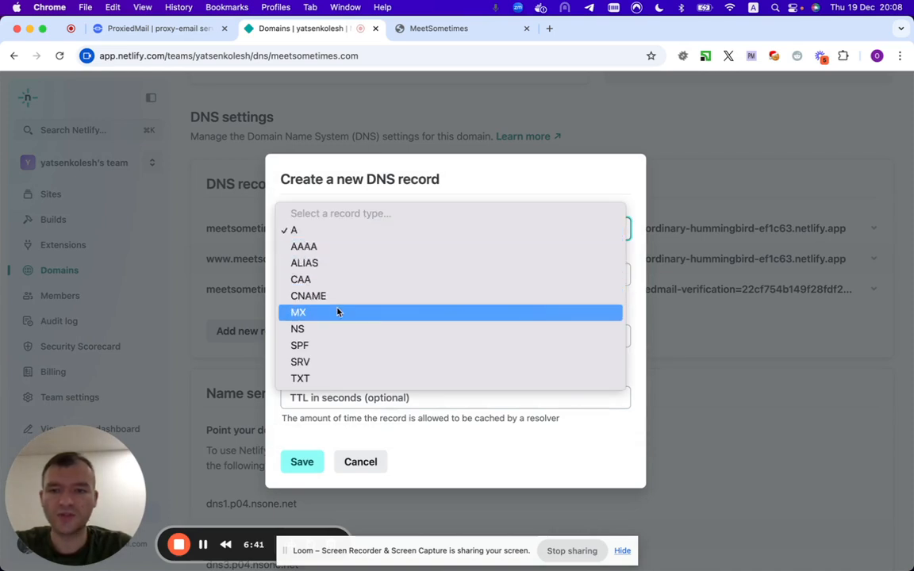
Save an MX record with priority 10 pointing to mx.proxiedmail.com. for meetsometimes.com.
{"action": "left_click", "coordinate": [298, 311]}
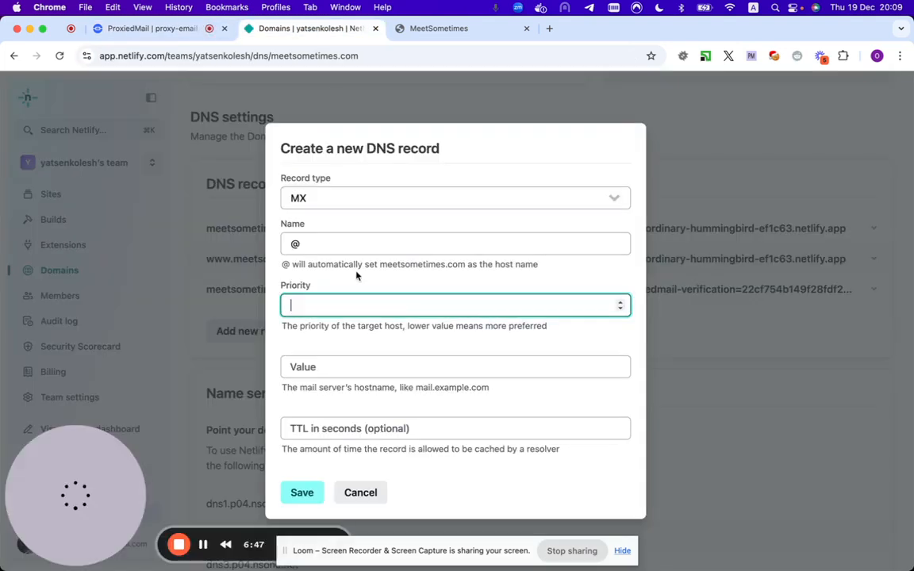
{"action": "type", "text": "mx.proxiedmail.com."}
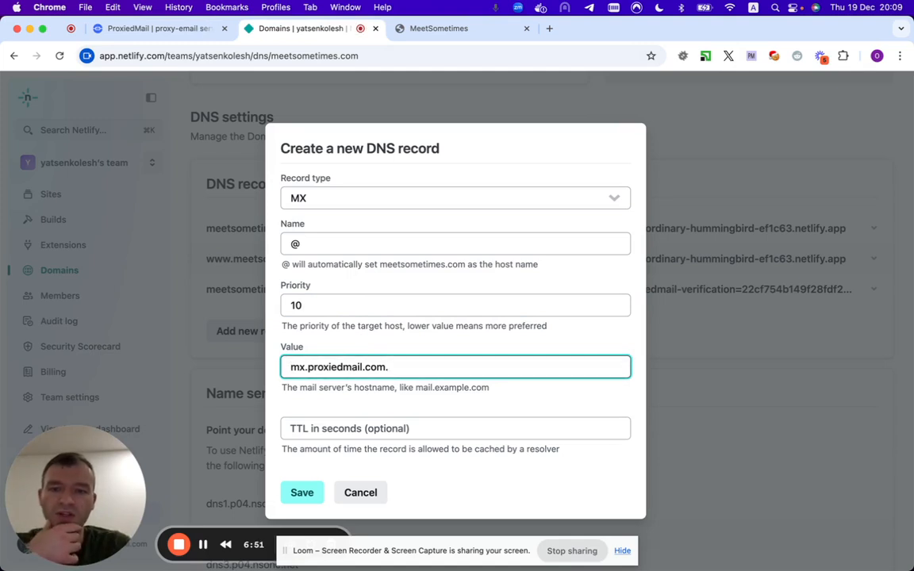
{"action": "mouse_move", "coordinate": [361, 400]}
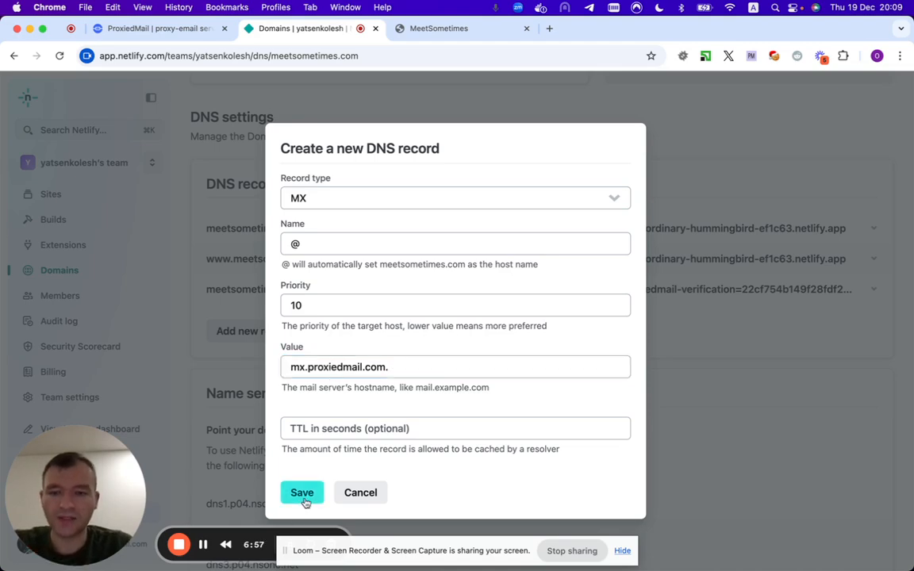
{"action": "left_click", "coordinate": [302, 492]}
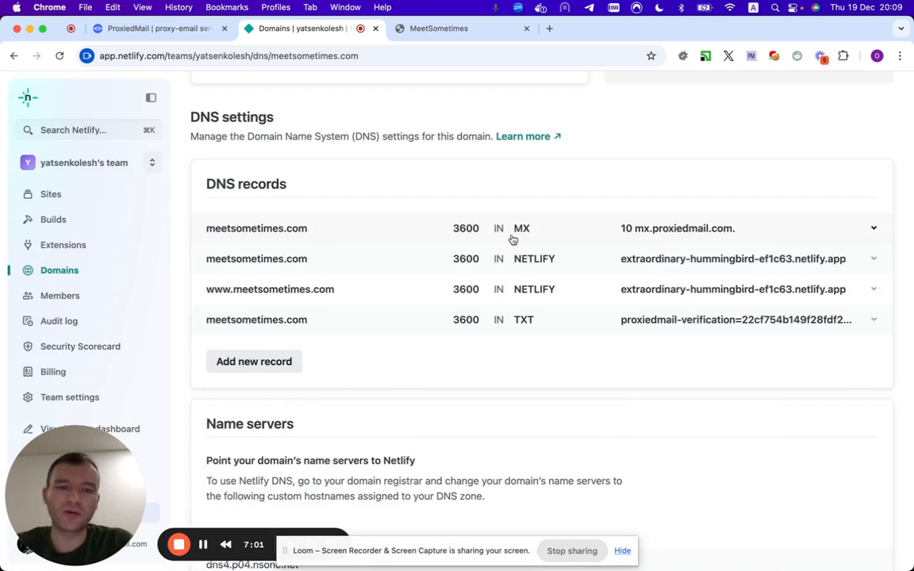
{"action": "mouse_move", "coordinate": [383, 130]}
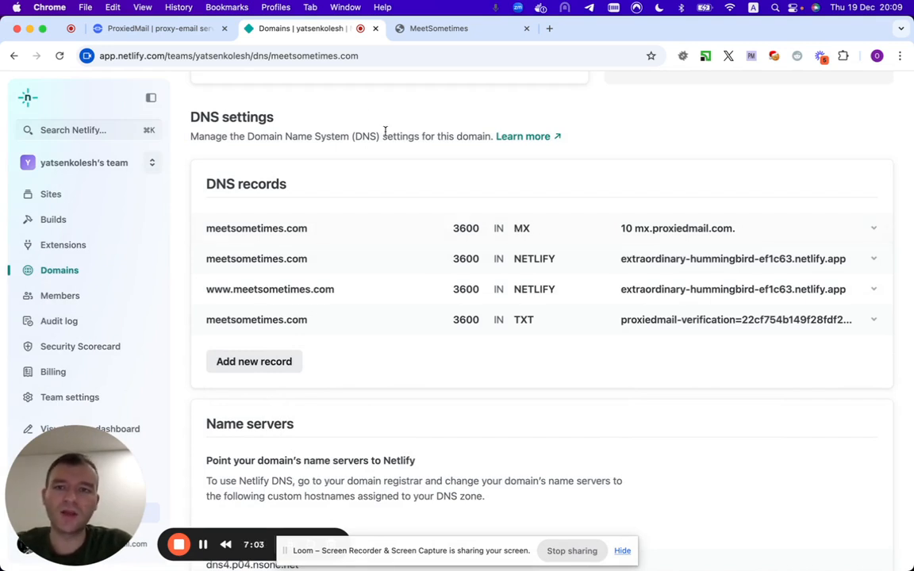
Return to the ProxiedMail setup page for meetsometimes.com and check the MX record status.
{"action": "left_click", "coordinate": [143, 28]}
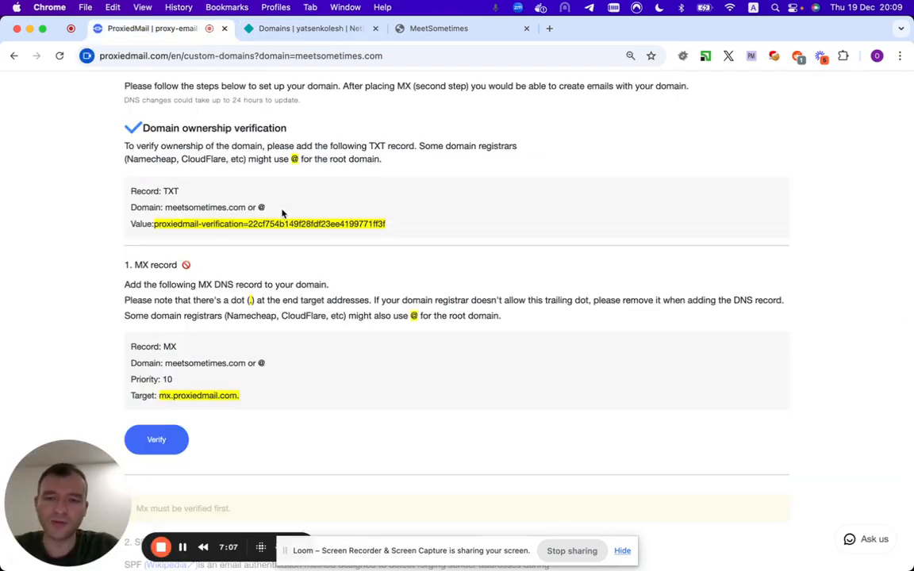
{"action": "mouse_move", "coordinate": [287, 257]}
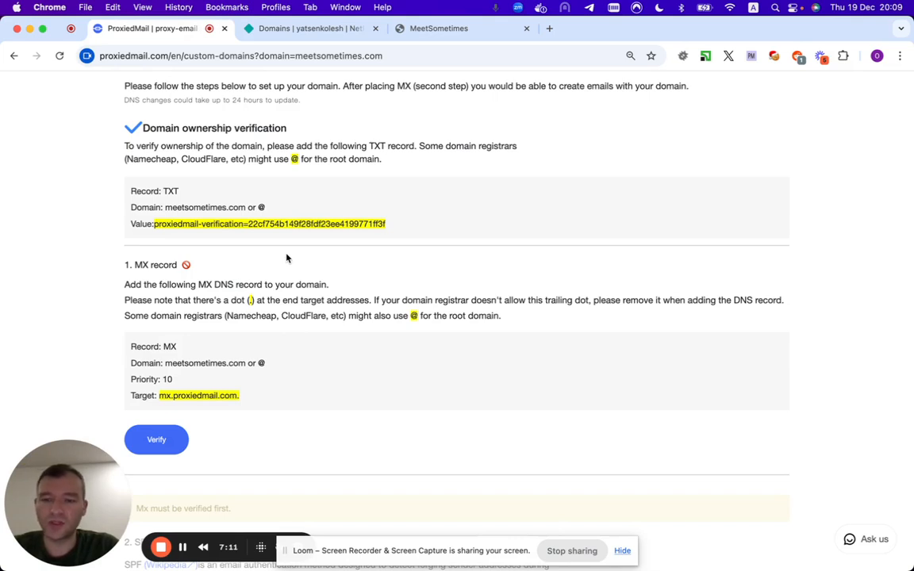
{"action": "mouse_move", "coordinate": [289, 252]}
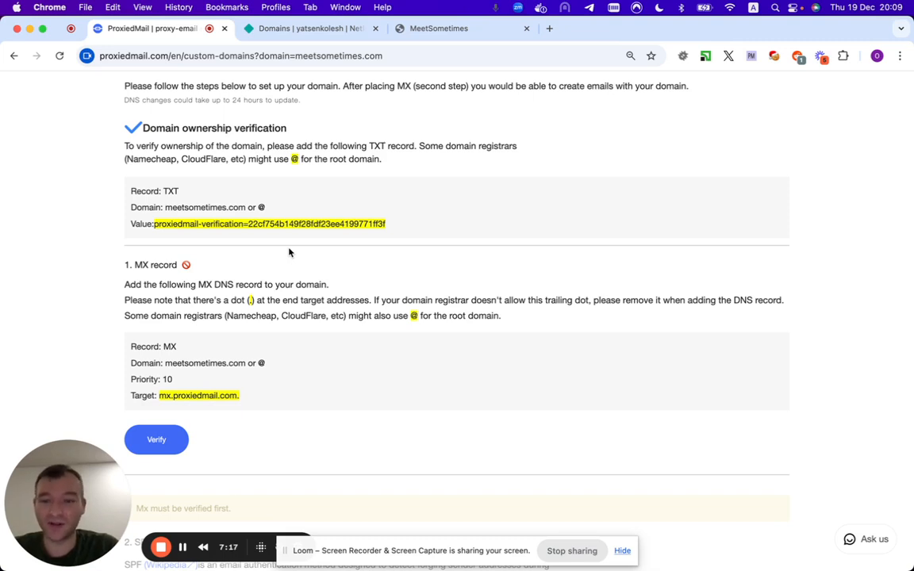
{"action": "scroll", "scroll_direction": "down", "scroll_amount": 3}
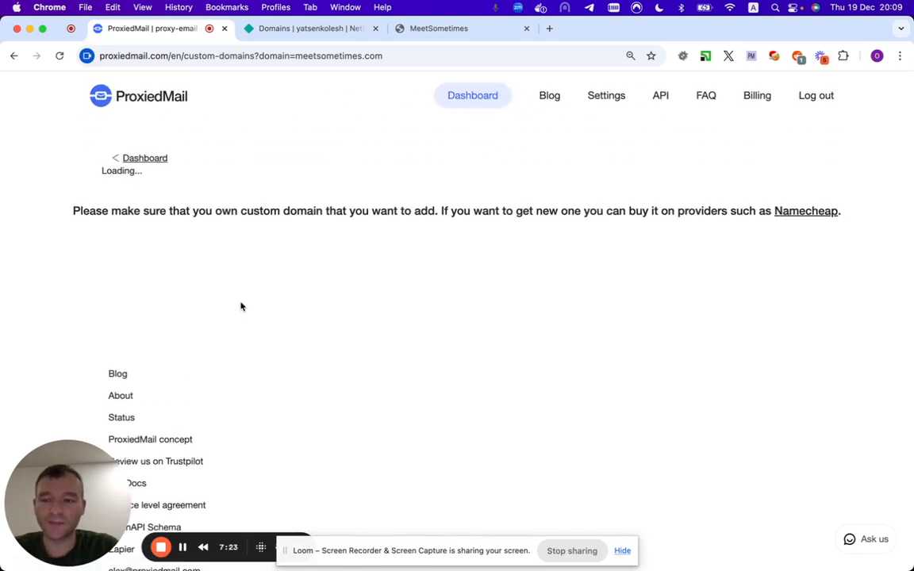
{"action": "mouse_move", "coordinate": [232, 270]}
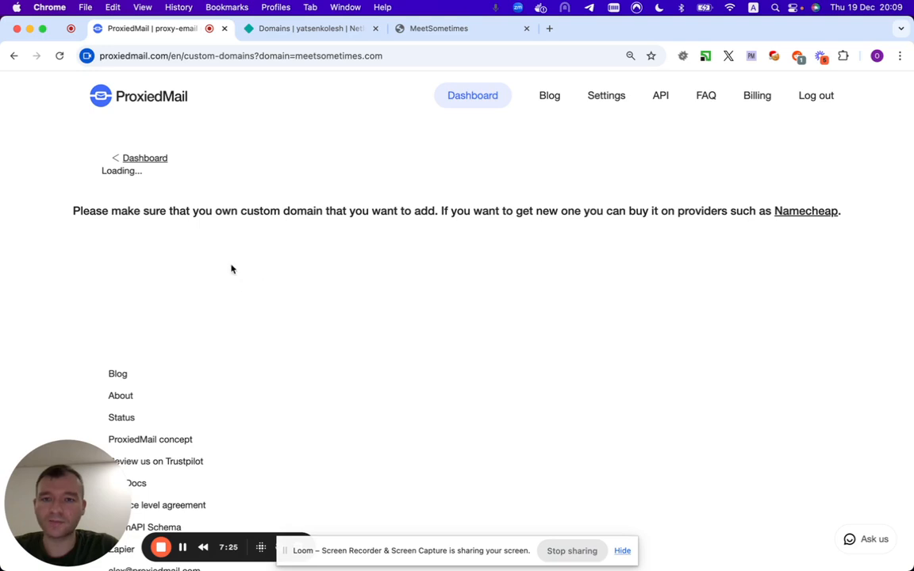
{"action": "mouse_move", "coordinate": [145, 159]}
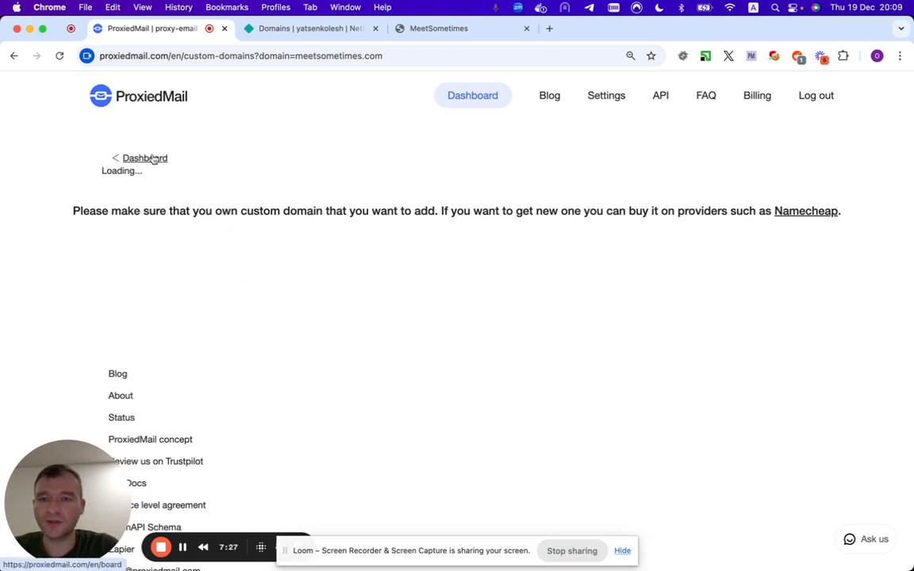
Reopen the meetsometimes.com domain details and review the verified MX record and the optional SPF value.
{"action": "left_click", "coordinate": [144, 158]}
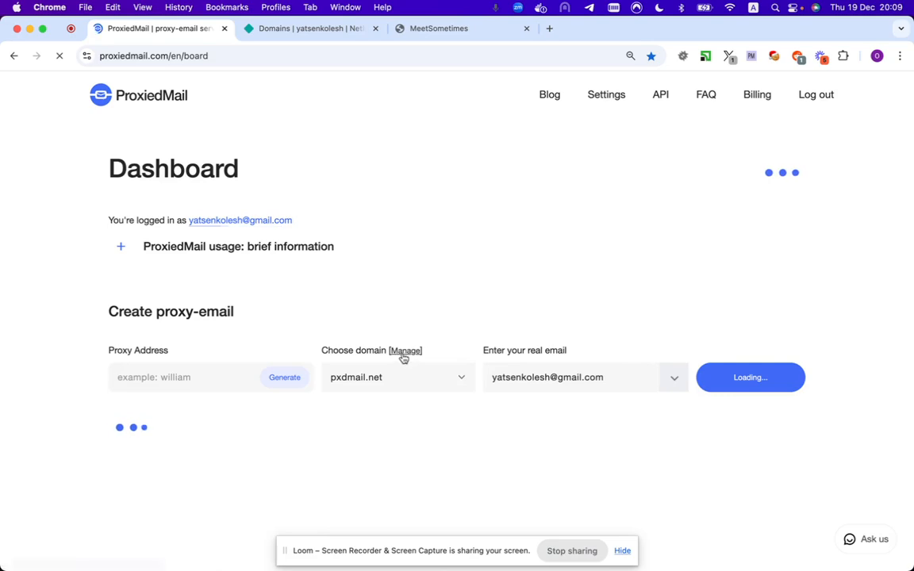
{"action": "left_click", "coordinate": [411, 351]}
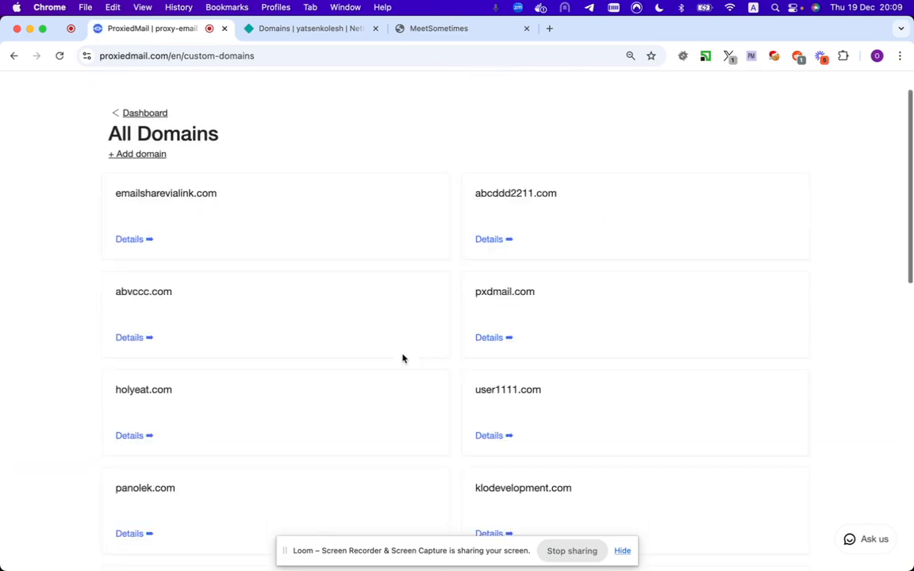
{"action": "scroll", "scroll_direction": "down", "scroll_amount": 3}
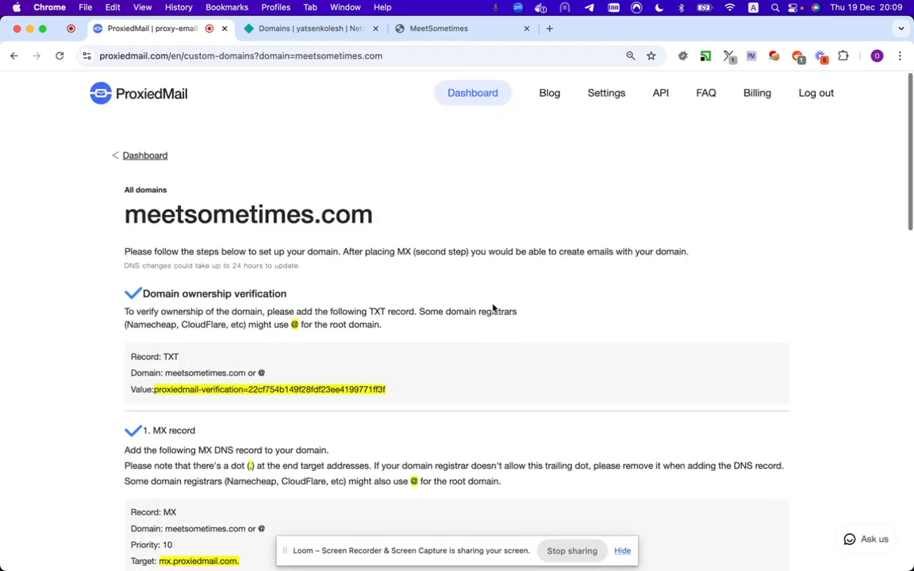
{"action": "scroll", "scroll_direction": "down", "scroll_amount": 3}
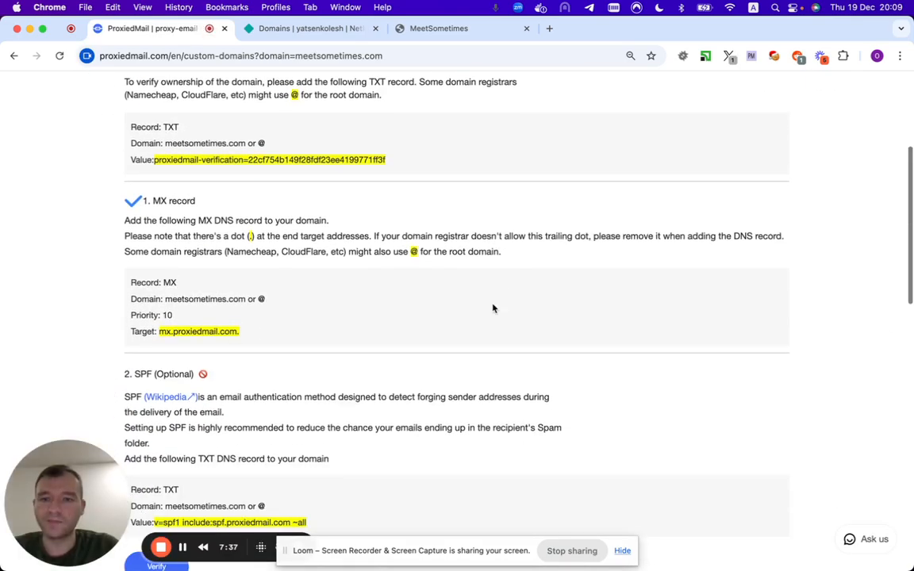
{"action": "scroll", "scroll_direction": "down", "scroll_amount": 3}
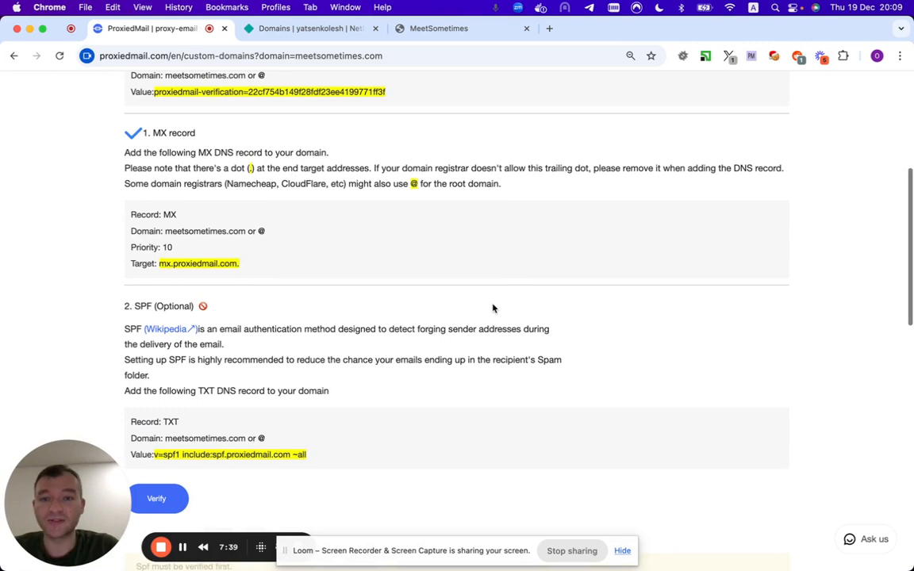
{"action": "scroll", "scroll_direction": "down", "scroll_amount": 3}
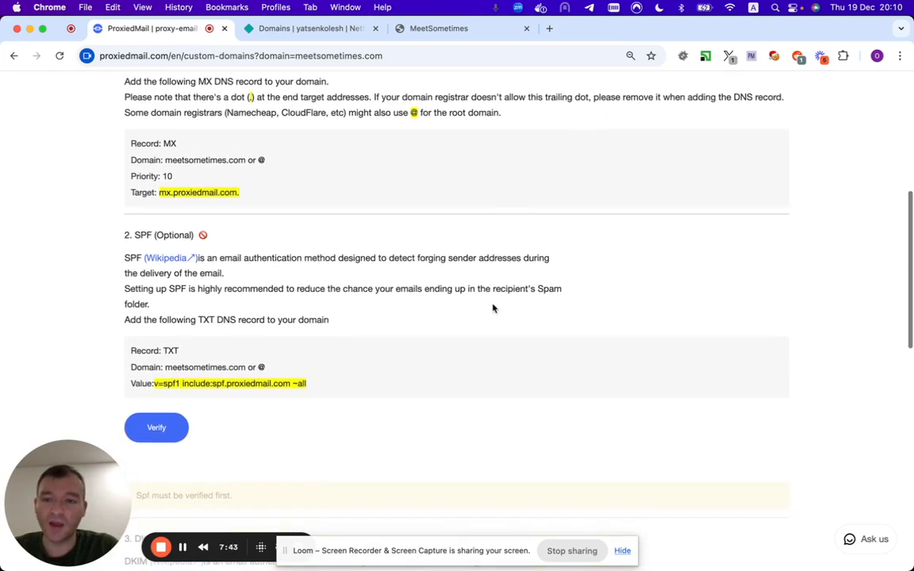
{"action": "scroll", "scroll_direction": "up", "scroll_amount": 3}
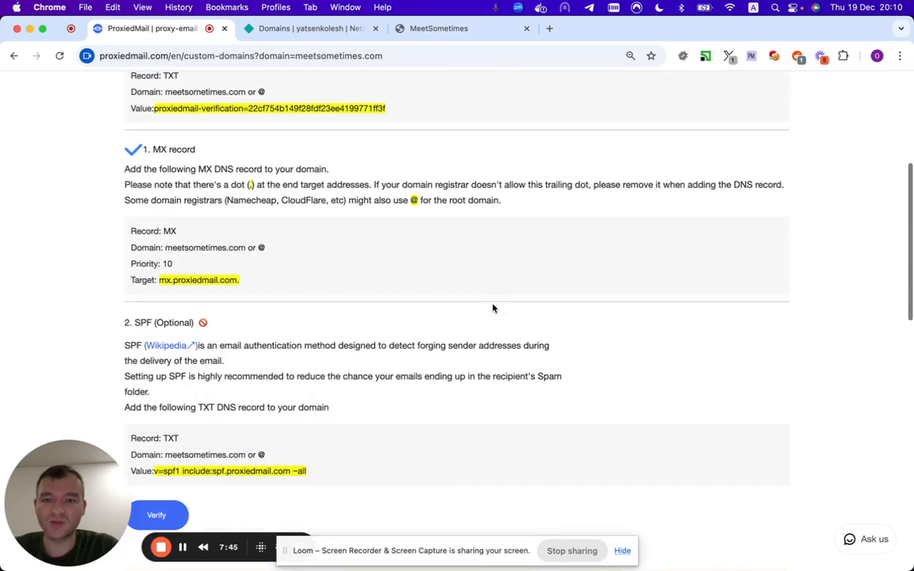
{"action": "scroll", "scroll_direction": "down", "scroll_amount": 3}
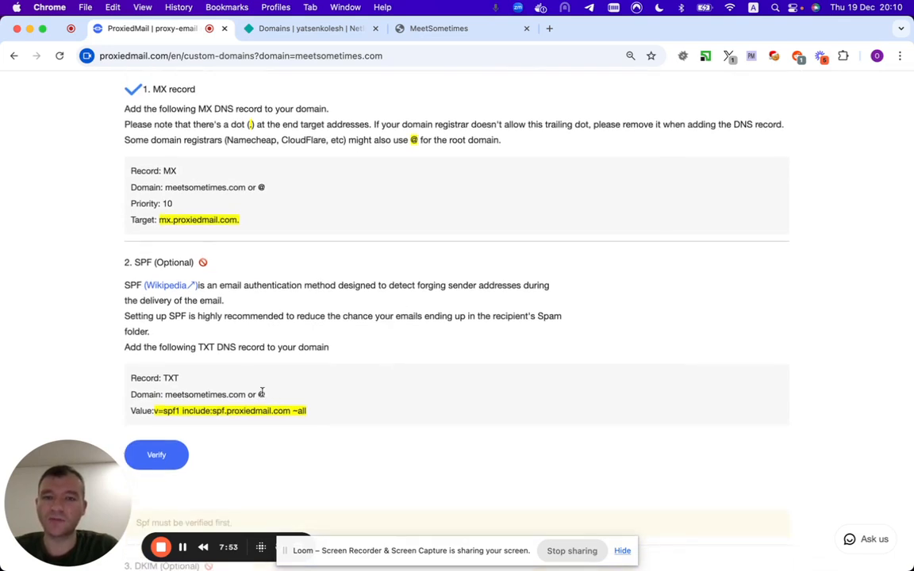
{"action": "scroll", "scroll_direction": "down", "scroll_amount": 3}
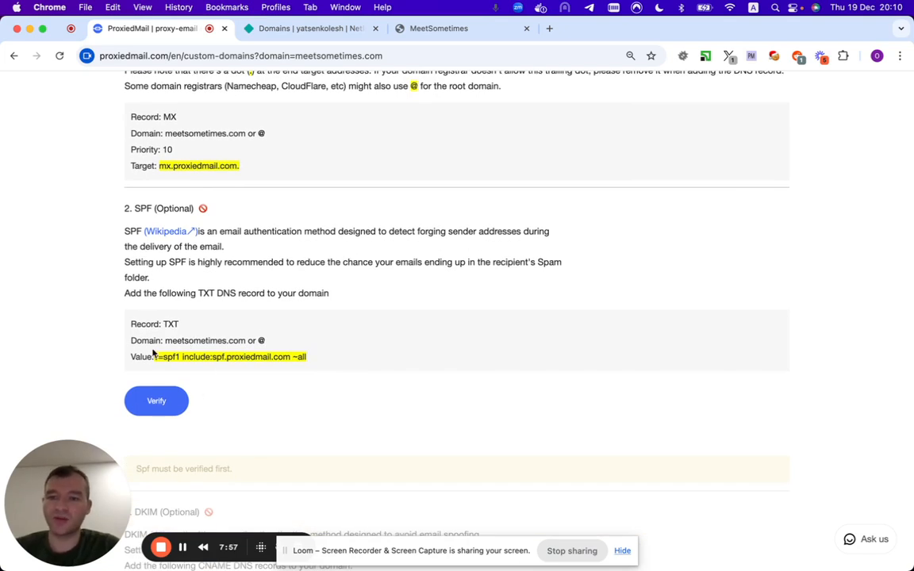
Select the SPF value v=spf1 include:spf.proxiedmail.com ~all on the ProxiedMail setup page to copy it.
{"action": "triple_click", "coordinate": [228, 357]}
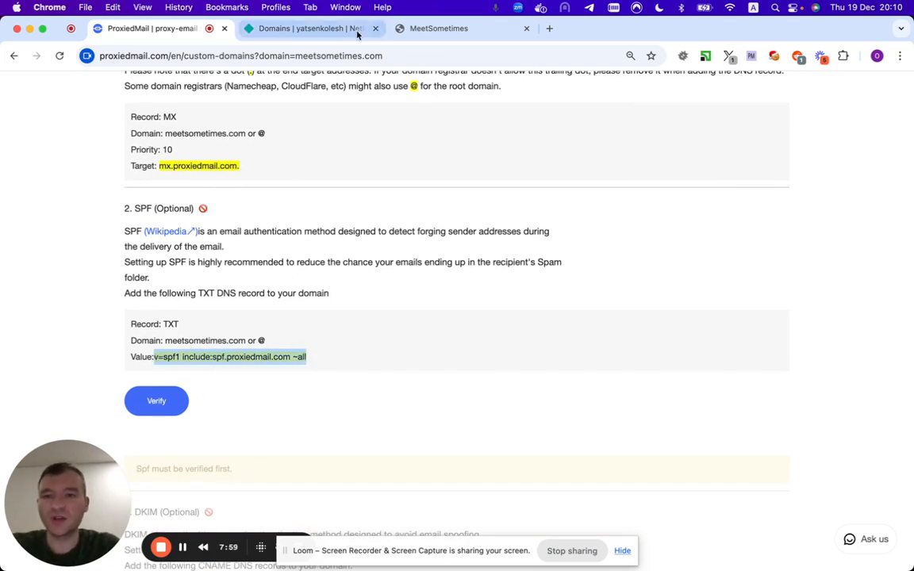
{"action": "left_click", "coordinate": [310, 28]}
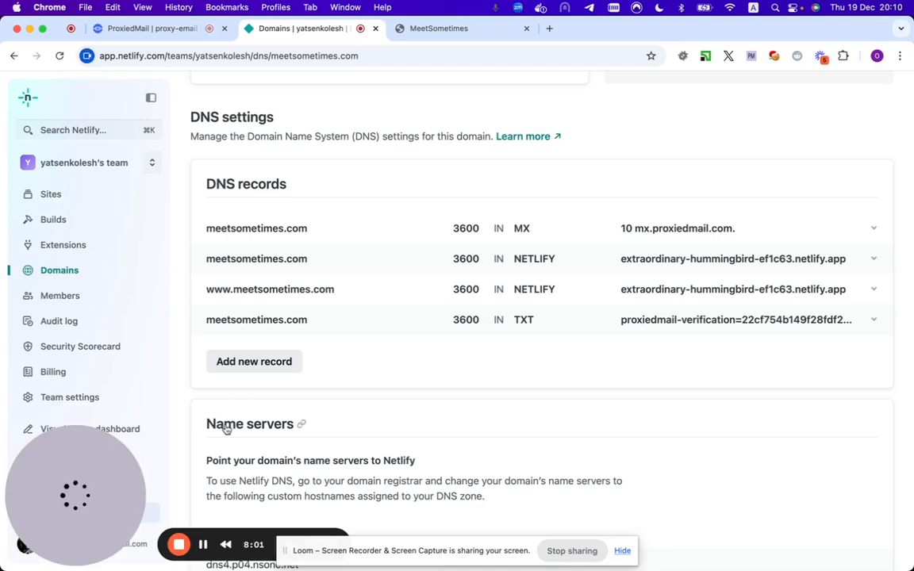
{"action": "left_click", "coordinate": [151, 28]}
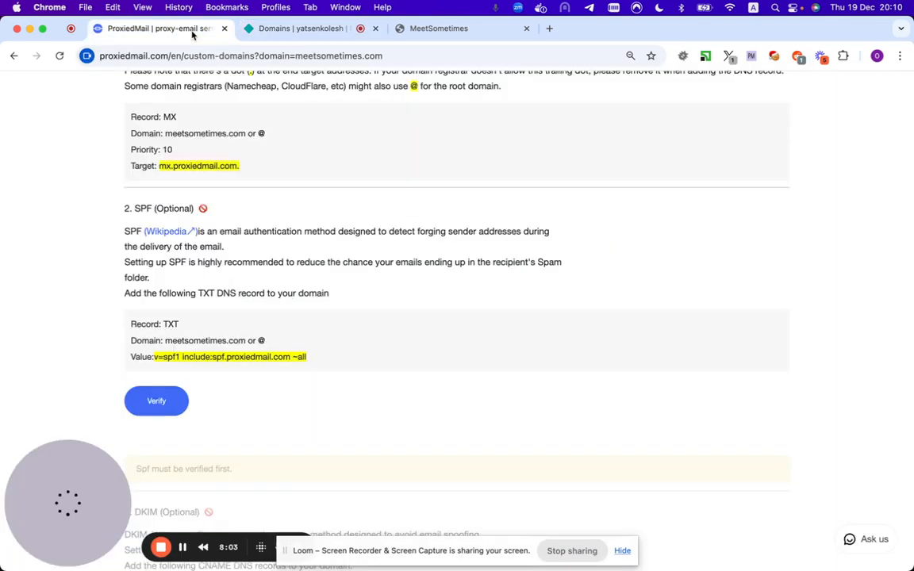
{"action": "scroll", "scroll_direction": "down", "scroll_amount": 3}
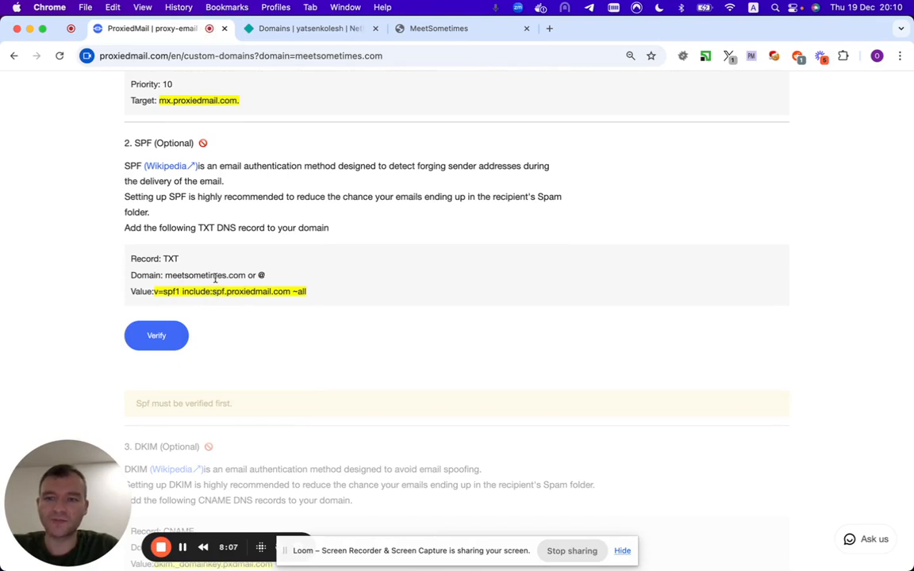
{"action": "left_click_drag", "start_coordinate": [156, 292], "coordinate": [289, 292]}
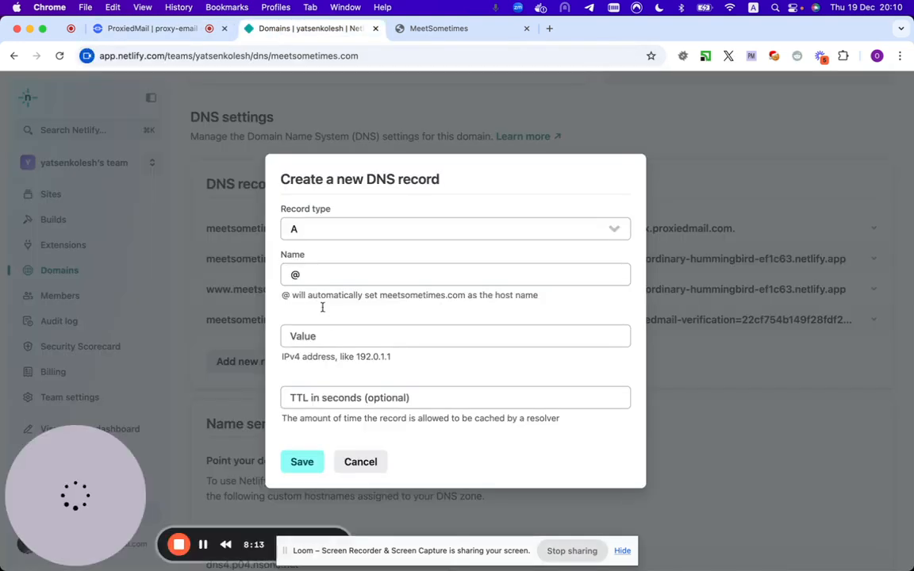
Start a new TXT record in Netlify for meetsometimes.com to hold the SPF value.
{"action": "left_click", "coordinate": [455, 229]}
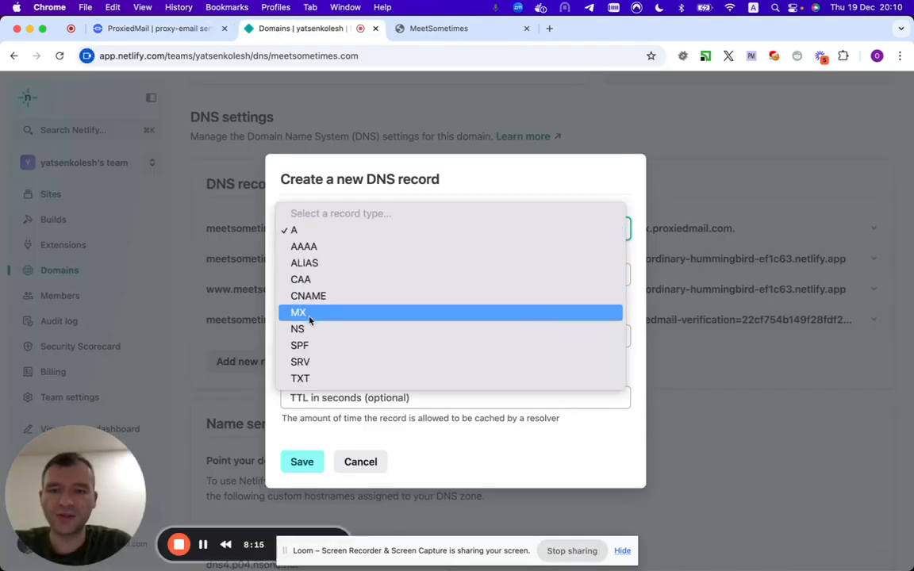
{"action": "left_click", "coordinate": [300, 377]}
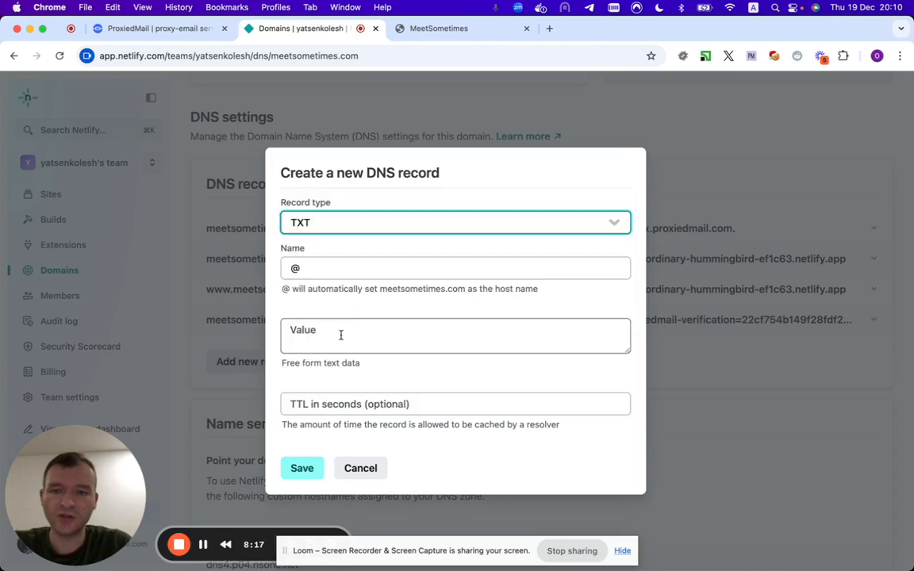
{"action": "left_click", "coordinate": [360, 468]}
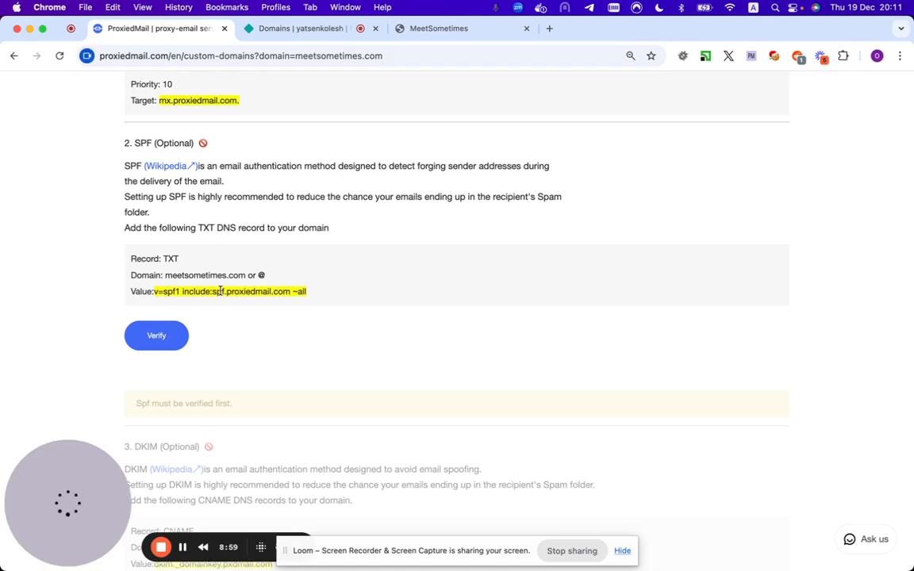
Verify the SPF record, then copy the DKIM host name dkim._domainkey to bring over to Netlify's DNS.
{"action": "scroll", "scroll_direction": "down", "scroll_amount": 3}
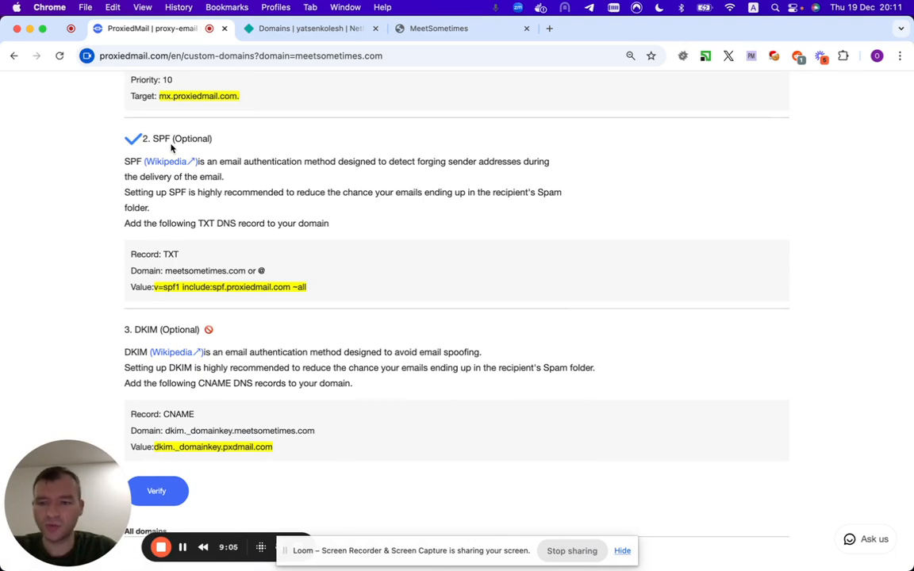
{"action": "mouse_move", "coordinate": [197, 430]}
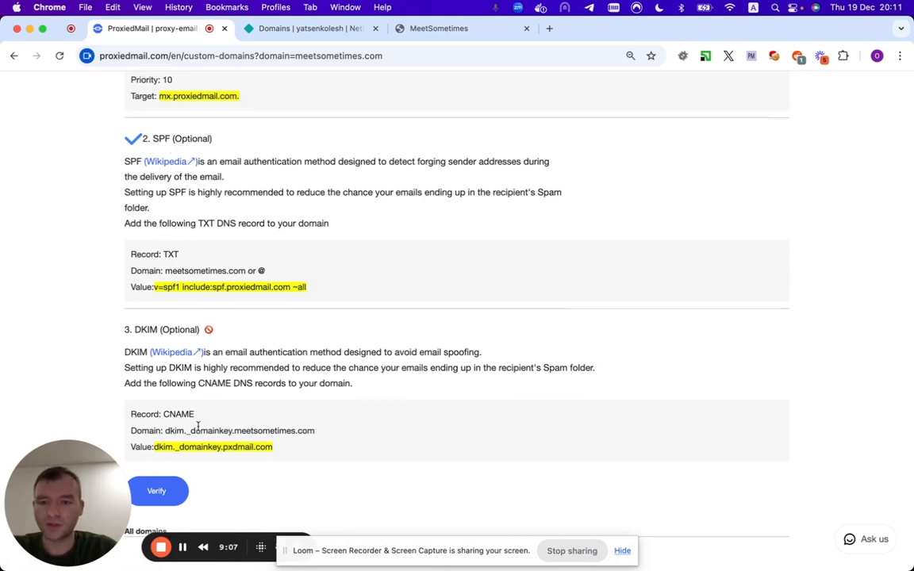
{"action": "scroll", "scroll_direction": "down", "scroll_amount": 3}
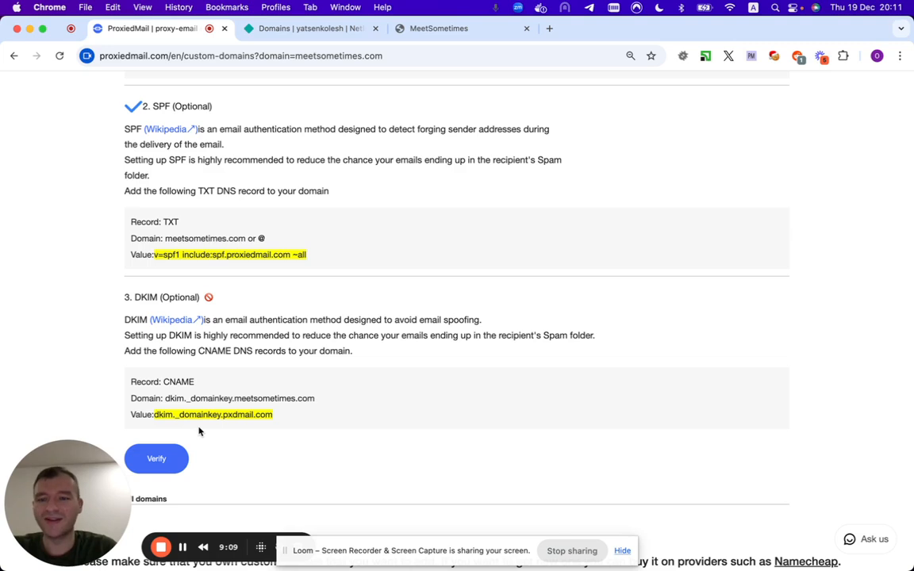
{"action": "scroll", "scroll_direction": "down", "scroll_amount": 3}
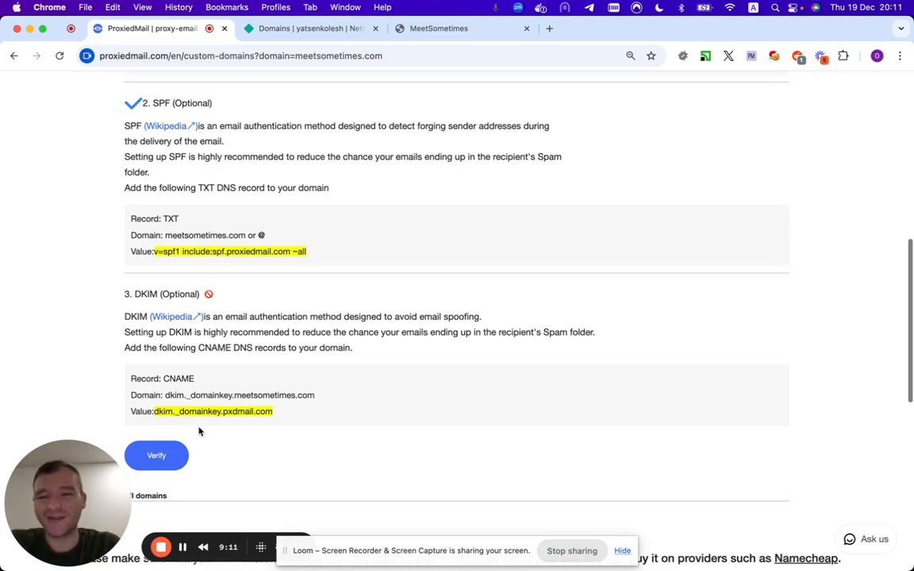
{"action": "scroll", "scroll_direction": "down", "scroll_amount": 3}
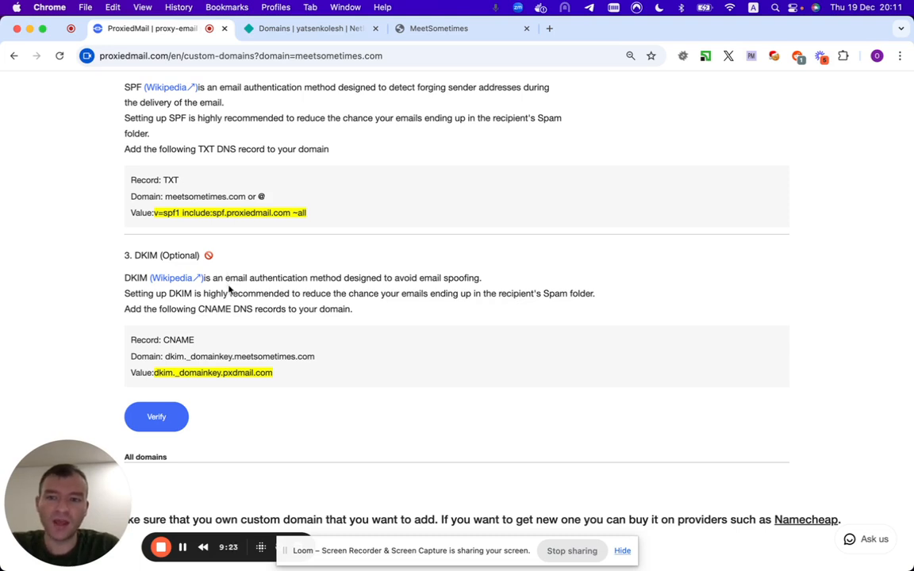
{"action": "mouse_move", "coordinate": [227, 292]}
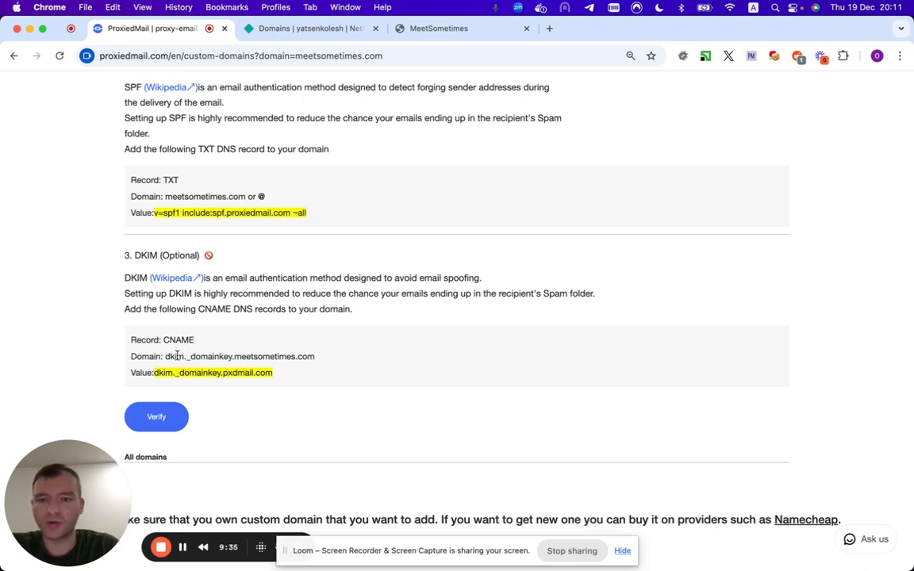
{"action": "mouse_move", "coordinate": [194, 358]}
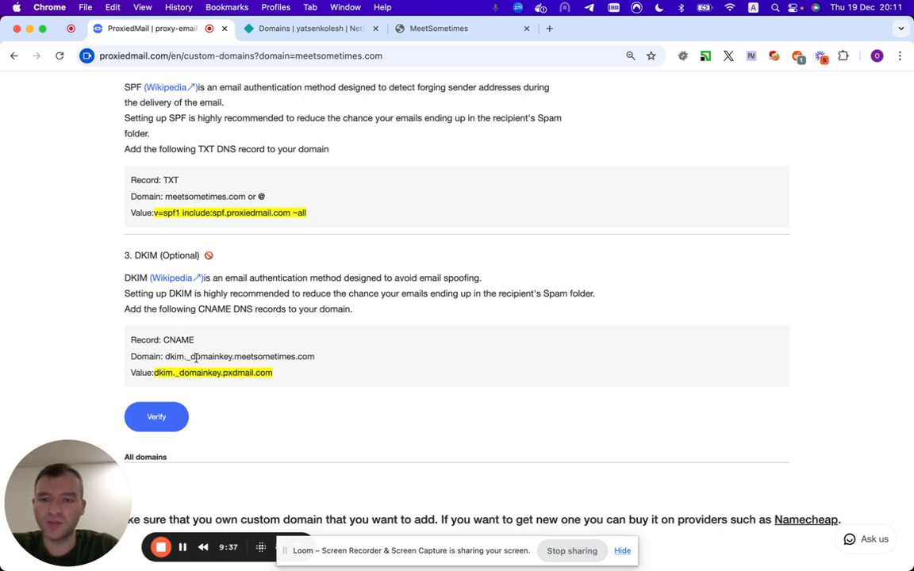
{"action": "mouse_move", "coordinate": [279, 360]}
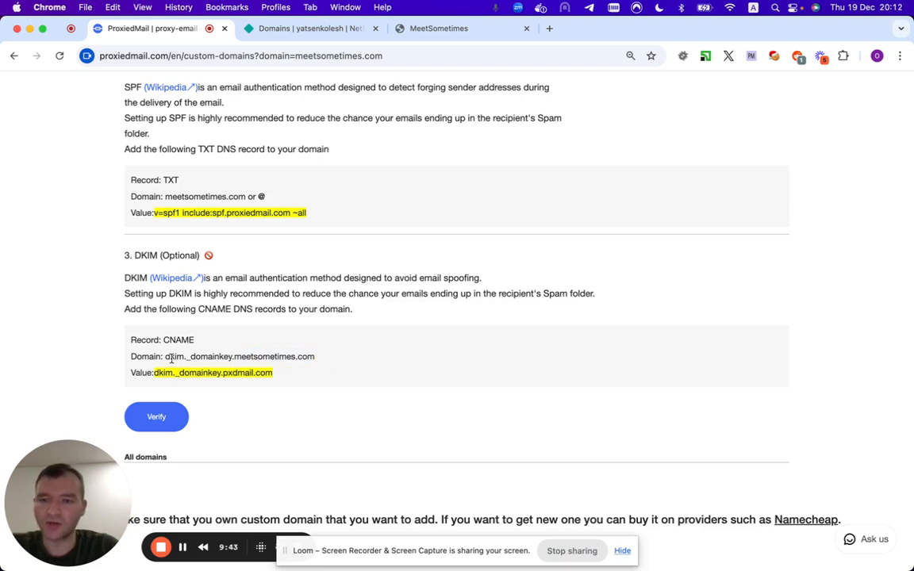
{"action": "double_click", "coordinate": [190, 355]}
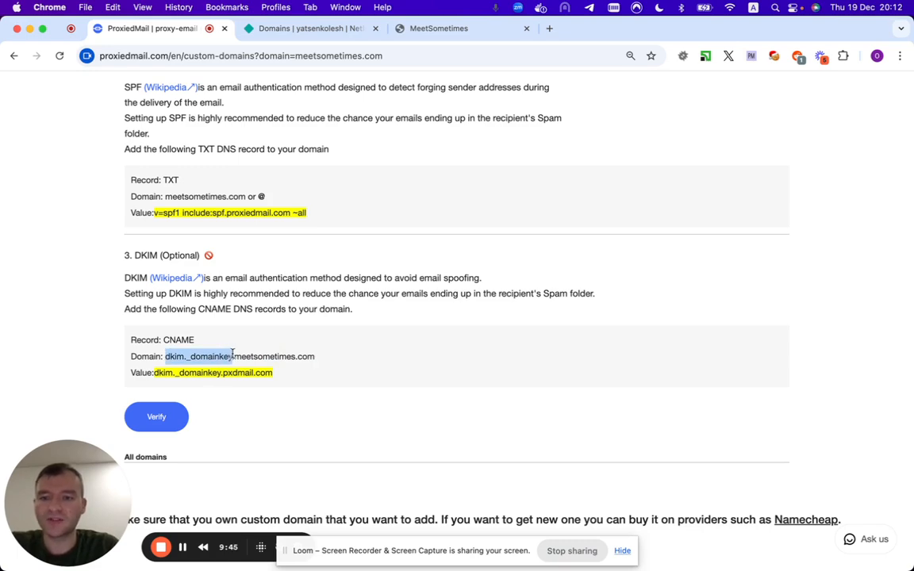
{"action": "left_click", "coordinate": [310, 28]}
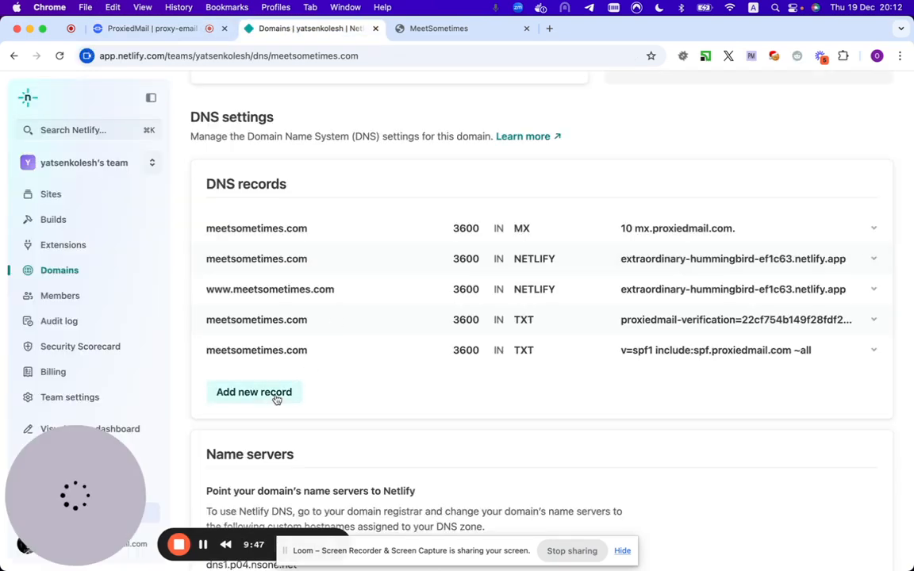
Start a new CNAME record on meetsometimes.com named dkim._domainkey.
{"action": "left_click", "coordinate": [254, 392]}
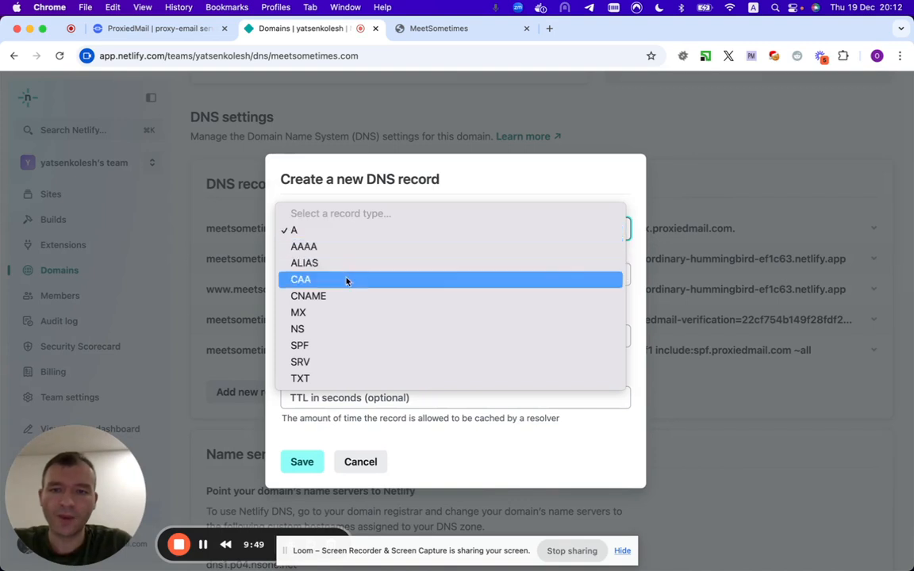
{"action": "left_click", "coordinate": [308, 297]}
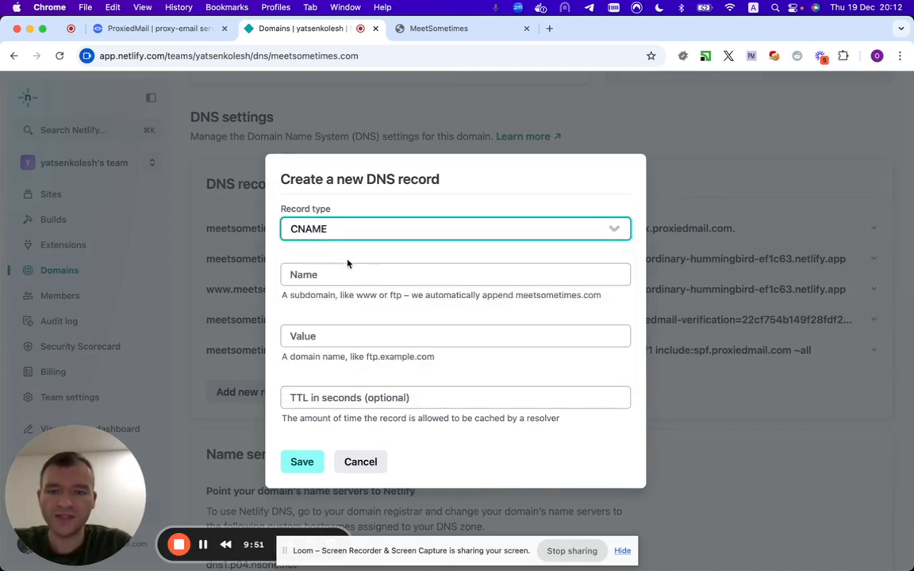
{"action": "left_click", "coordinate": [454, 273]}
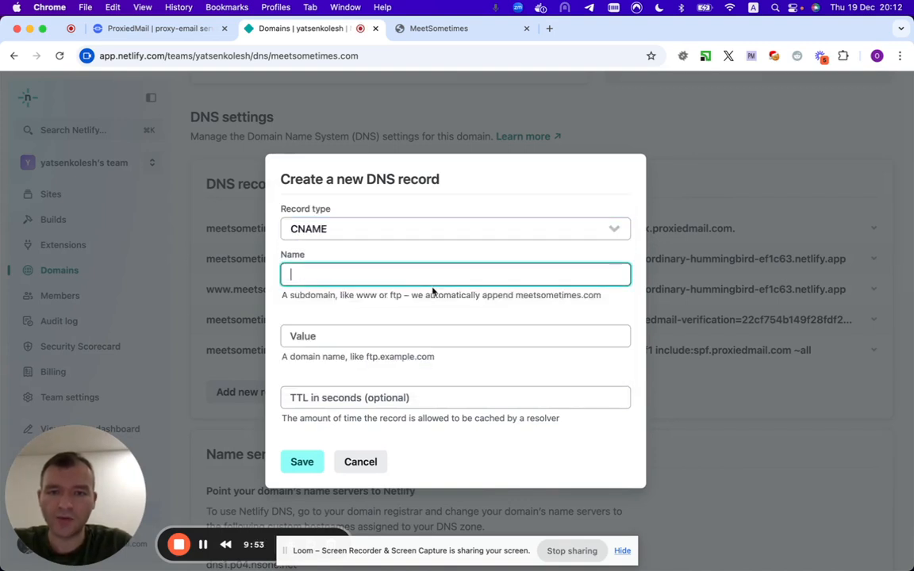
{"action": "mouse_move", "coordinate": [385, 310]}
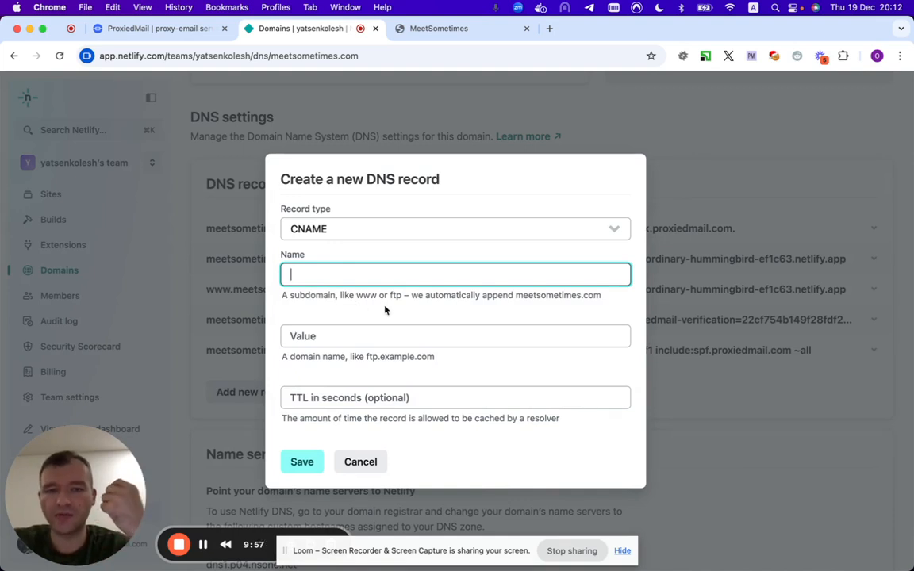
{"action": "type", "text": "dkim._domainkey"}
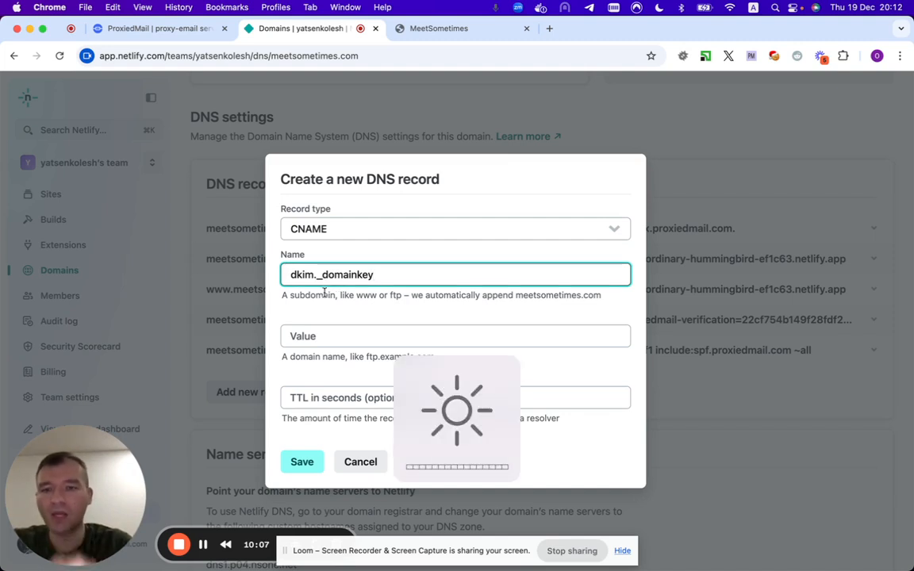
Point the record at dkim._domainkey.pxdmail.com and save it.
{"action": "left_click", "coordinate": [454, 336]}
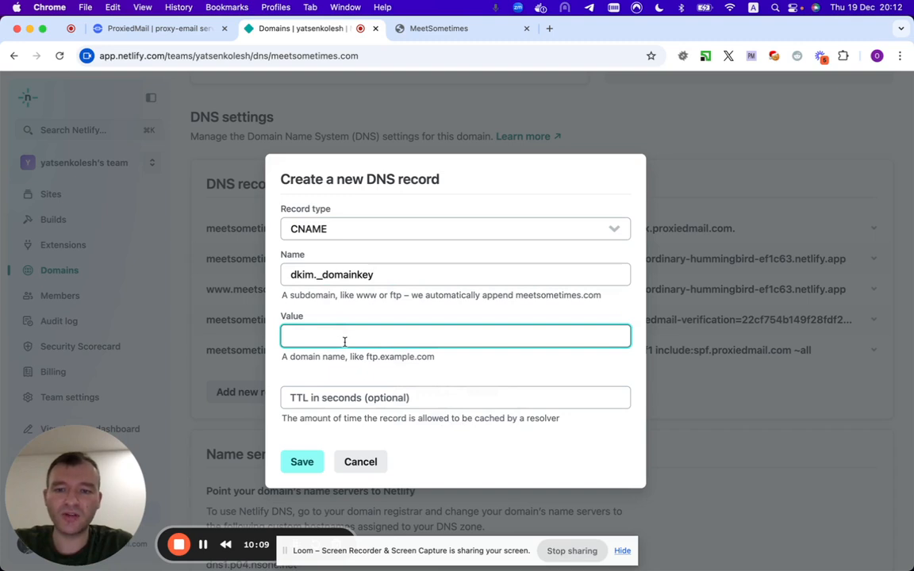
{"action": "type", "text": "dkim._domainkey.pxdmail.com"}
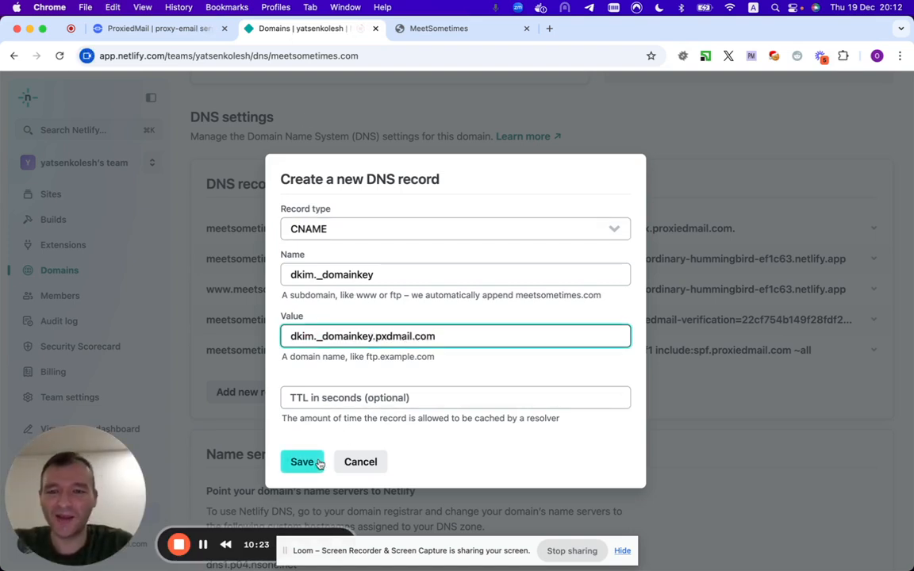
{"action": "left_click", "coordinate": [303, 462]}
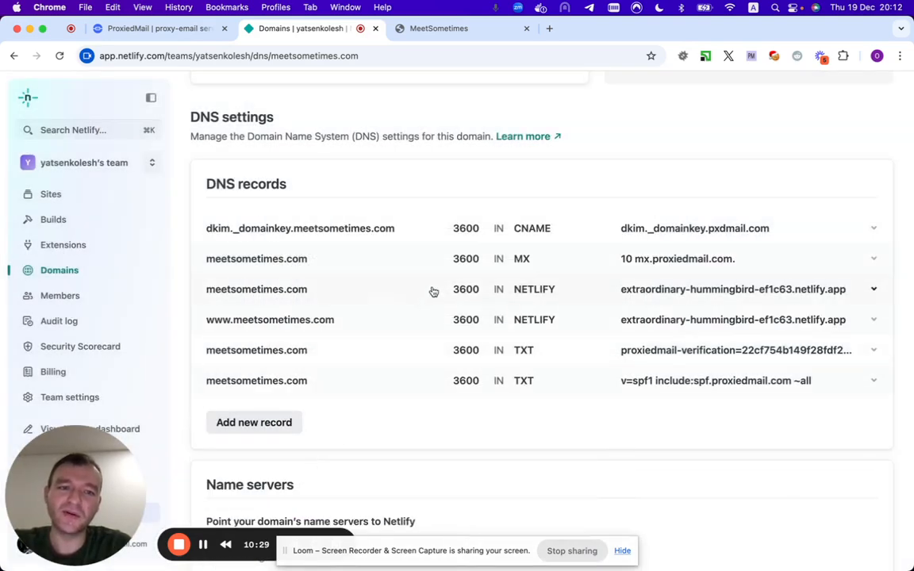
{"action": "mouse_move", "coordinate": [454, 262]}
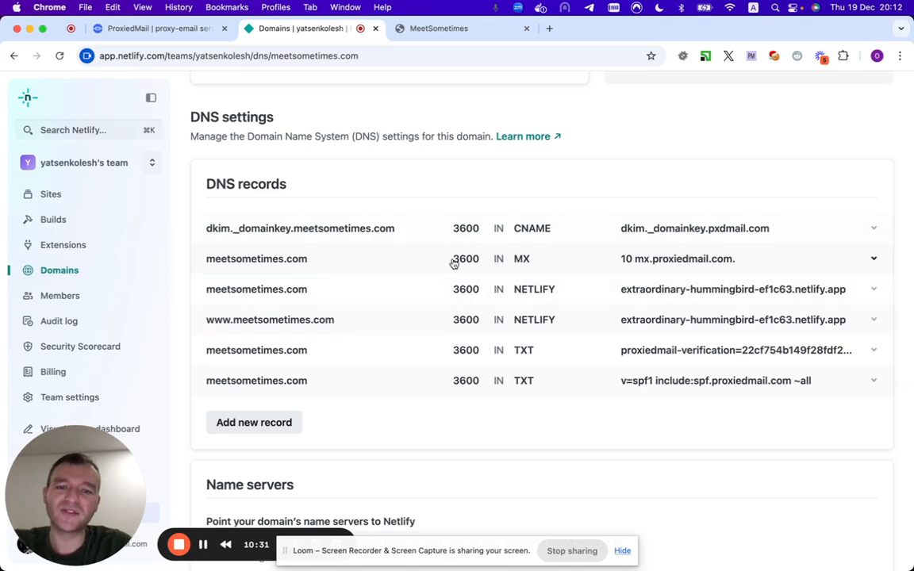
{"action": "mouse_move", "coordinate": [438, 262]}
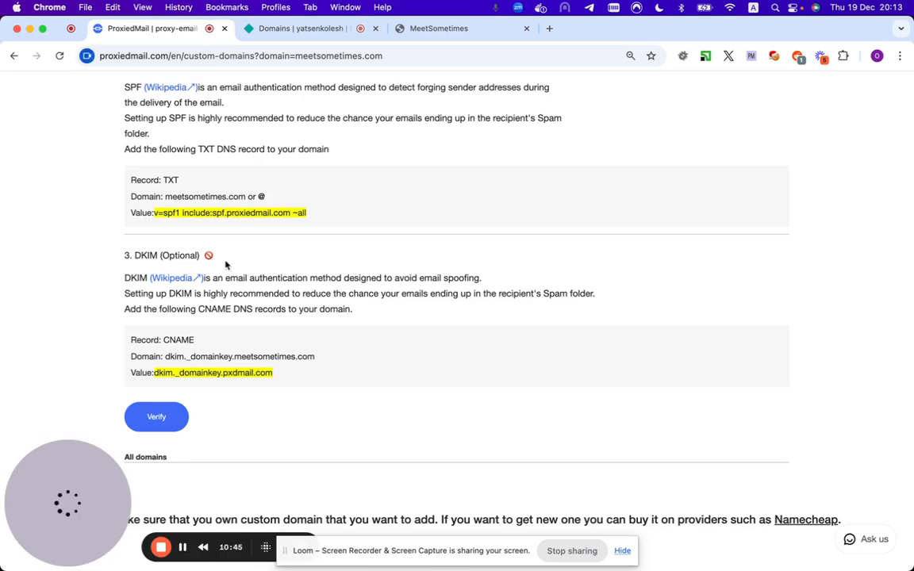
Verify the DKIM record so ProxiedMail reports meetsometimes.com is all set.
{"action": "scroll", "scroll_direction": "down", "scroll_amount": 3}
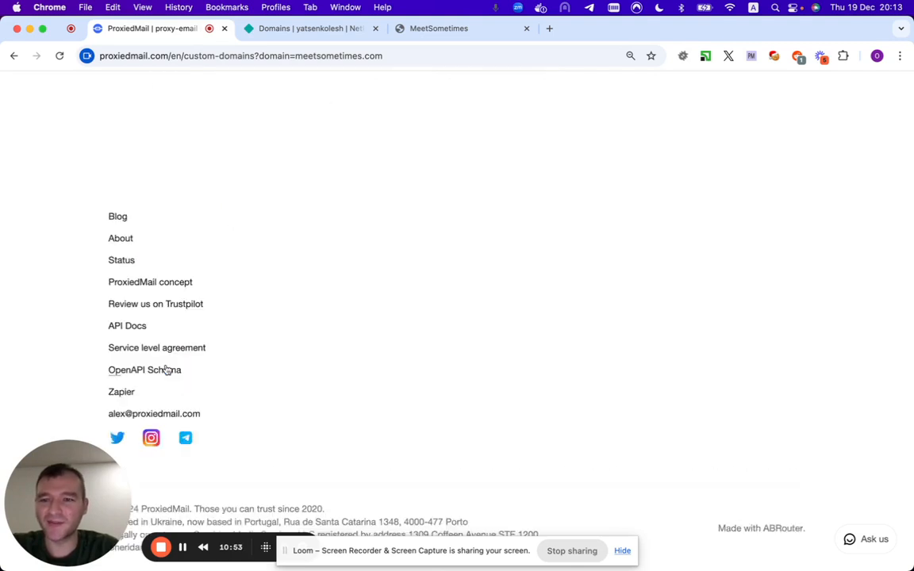
{"action": "scroll", "scroll_direction": "up", "scroll_amount": 3}
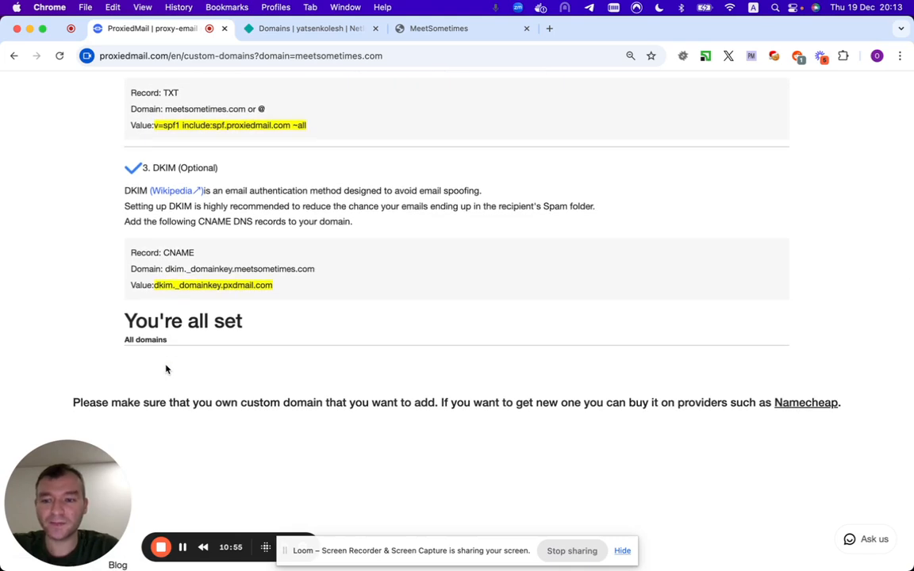
{"action": "mouse_move", "coordinate": [227, 303]}
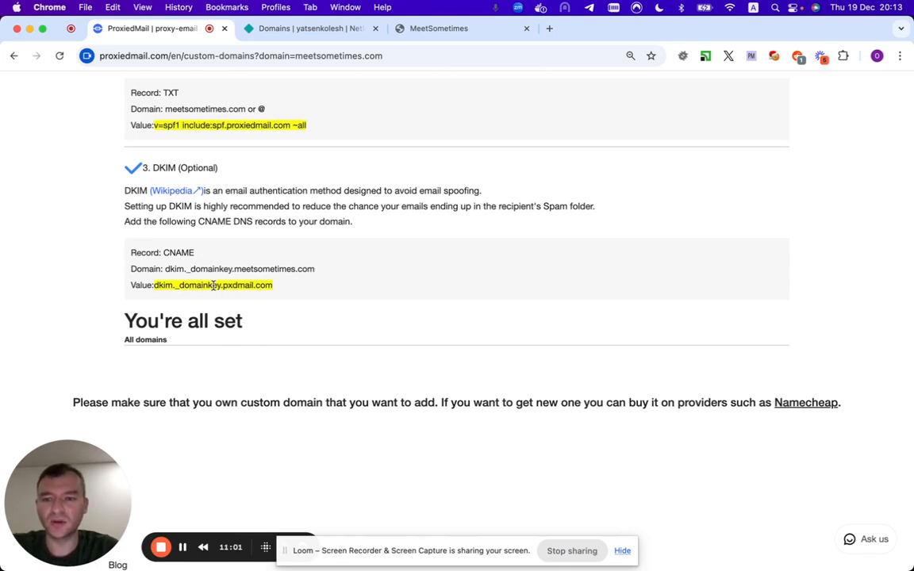
{"action": "scroll", "scroll_direction": "up", "scroll_amount": 3}
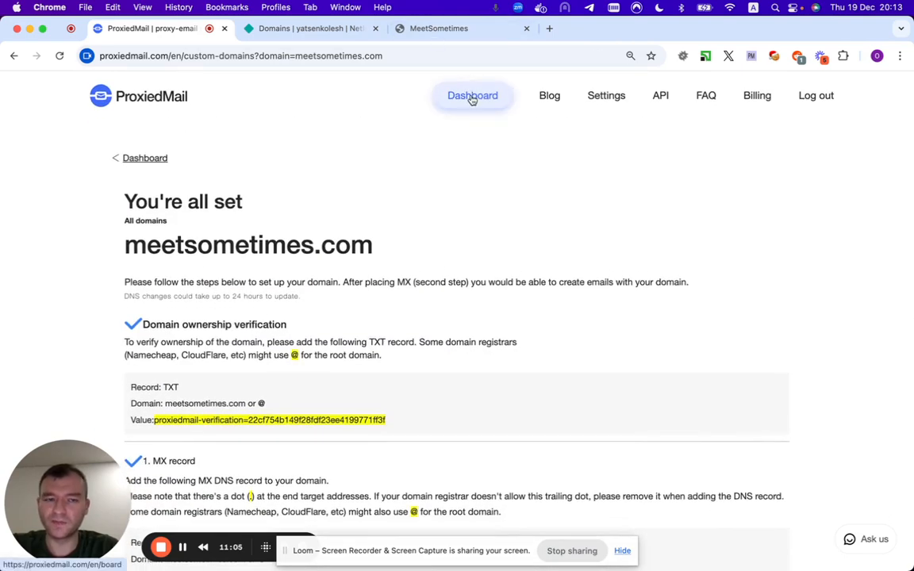
{"action": "left_click", "coordinate": [473, 96]}
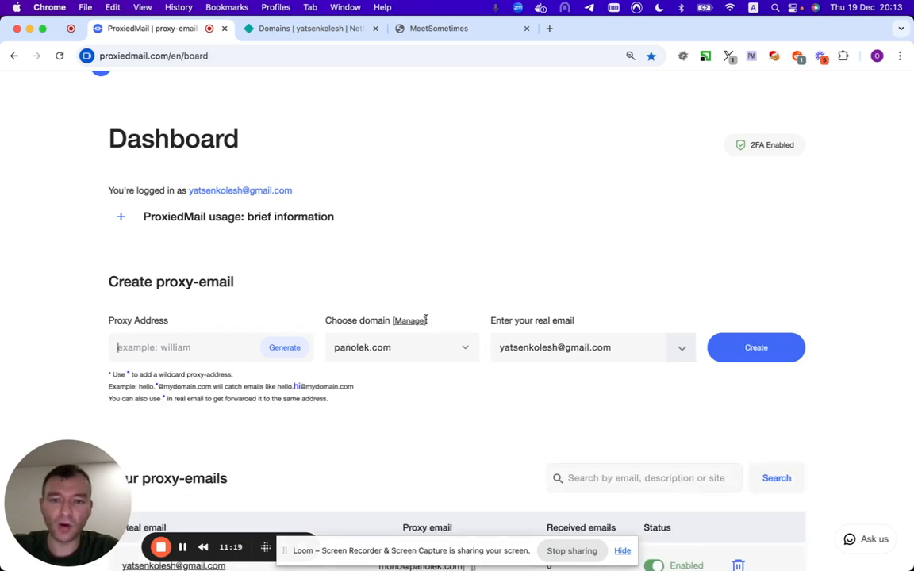
{"action": "mouse_move", "coordinate": [430, 368]}
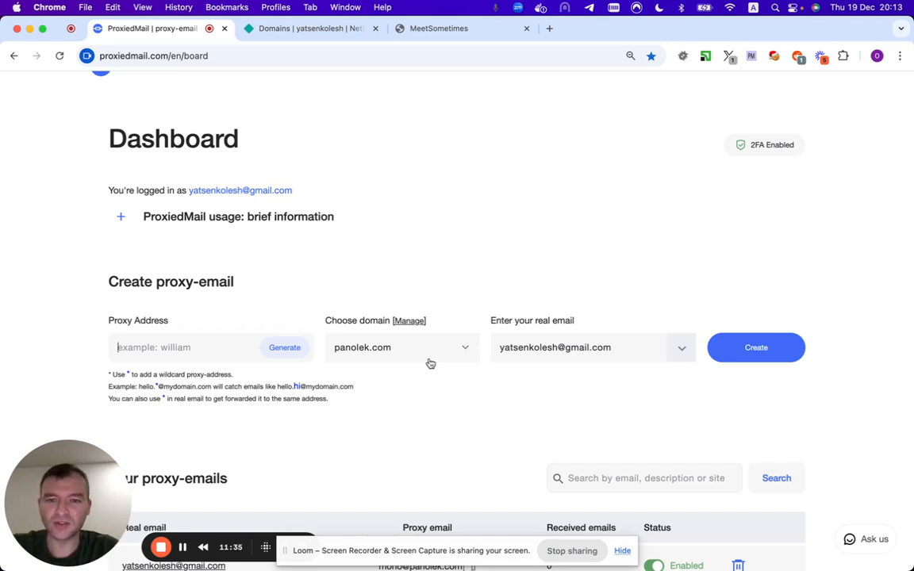
{"action": "left_click", "coordinate": [400, 347]}
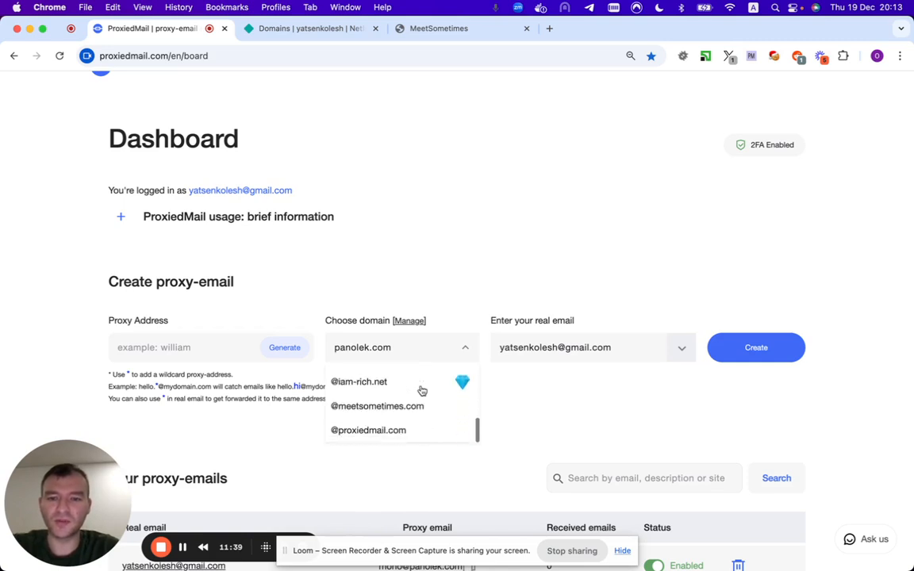
{"action": "mouse_move", "coordinate": [418, 411]}
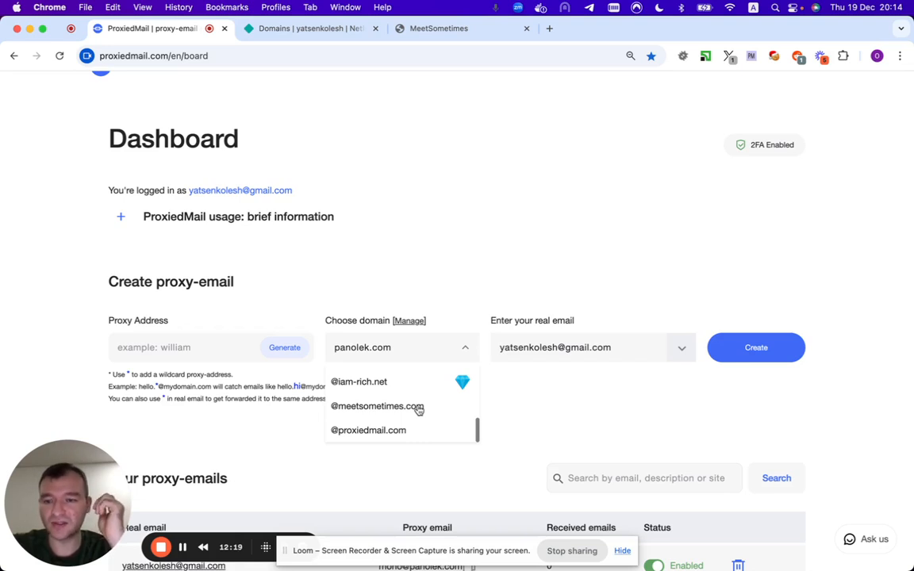
{"action": "left_click", "coordinate": [378, 407]}
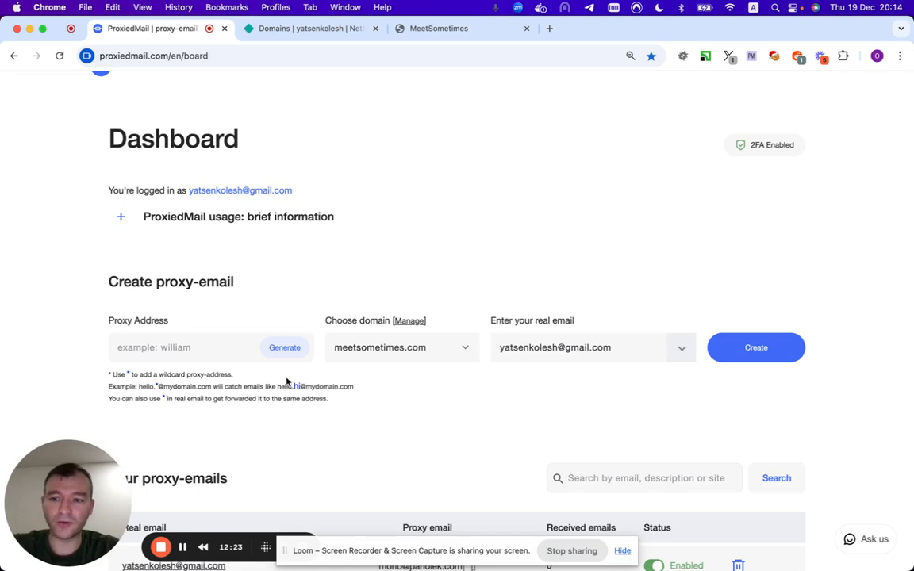
{"action": "scroll", "scroll_direction": "down", "scroll_amount": 3}
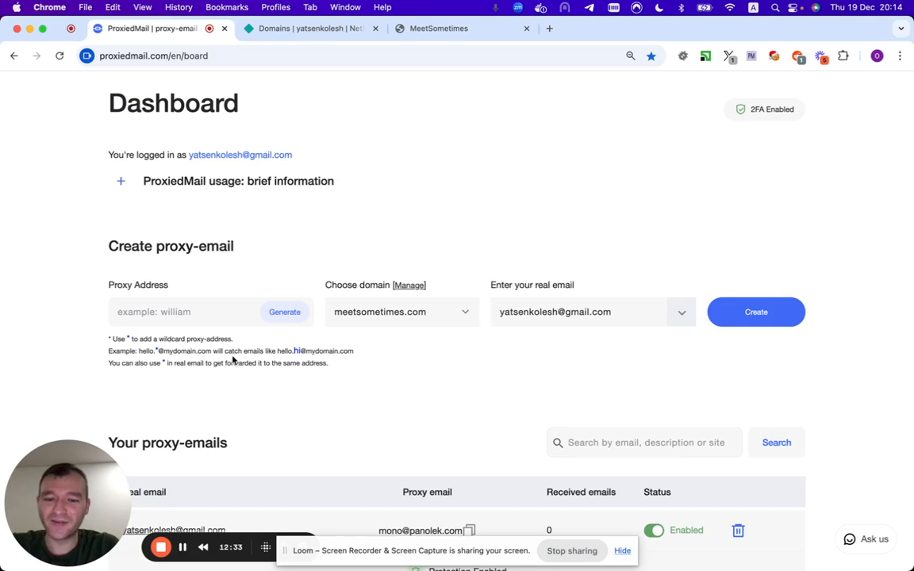
{"action": "type", "text": "yeah"}
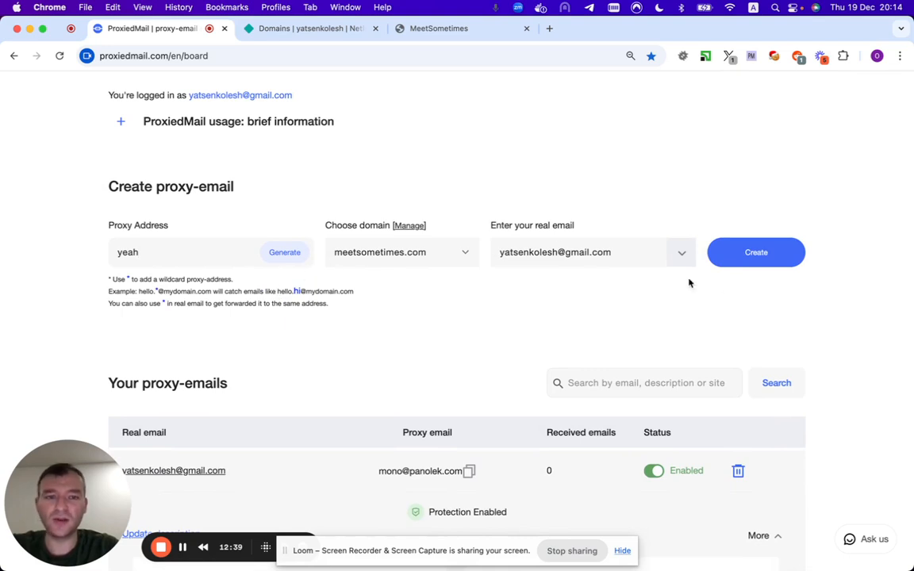
{"action": "left_click", "coordinate": [755, 252]}
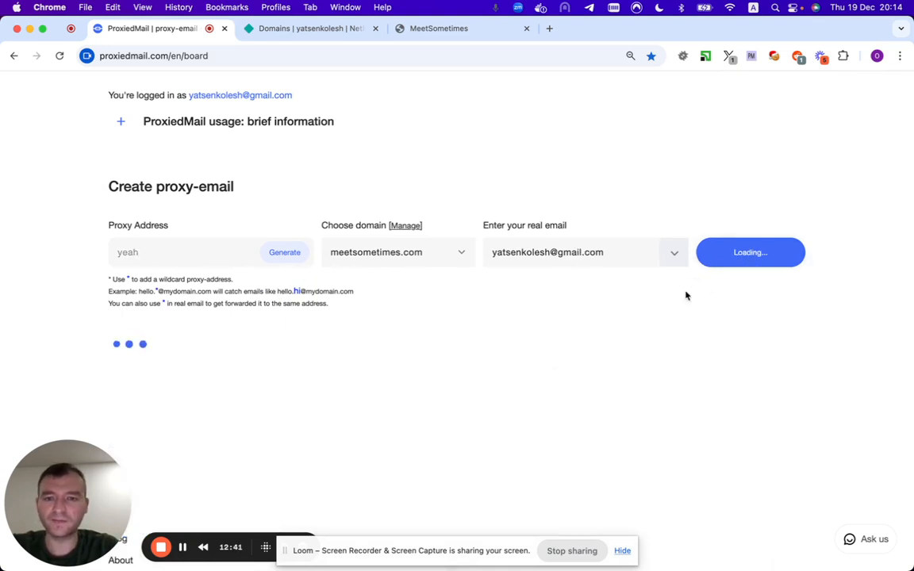
{"action": "scroll", "scroll_direction": "down", "scroll_amount": 3}
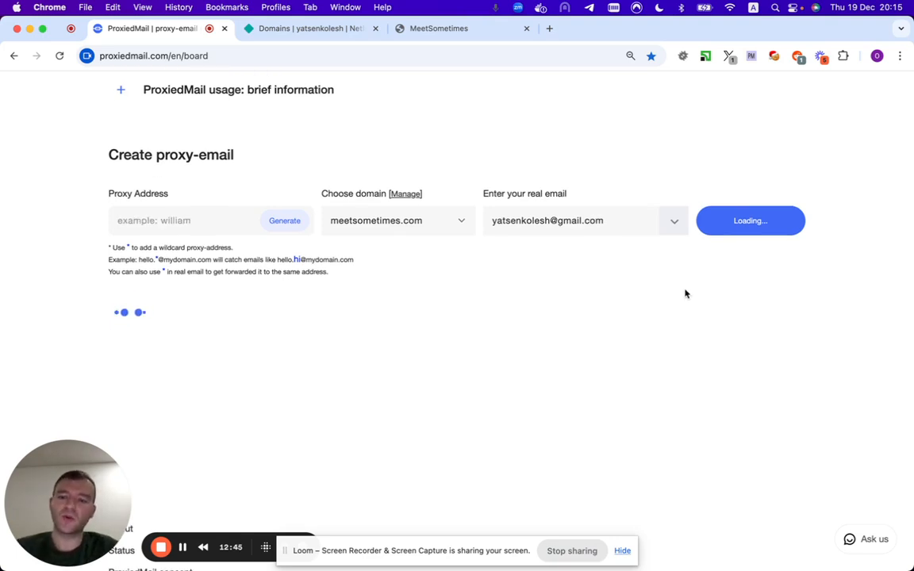
{"action": "scroll", "scroll_direction": "down", "scroll_amount": 3}
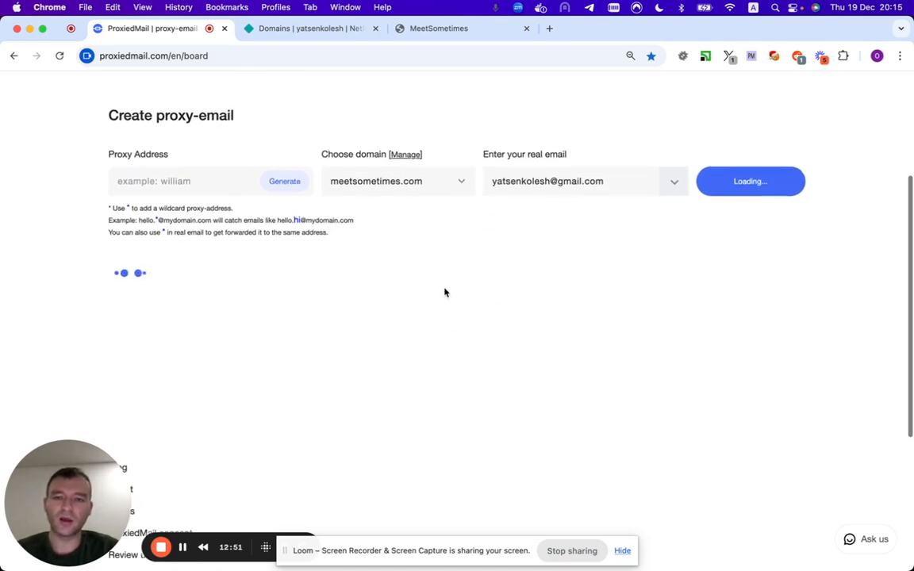
{"action": "mouse_move", "coordinate": [523, 270]}
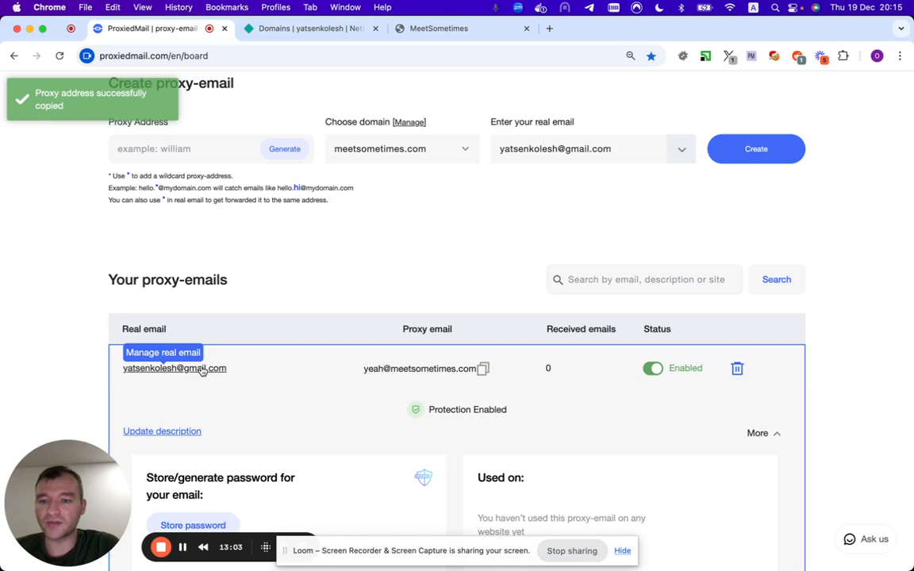
{"action": "left_click", "coordinate": [162, 352]}
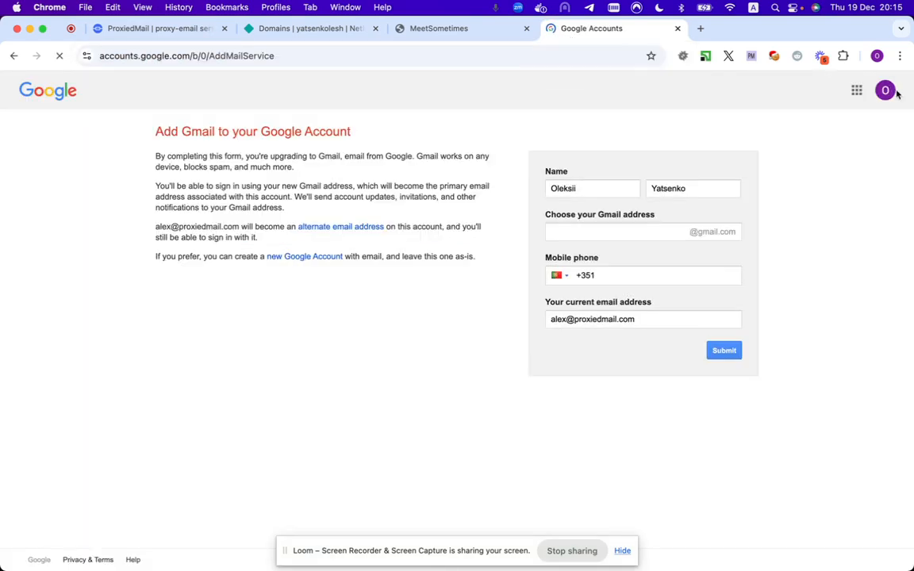
{"action": "left_click", "coordinate": [879, 92]}
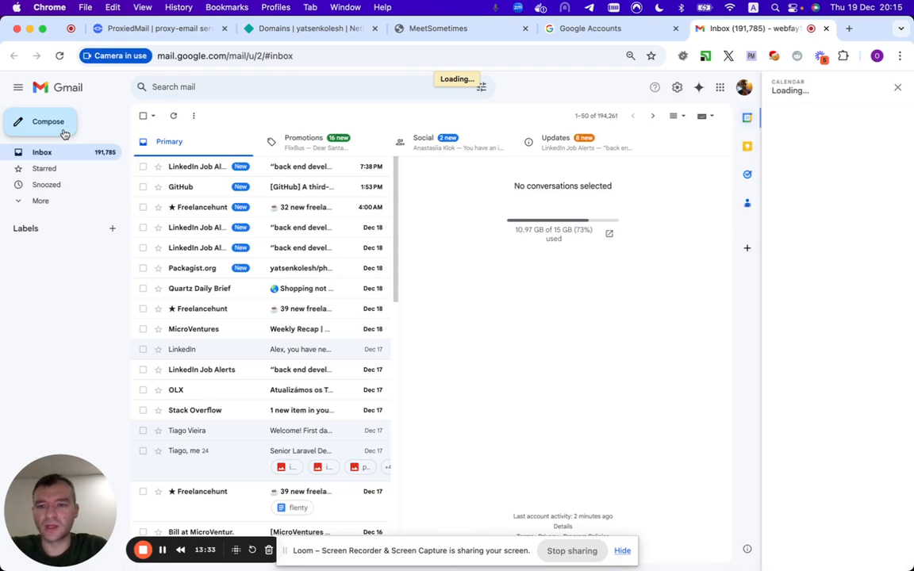
{"action": "left_click", "coordinate": [48, 120]}
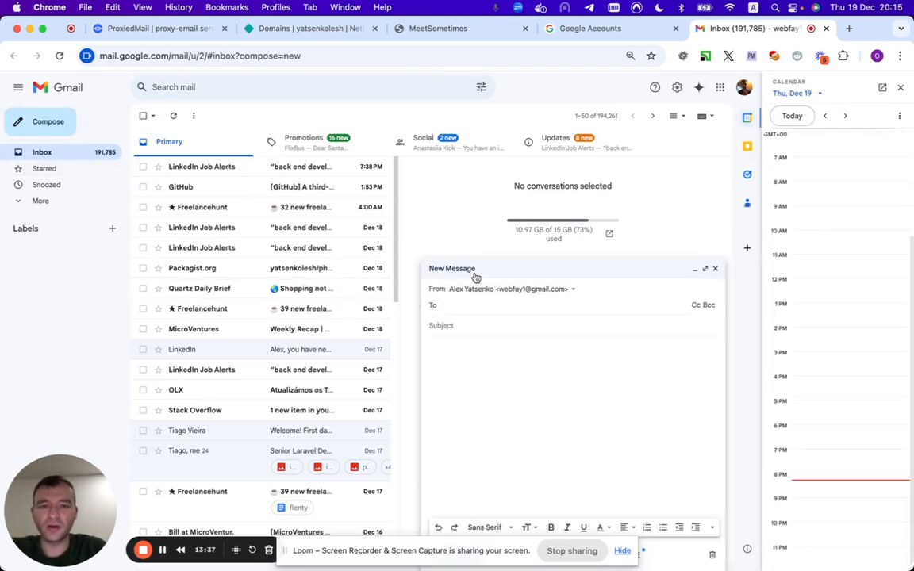
{"action": "left_click", "coordinate": [705, 268]}
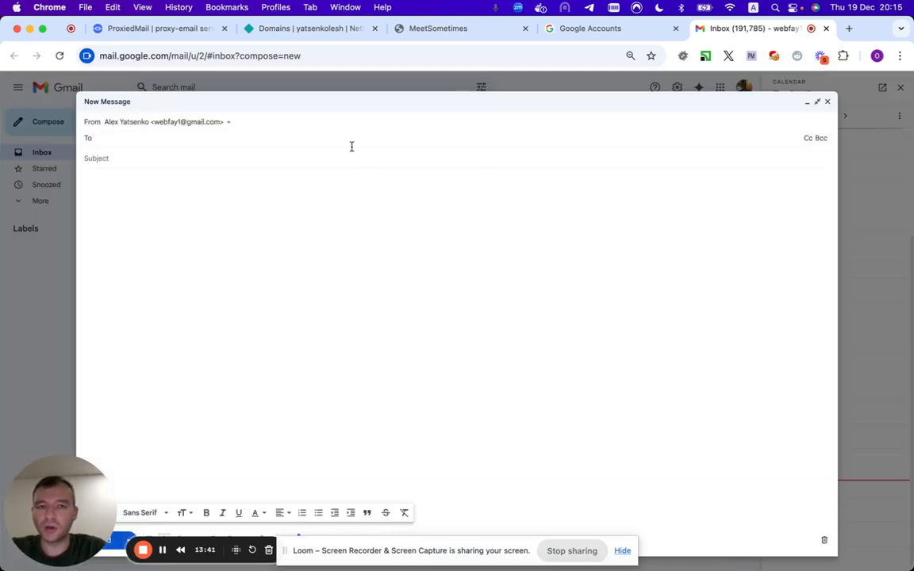
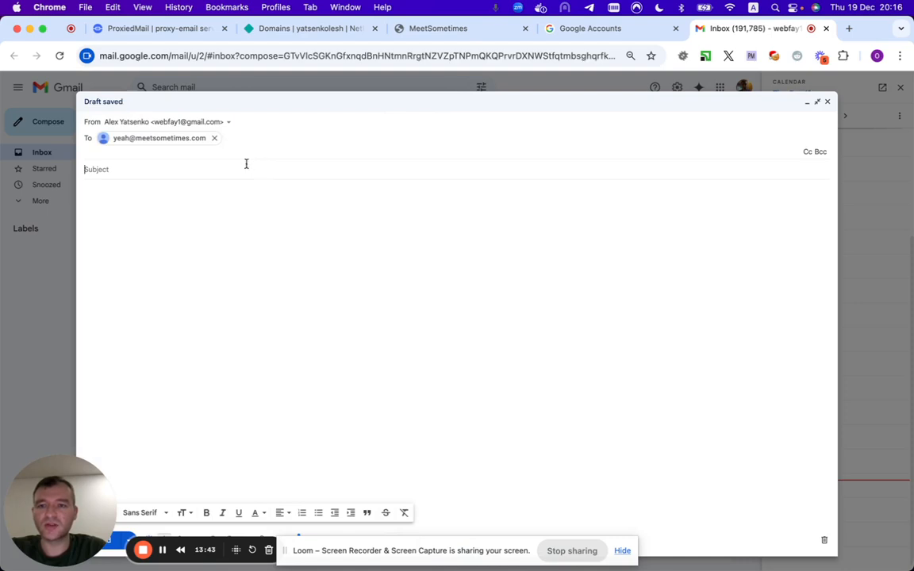
Give it the subject 'It works?' with a short 'Hi ... working ?' body and send it.
{"action": "type", "text": "It works?"}
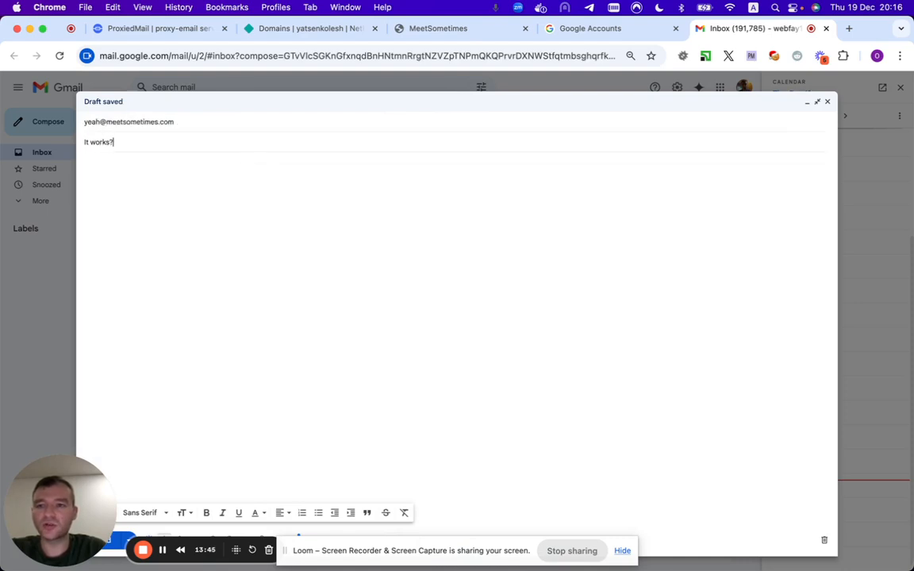
{"action": "type", "text": "Hi. Is it"}
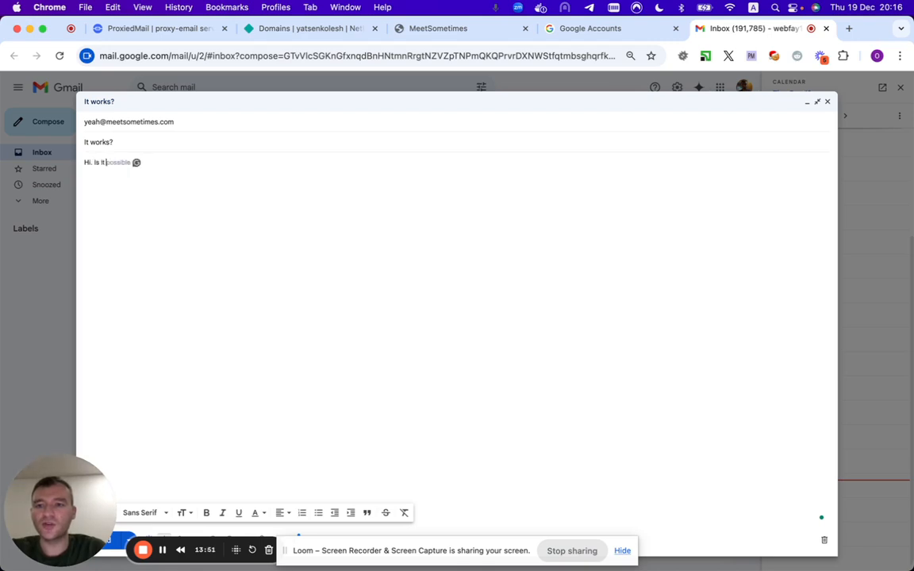
{"action": "type", "text": "working ?"}
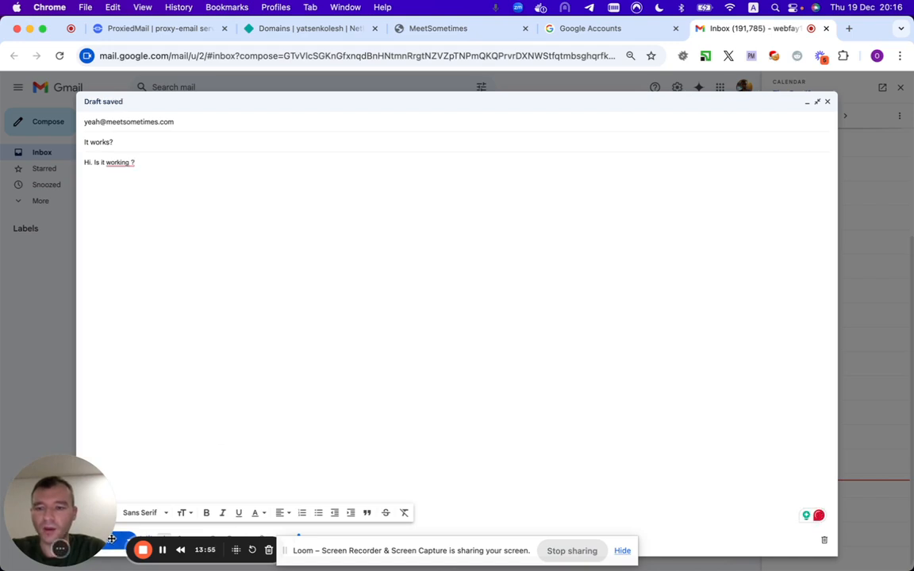
{"action": "left_click", "coordinate": [826, 101]}
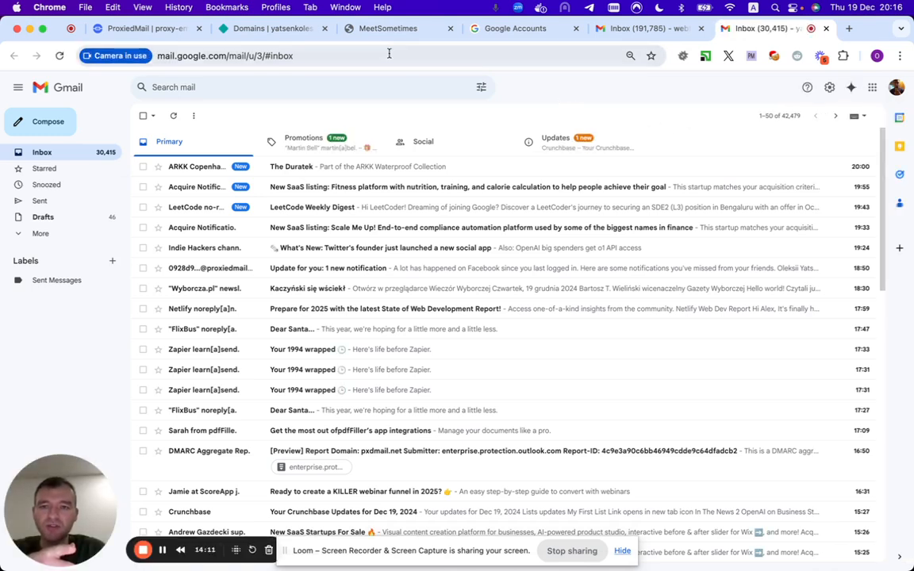
Review the proxy-emails list in ProxiedMail, then go to the inbox receiving forwarded mail.
{"action": "left_click", "coordinate": [143, 31]}
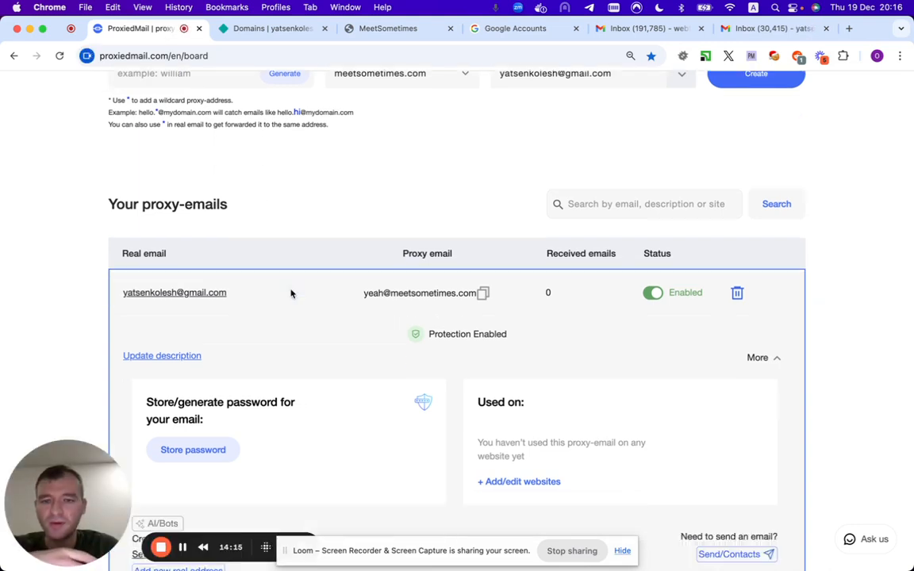
{"action": "mouse_move", "coordinate": [301, 320]}
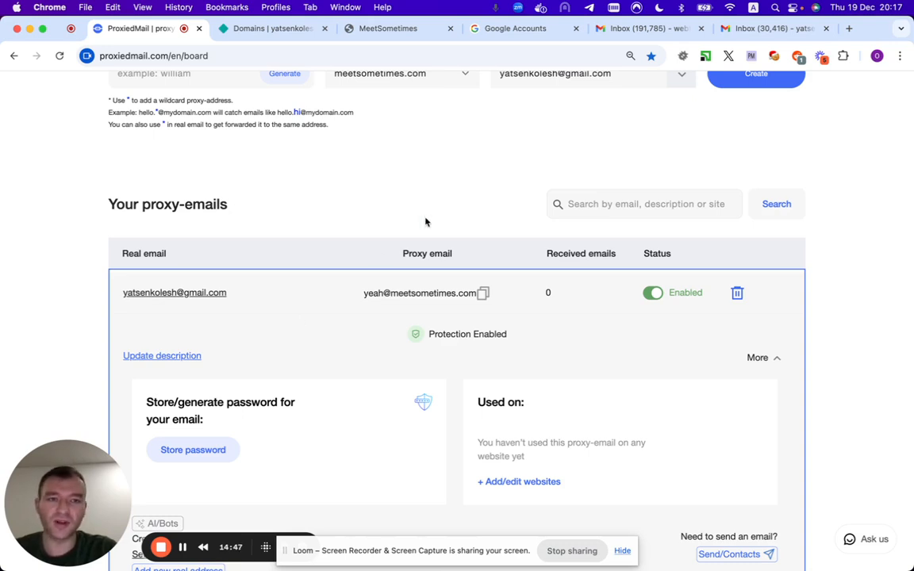
{"action": "mouse_move", "coordinate": [422, 232]}
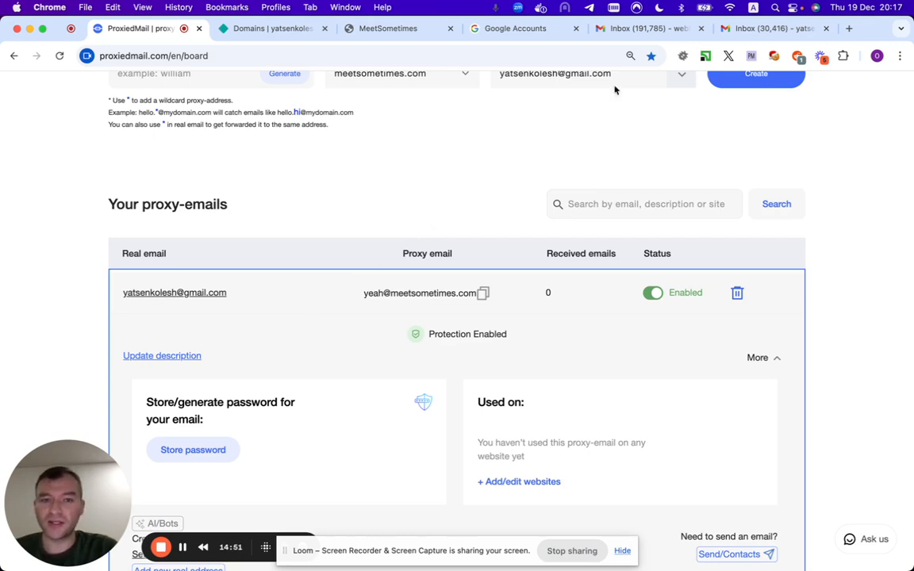
{"action": "left_click", "coordinate": [642, 29]}
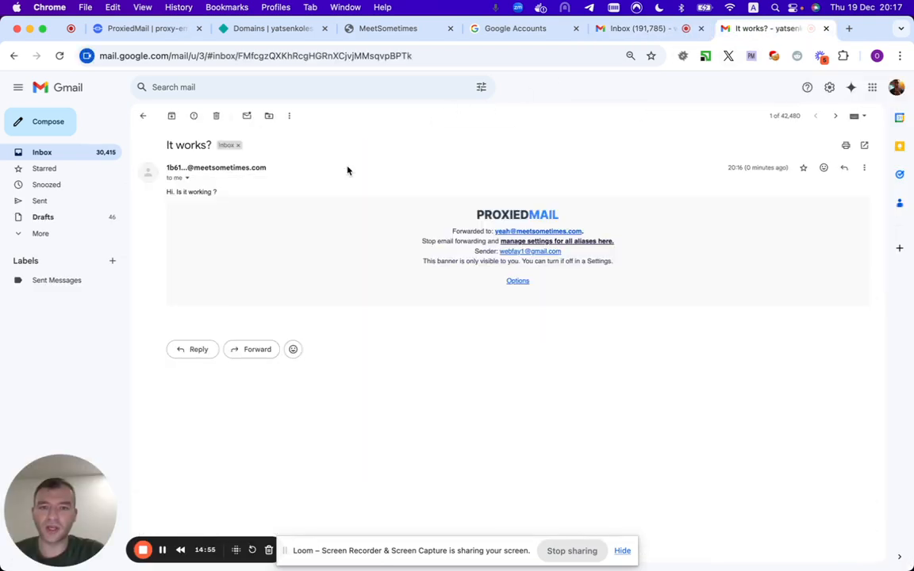
{"action": "mouse_move", "coordinate": [219, 168]}
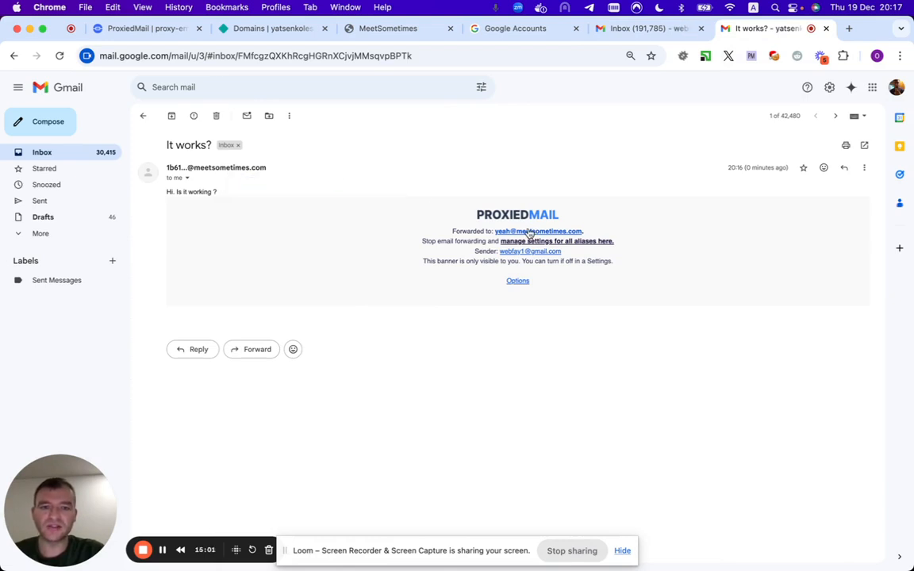
{"action": "mouse_move", "coordinate": [530, 232]}
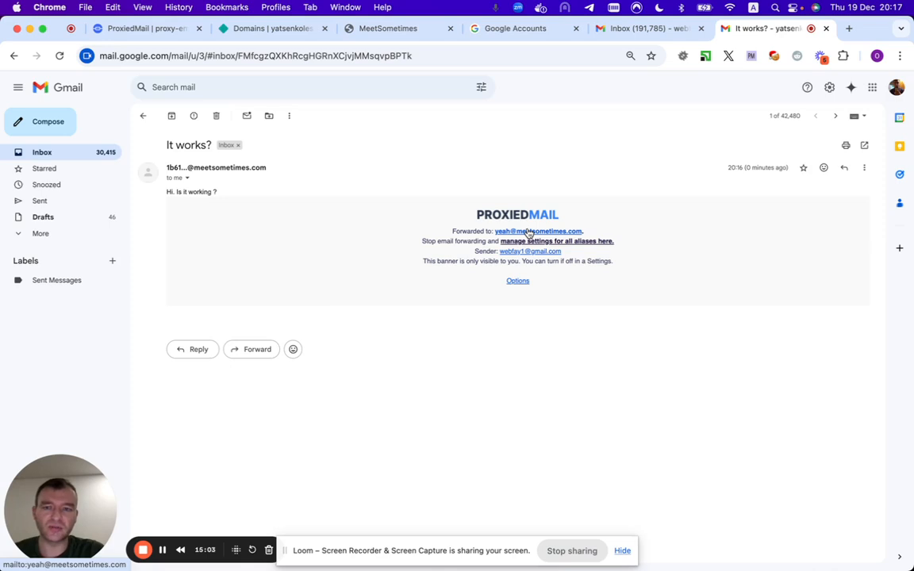
Check the forwarded message's reply-to details and send the reply 'hello. It's nice to see u brother'.
{"action": "left_click", "coordinate": [184, 178]}
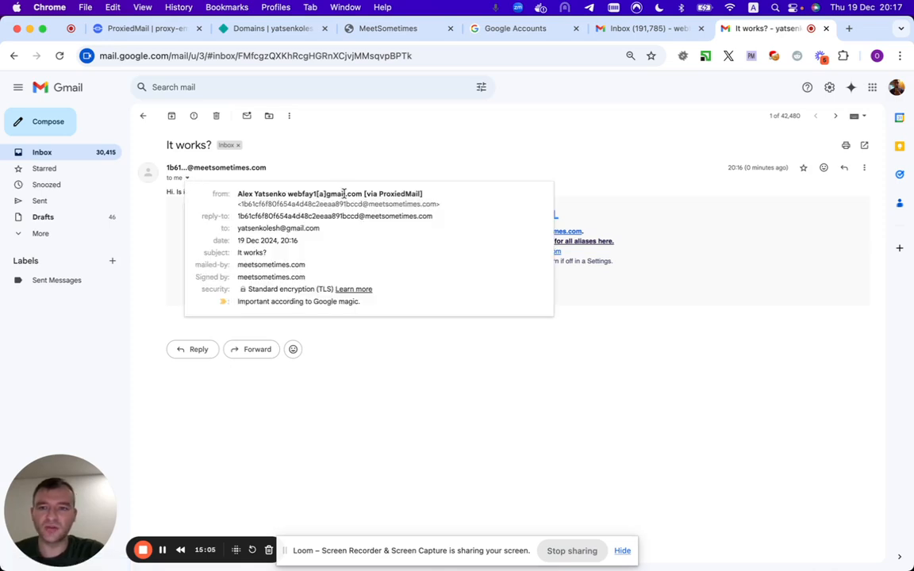
{"action": "left_click", "coordinate": [192, 349]}
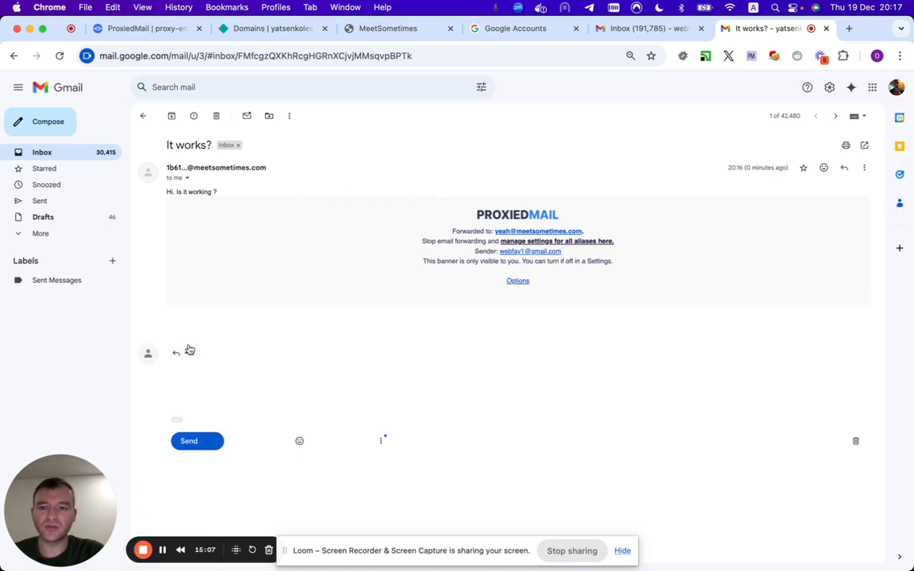
{"action": "type", "text": "mai"}
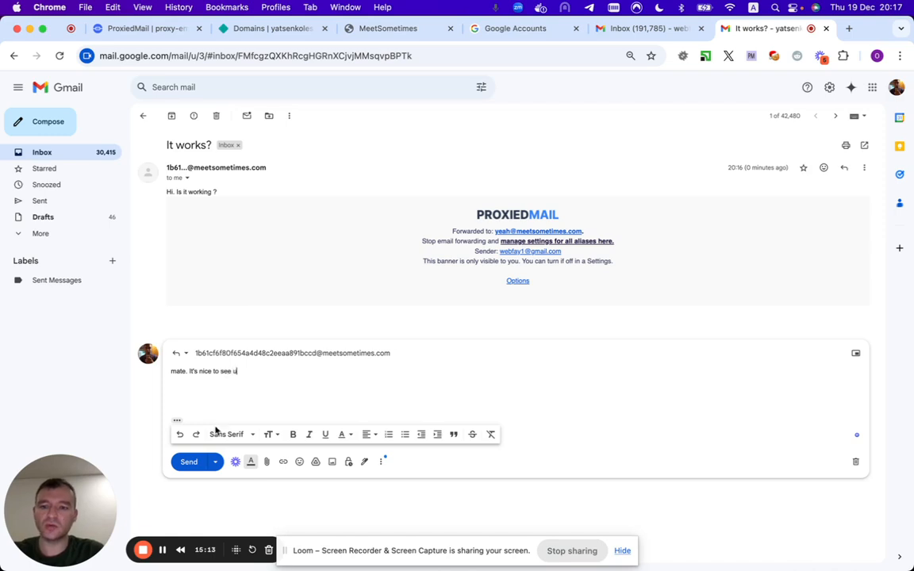
{"action": "type", "text": "brother"}
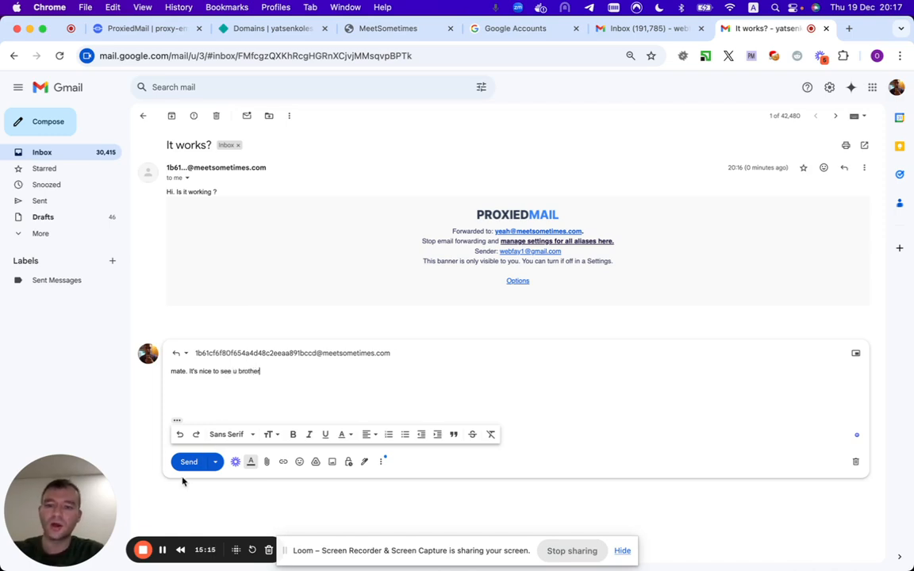
{"action": "left_click", "coordinate": [189, 462]}
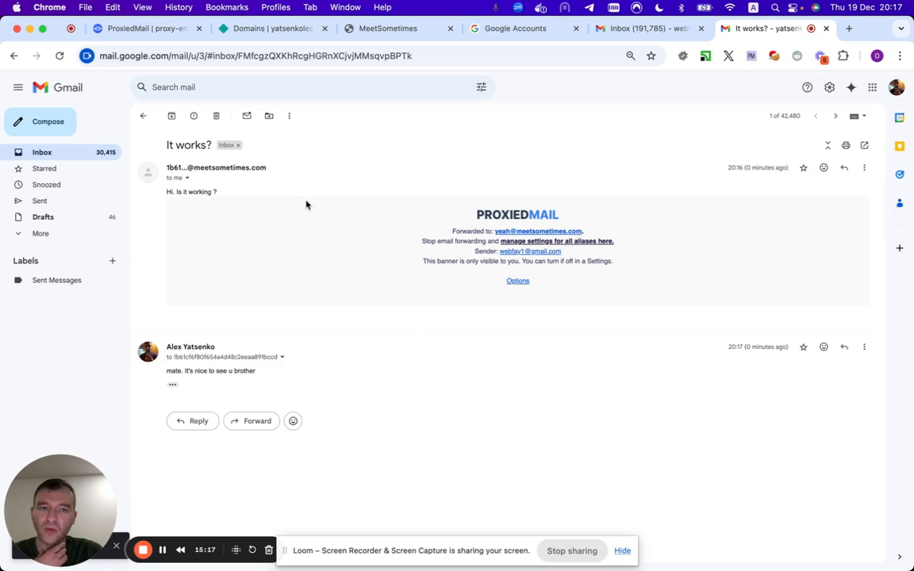
{"action": "mouse_move", "coordinate": [321, 194]}
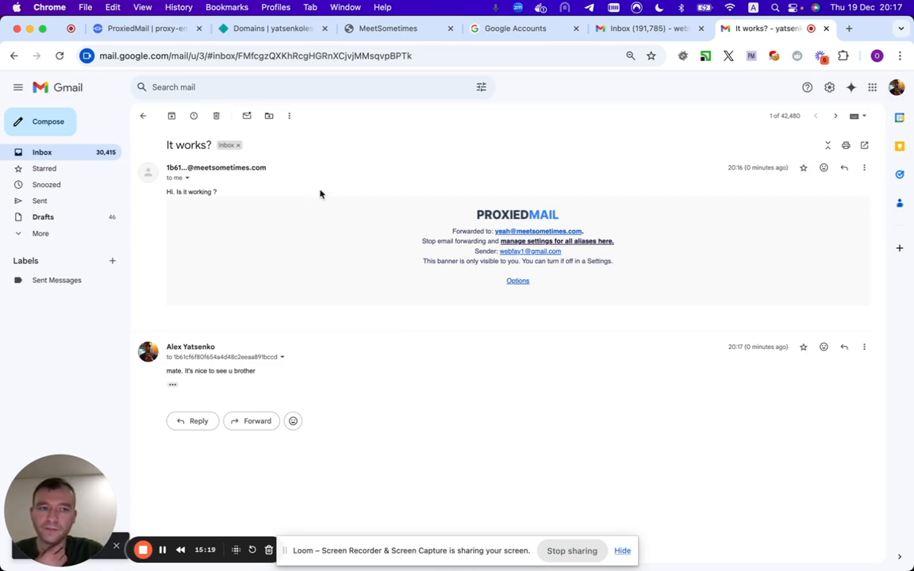
Glance at the signed-in accounts and return to the original sender's inbox.
{"action": "left_click", "coordinate": [897, 80]}
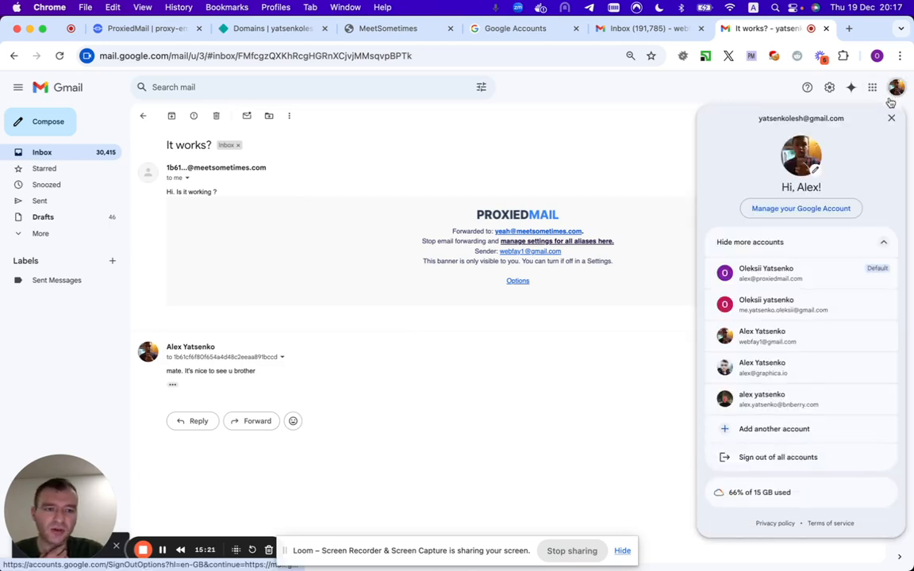
{"action": "left_click", "coordinate": [888, 118]}
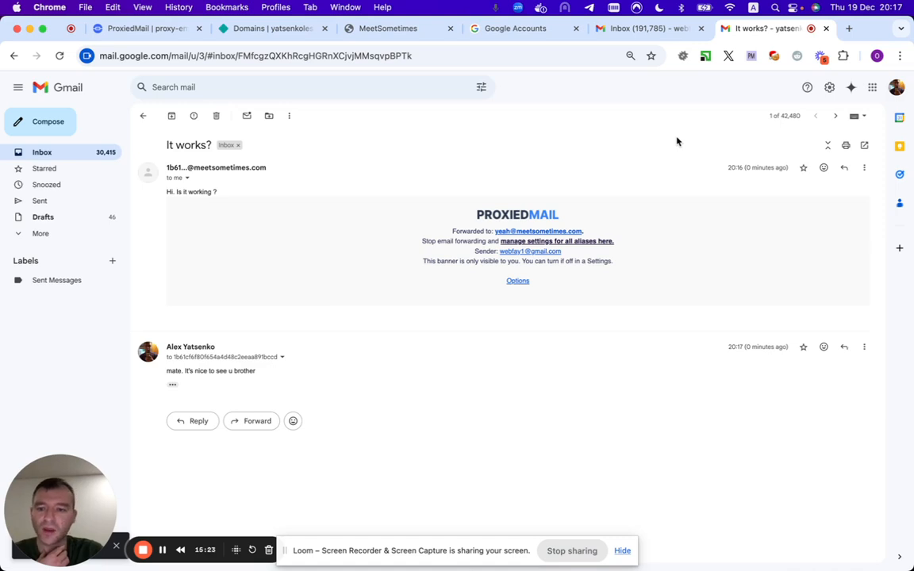
{"action": "left_click", "coordinate": [642, 28]}
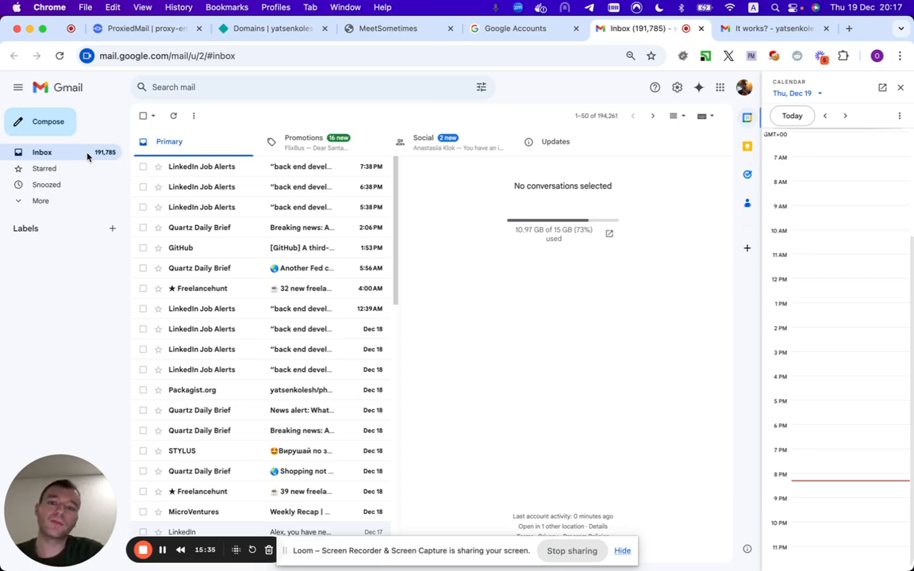
{"action": "mouse_move", "coordinate": [210, 162]}
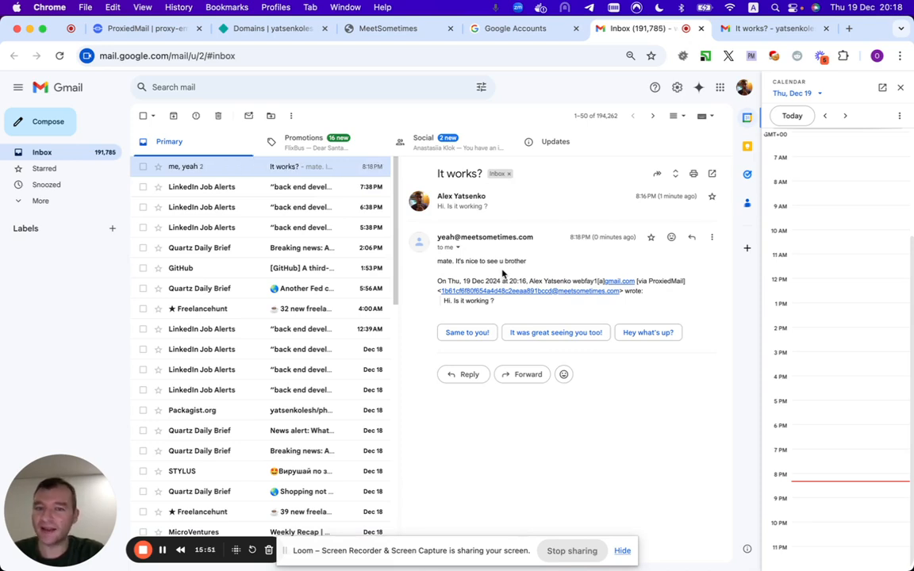
{"action": "left_click", "coordinate": [485, 236]}
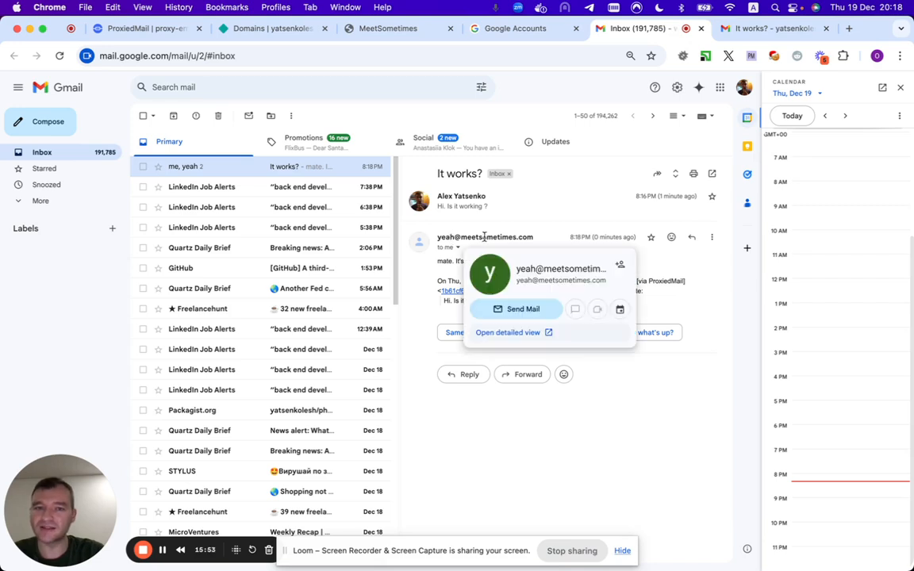
{"action": "mouse_move", "coordinate": [463, 238]}
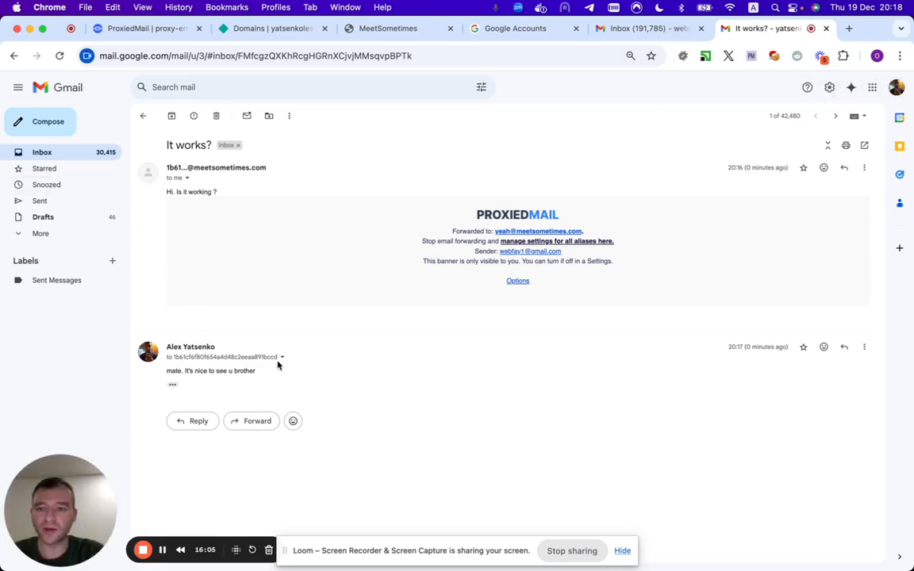
{"action": "left_click", "coordinate": [282, 357]}
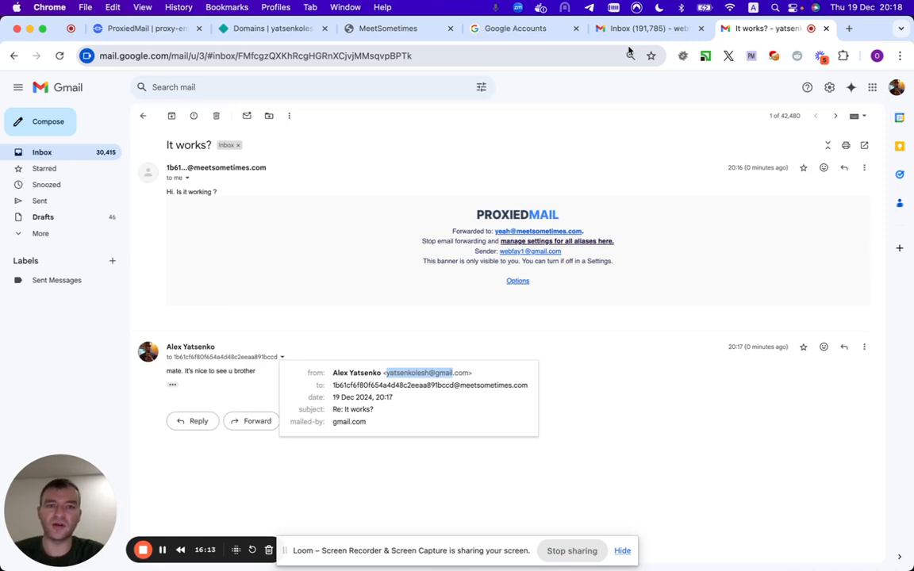
{"action": "mouse_move", "coordinate": [638, 29]}
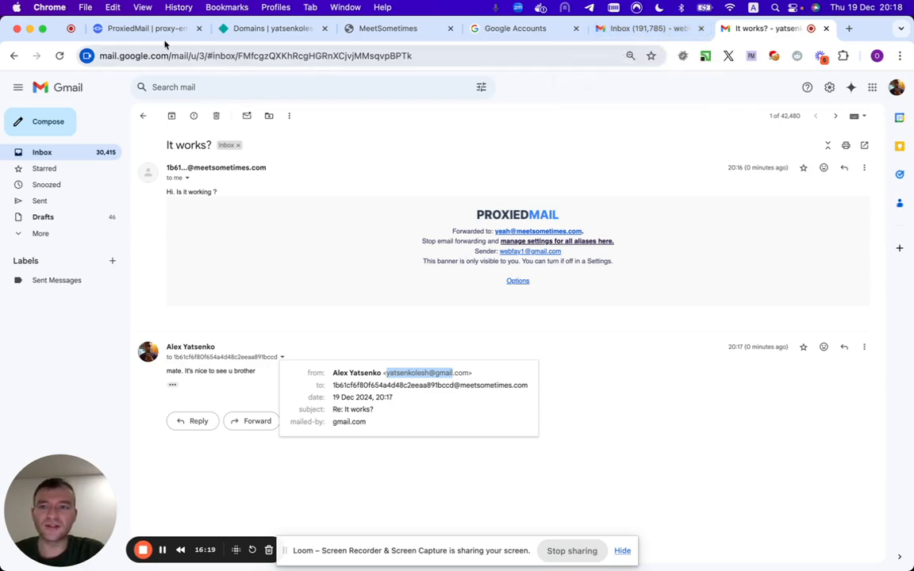
Go to the proxy's Send/Contacts page and switch Gmail accounts to grab another address.
{"action": "left_click", "coordinate": [143, 29]}
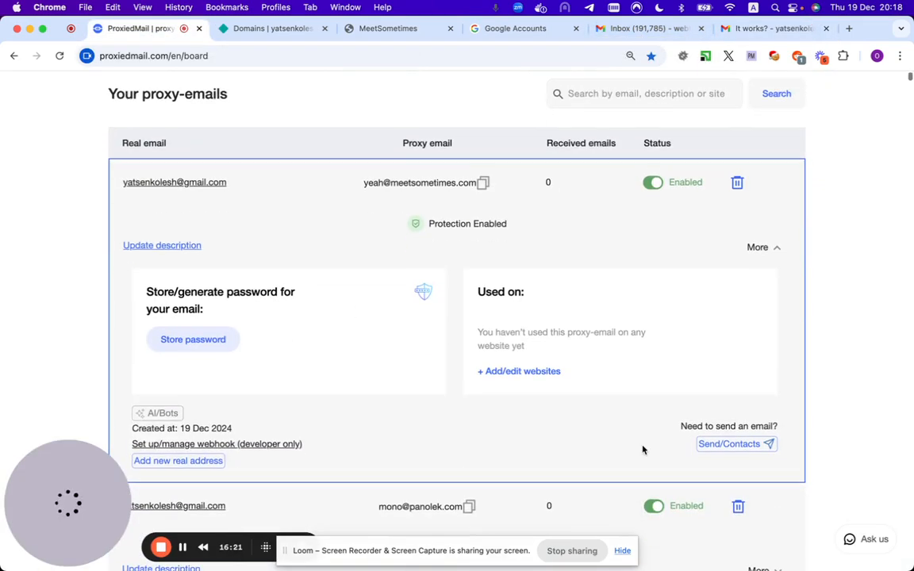
{"action": "left_click", "coordinate": [736, 444]}
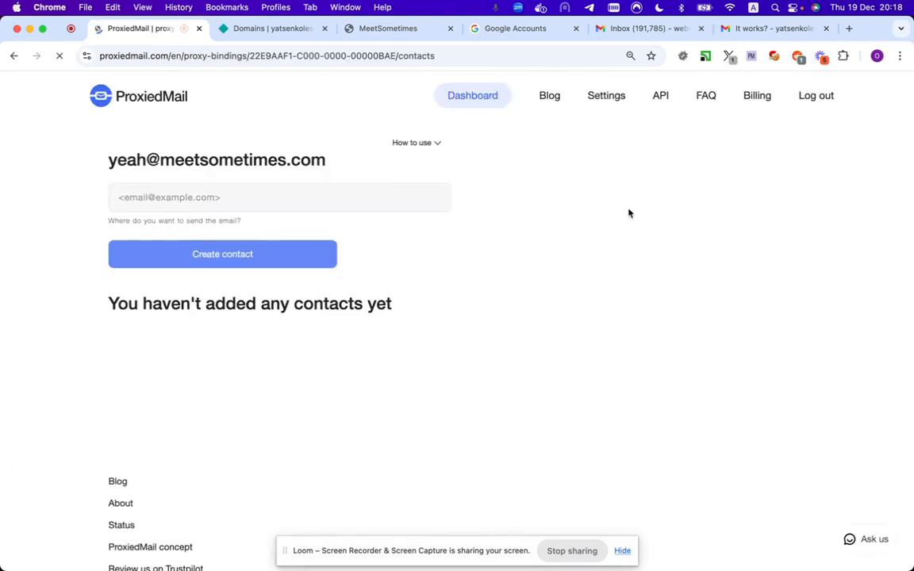
{"action": "left_click", "coordinate": [770, 28]}
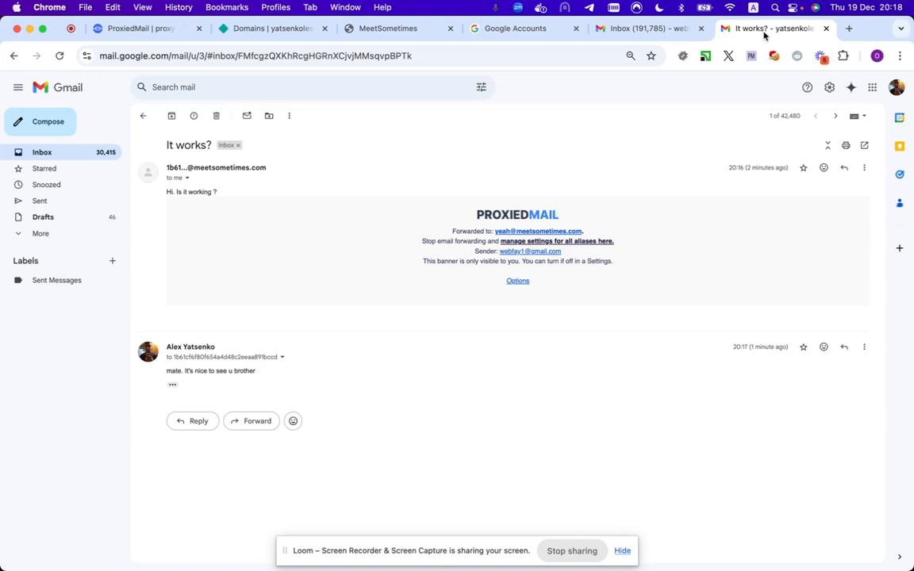
{"action": "left_click", "coordinate": [896, 79]}
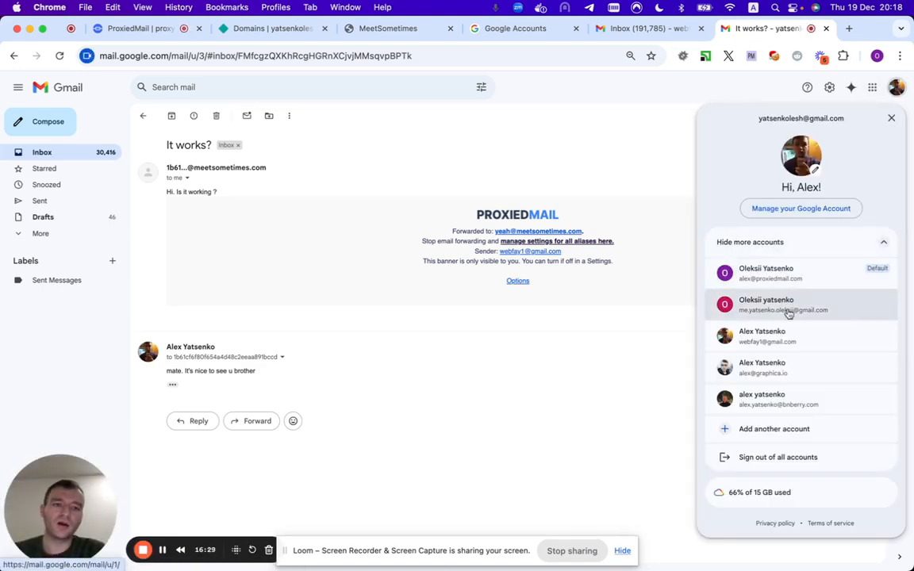
{"action": "left_click", "coordinate": [789, 305]}
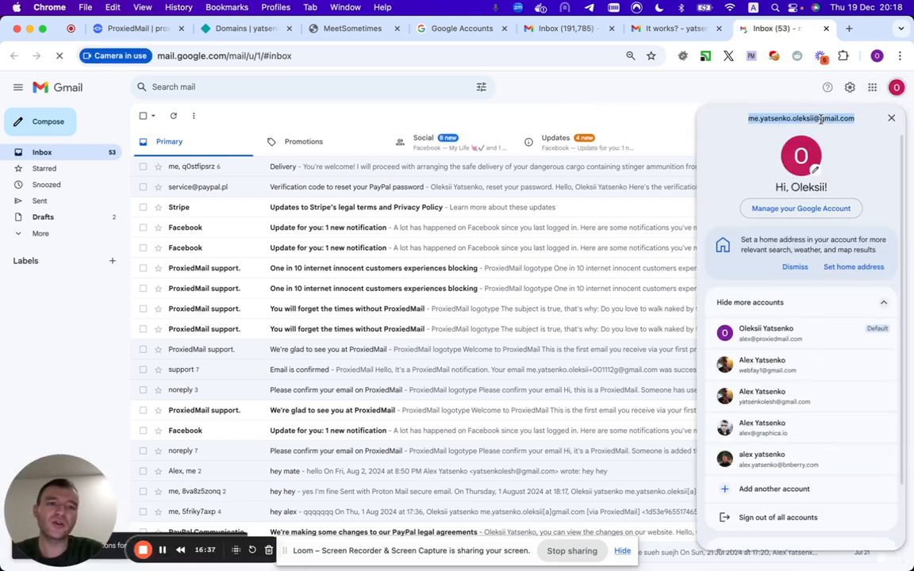
{"action": "left_click", "coordinate": [241, 29]}
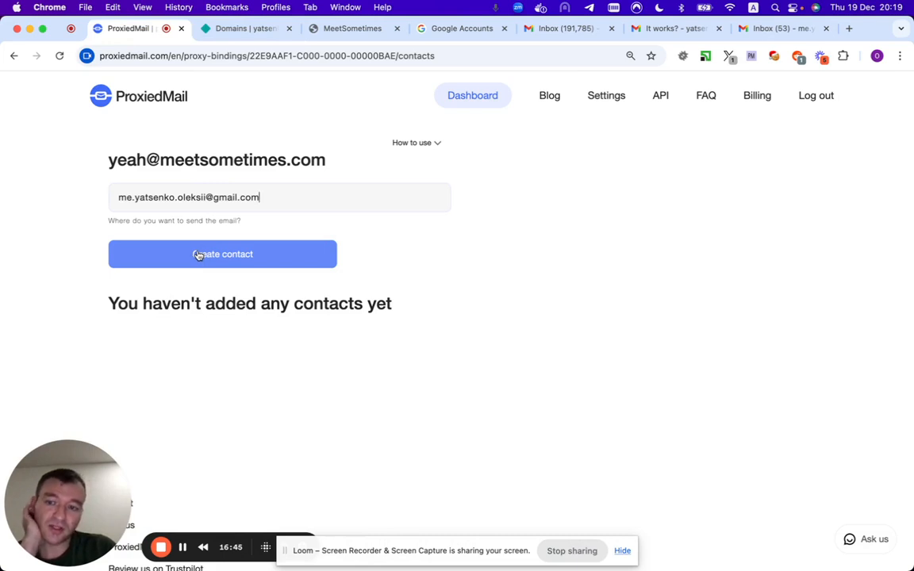
{"action": "left_click", "coordinate": [222, 254]}
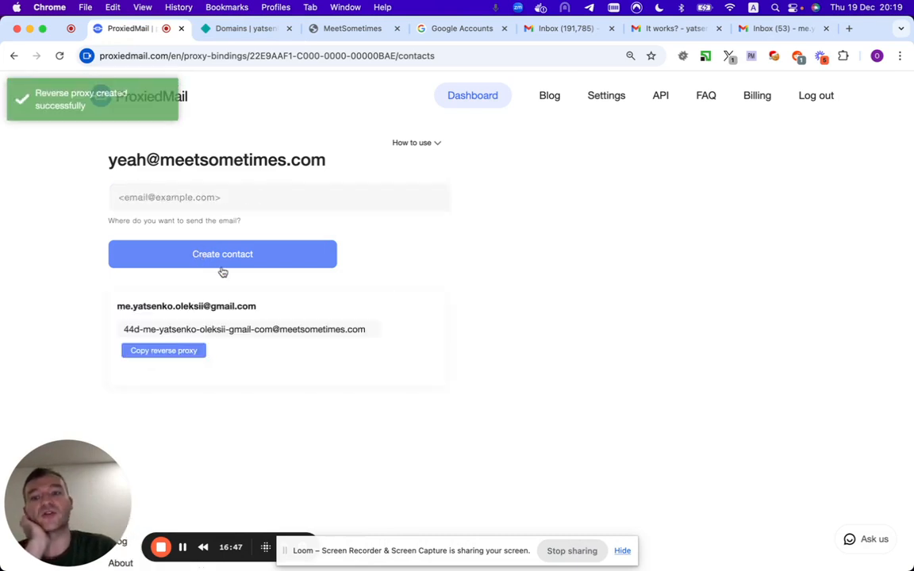
{"action": "left_click", "coordinate": [163, 350]}
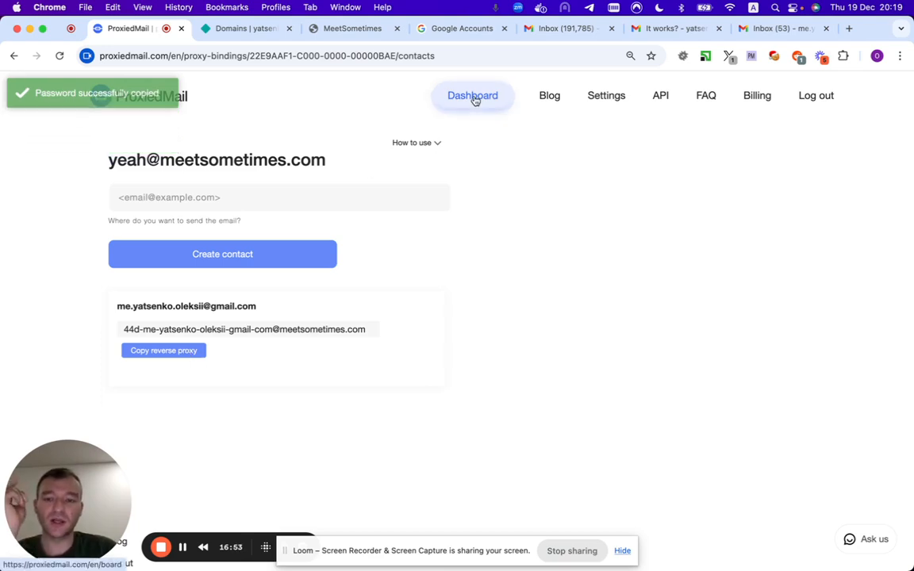
Return to the proxy-emails dashboard and open Send/Contacts for the meetsometimes.com proxy.
{"action": "left_click", "coordinate": [473, 95]}
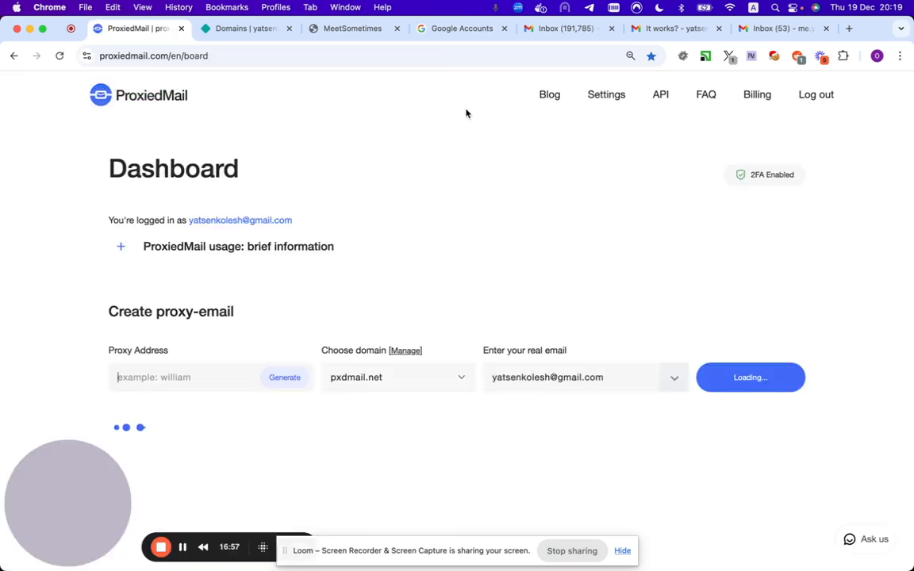
{"action": "scroll", "scroll_direction": "down", "scroll_amount": 3}
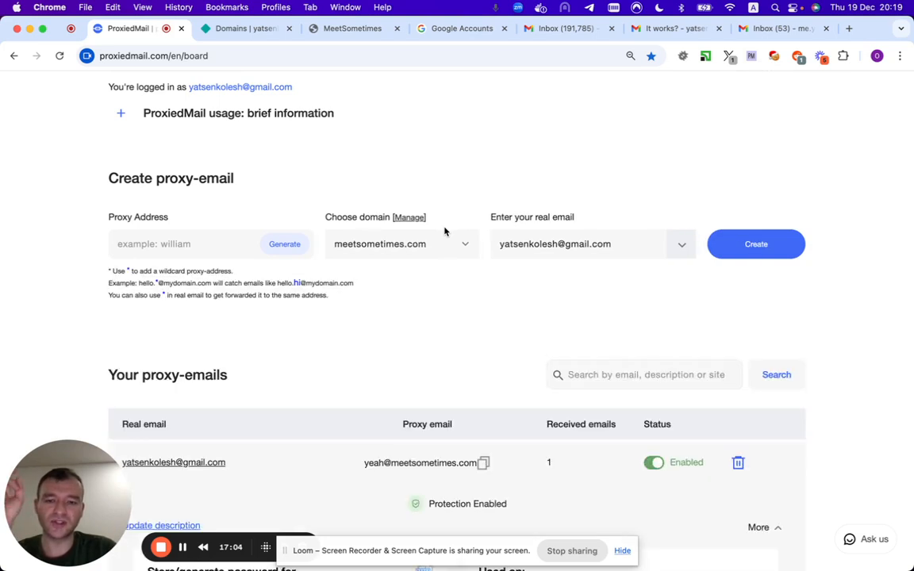
{"action": "scroll", "scroll_direction": "down", "scroll_amount": 3}
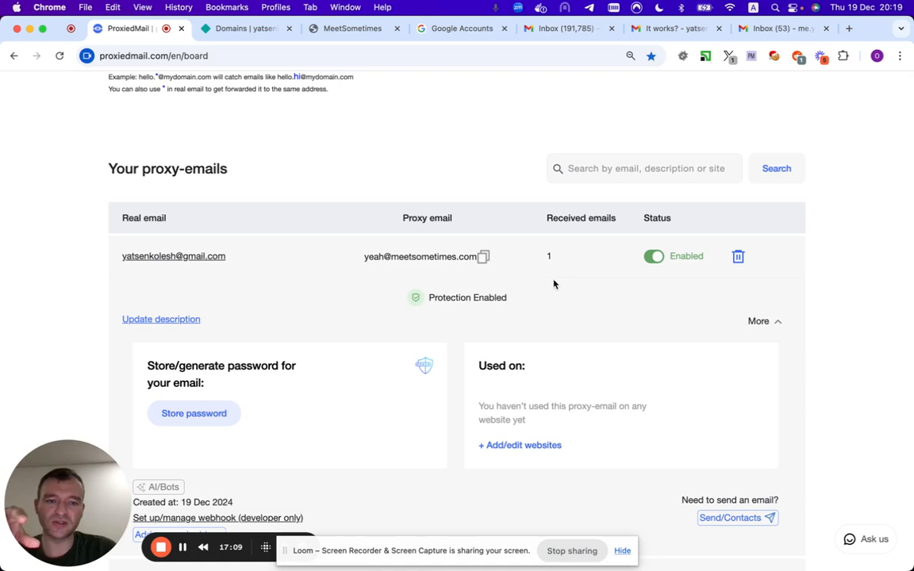
{"action": "scroll", "scroll_direction": "down", "scroll_amount": 3}
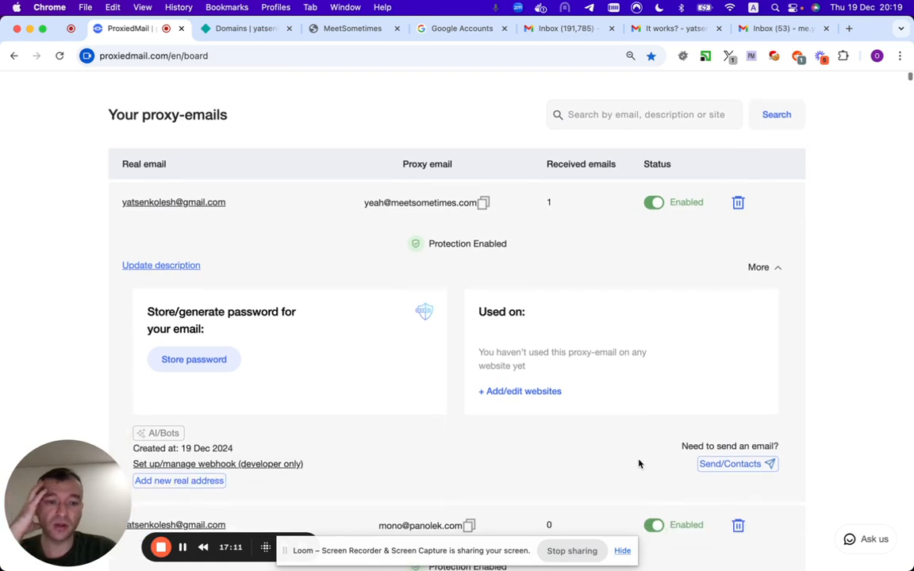
{"action": "left_click", "coordinate": [738, 464]}
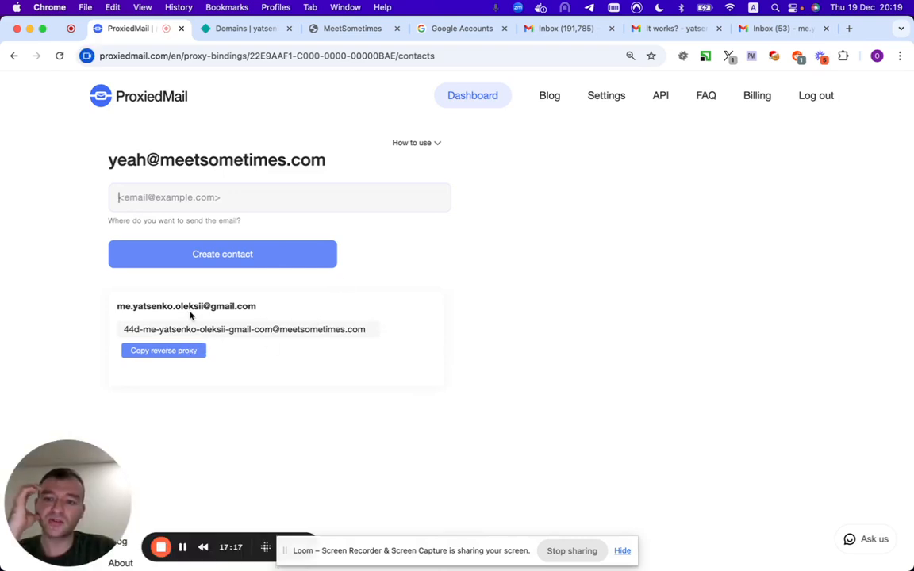
{"action": "left_click", "coordinate": [162, 351]}
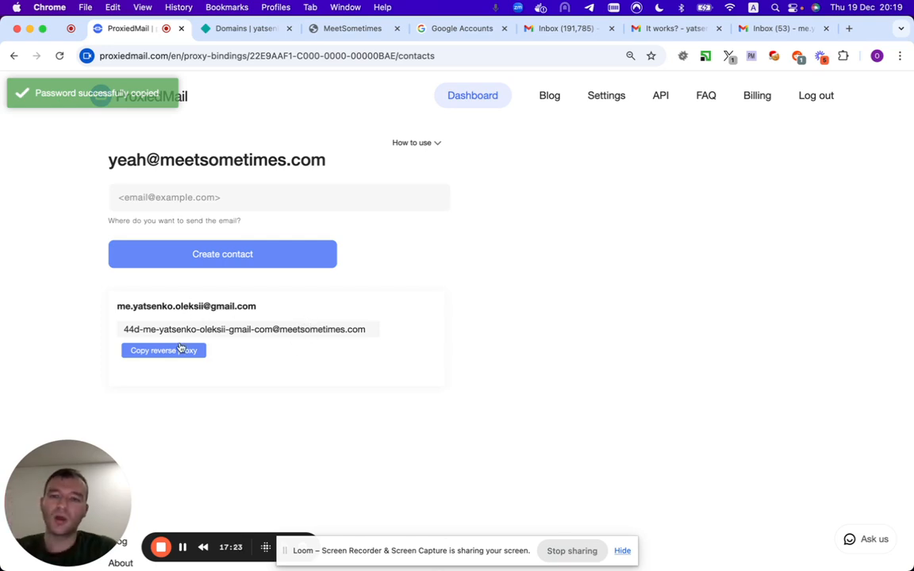
{"action": "left_click", "coordinate": [416, 143]}
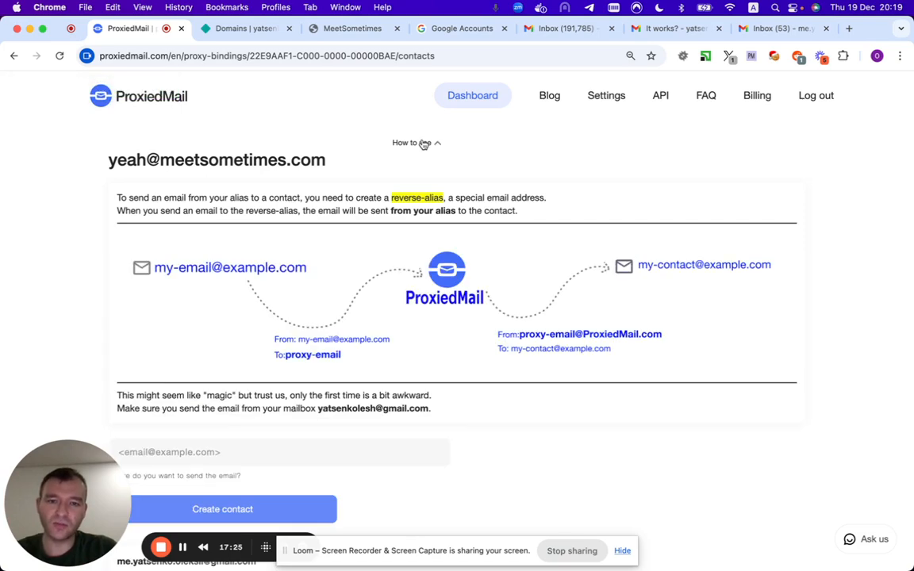
{"action": "scroll", "scroll_direction": "down", "scroll_amount": 3}
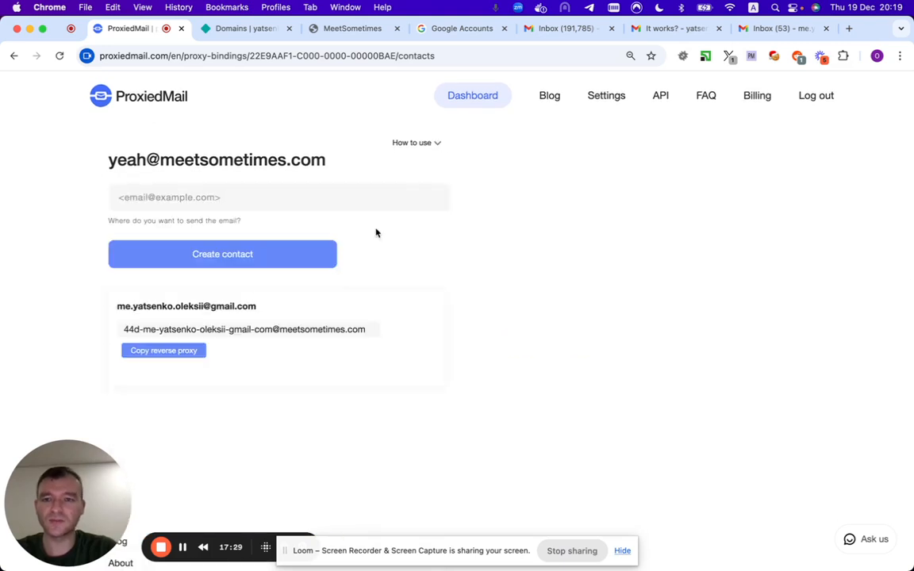
{"action": "left_click", "coordinate": [163, 351]}
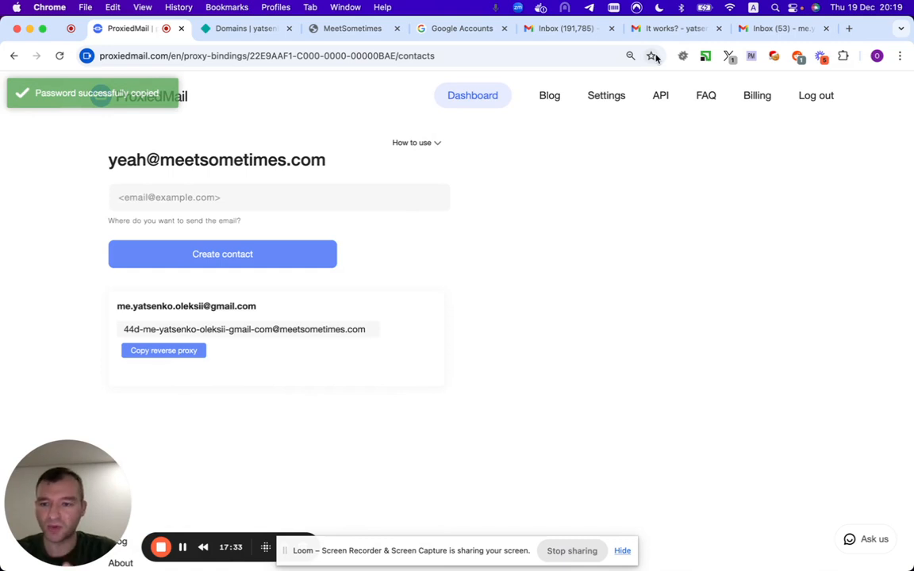
{"action": "mouse_move", "coordinate": [650, 56]}
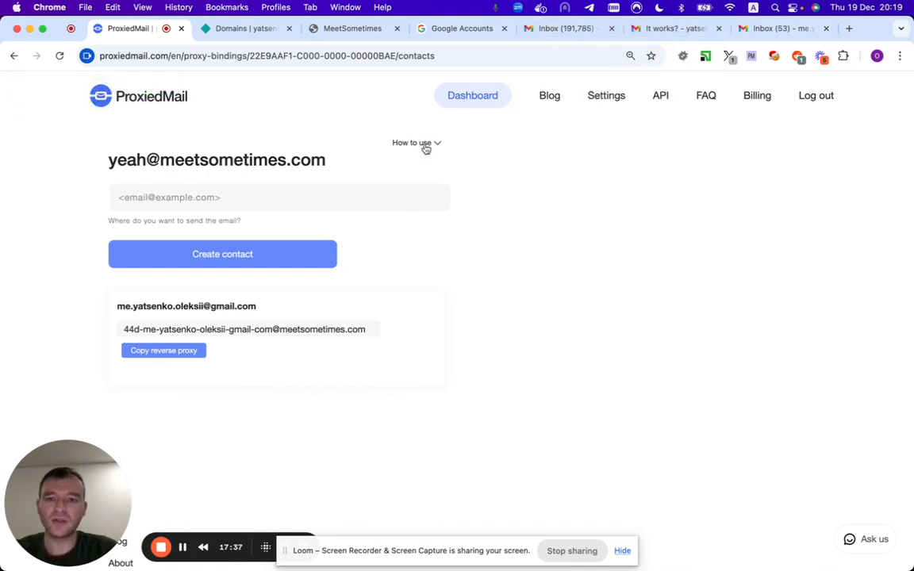
{"action": "left_click", "coordinate": [414, 143]}
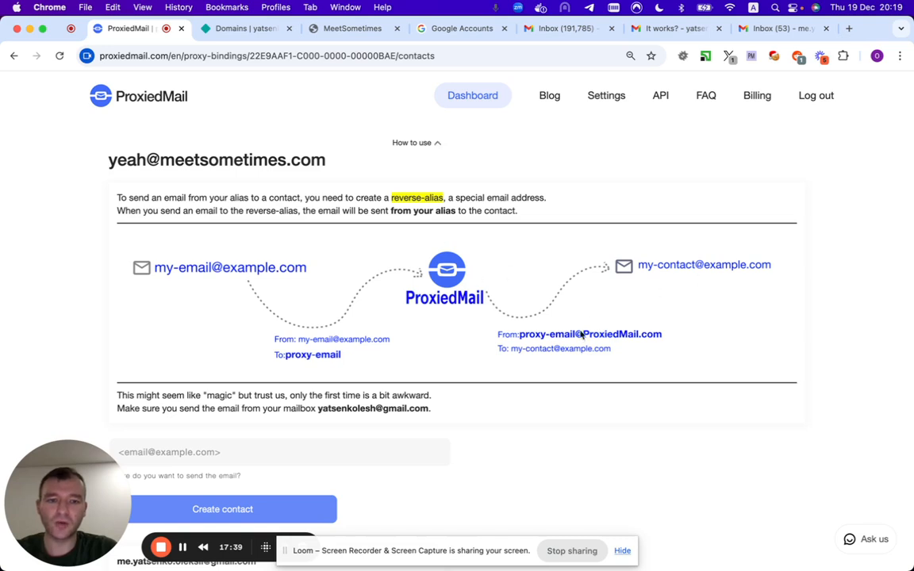
{"action": "mouse_move", "coordinate": [346, 351]}
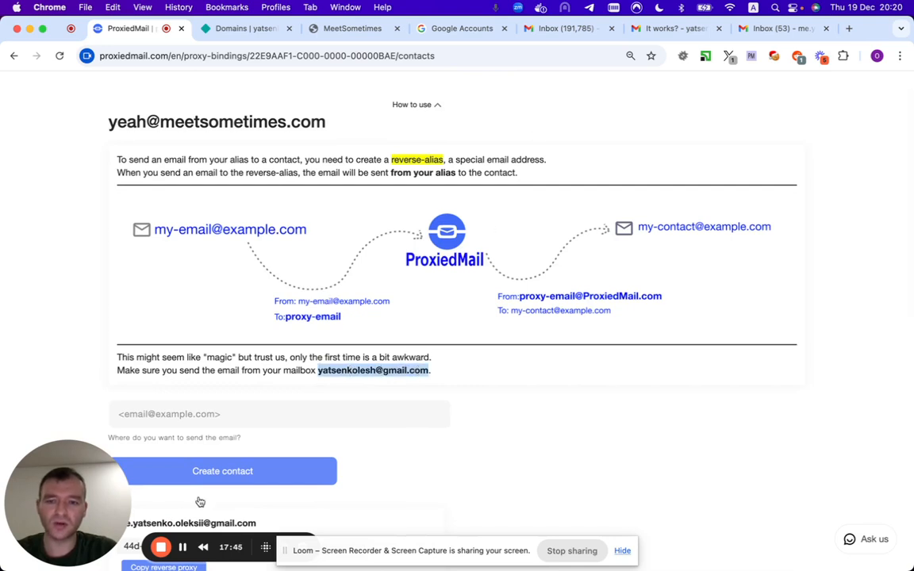
{"action": "scroll", "scroll_direction": "down", "scroll_amount": 3}
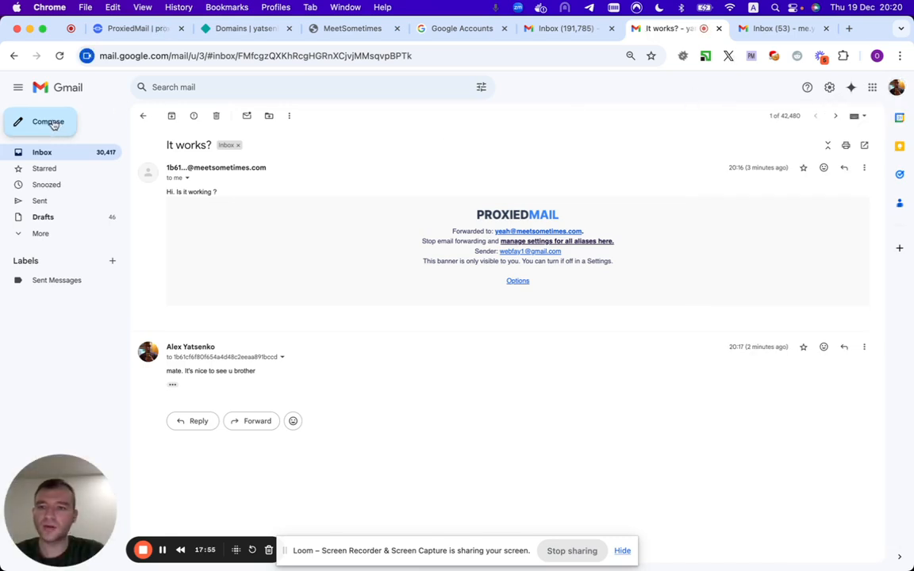
{"action": "left_click", "coordinate": [48, 121]}
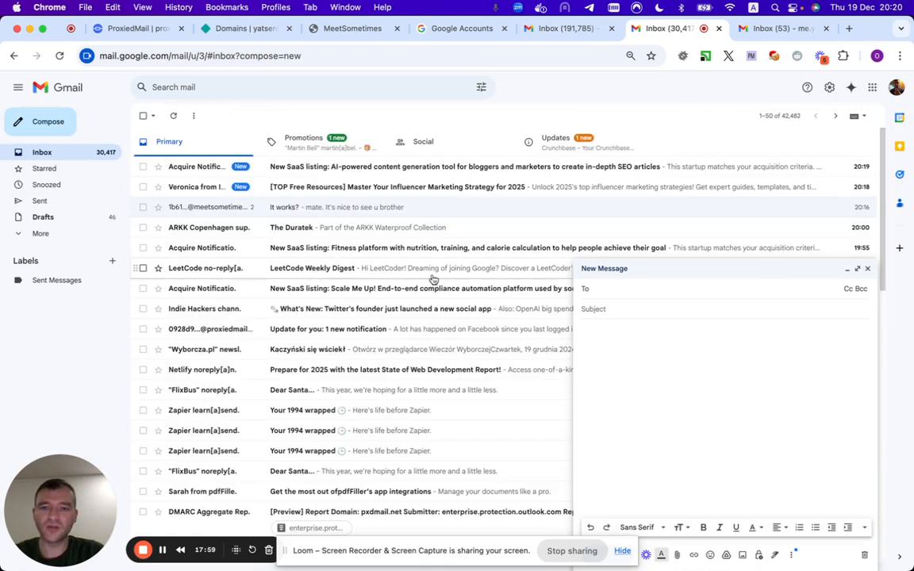
{"action": "mouse_move", "coordinate": [244, 219]}
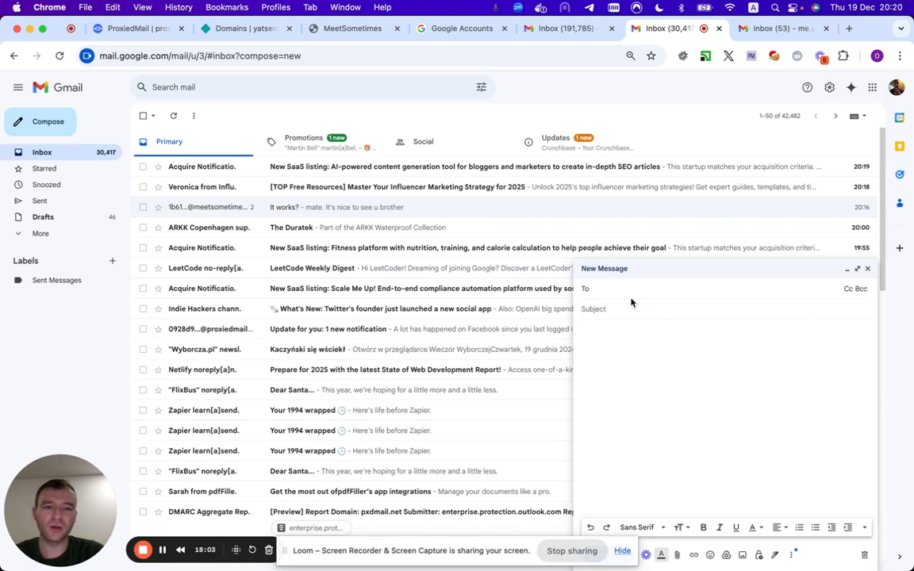
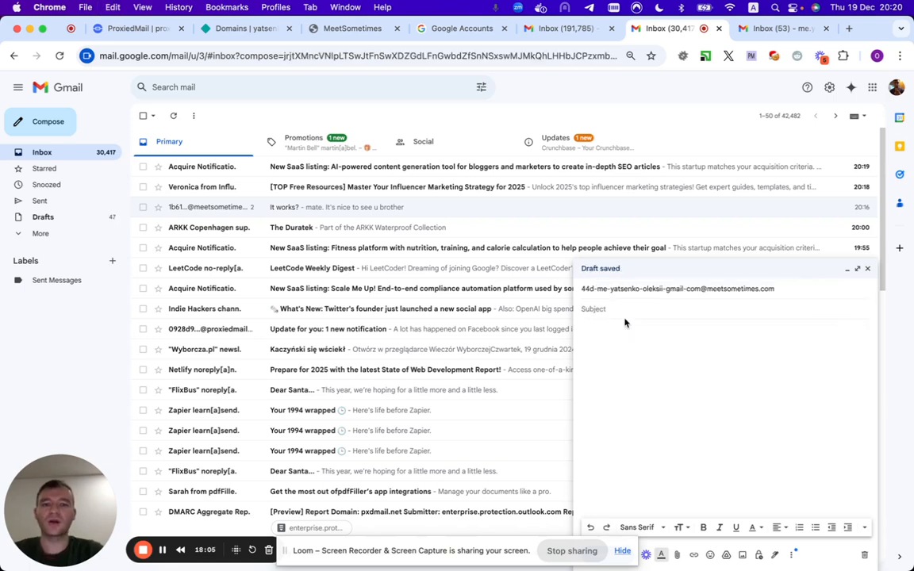
{"action": "type", "text": "Heeeeey"}
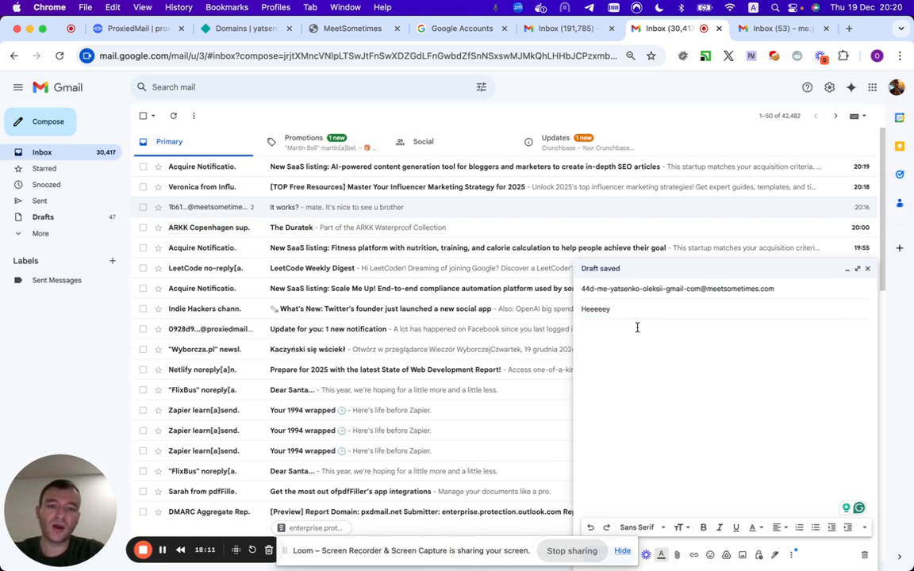
{"action": "type", "text": "I m sending this message to g"}
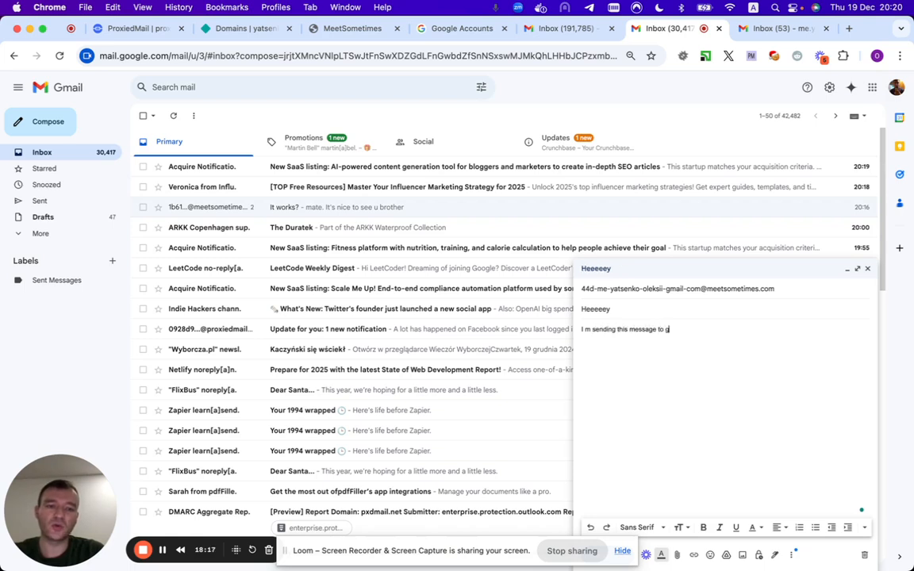
{"action": "type", "text": "ou"}
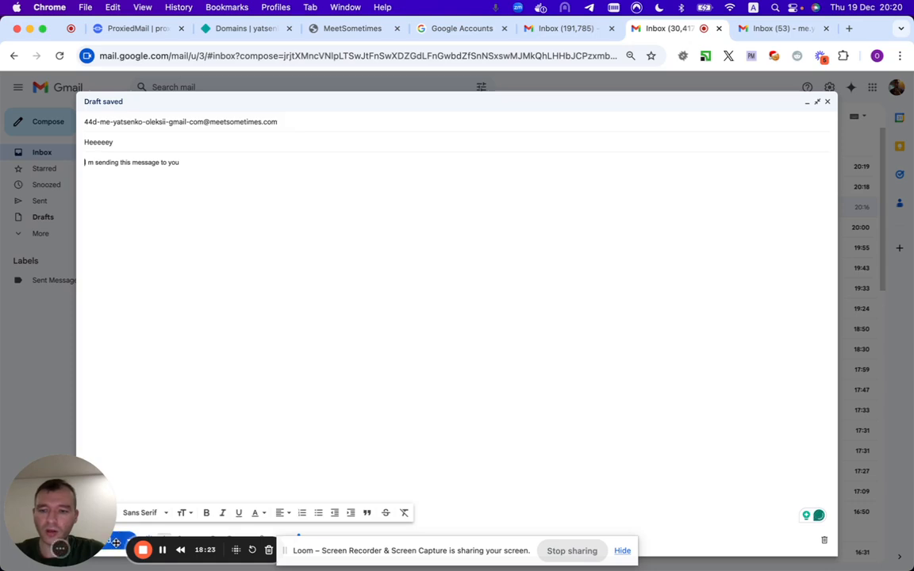
{"action": "left_click", "coordinate": [828, 114]}
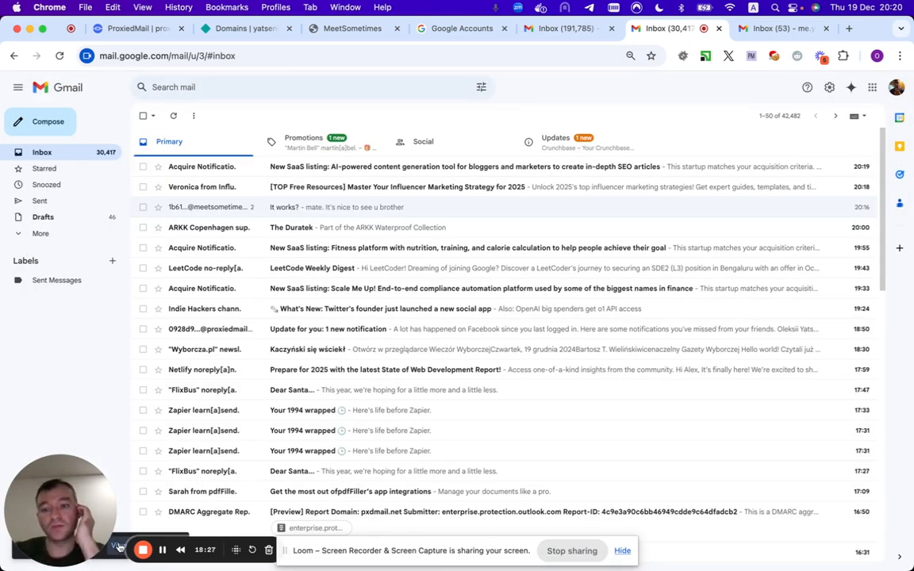
{"action": "mouse_move", "coordinate": [326, 294]}
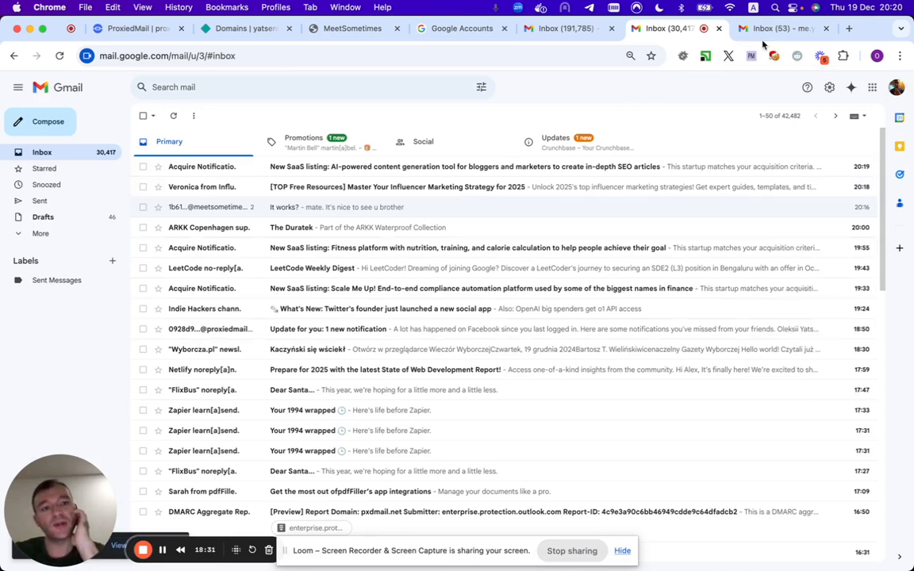
{"action": "left_click", "coordinate": [774, 28]}
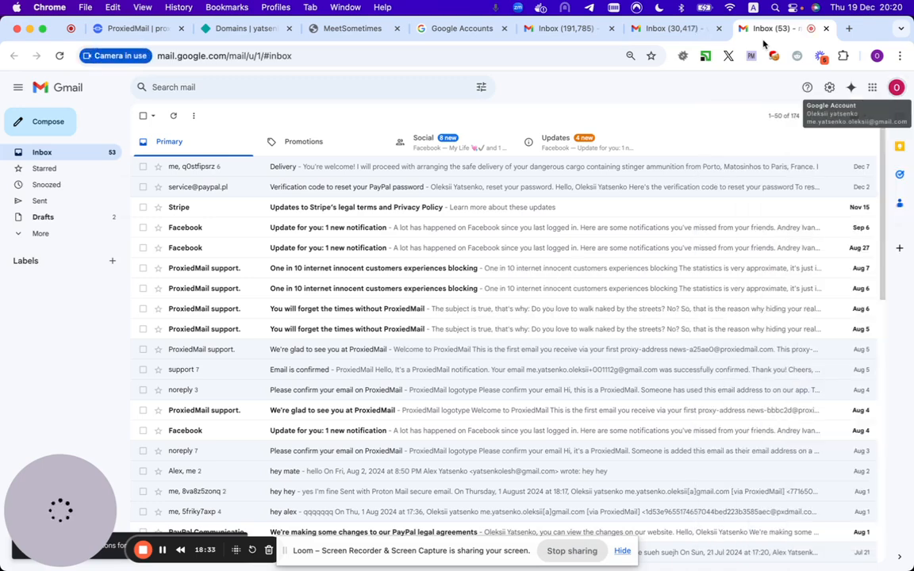
{"action": "mouse_move", "coordinate": [622, 122]}
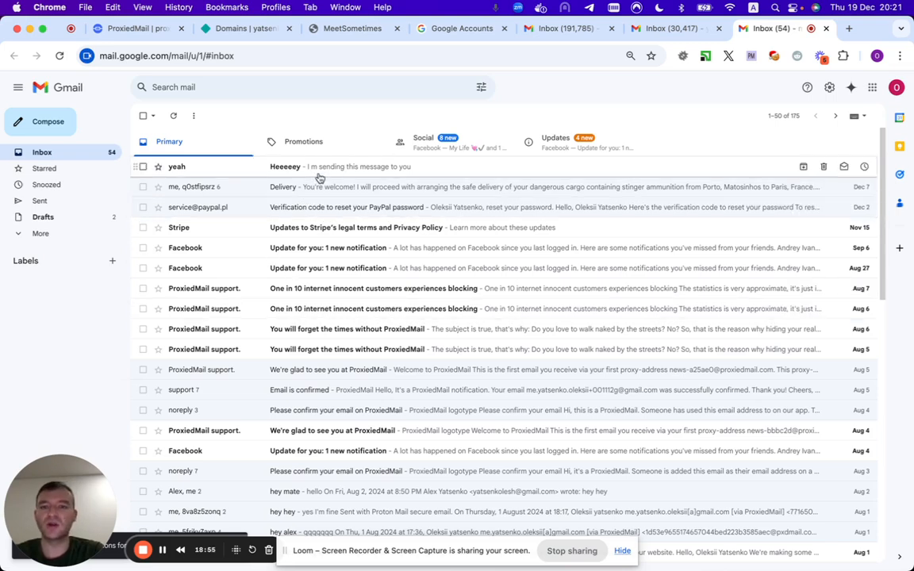
{"action": "left_click", "coordinate": [318, 167]}
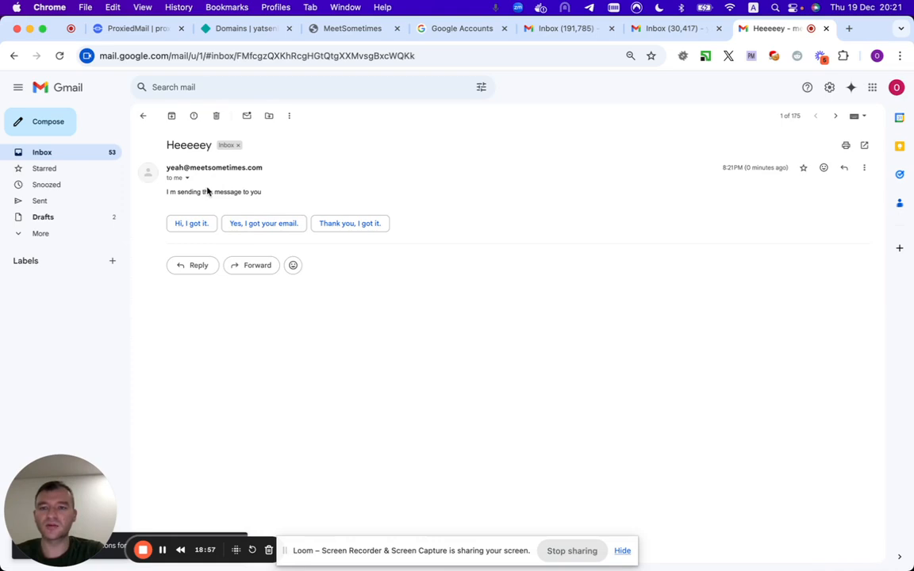
{"action": "mouse_move", "coordinate": [319, 133]}
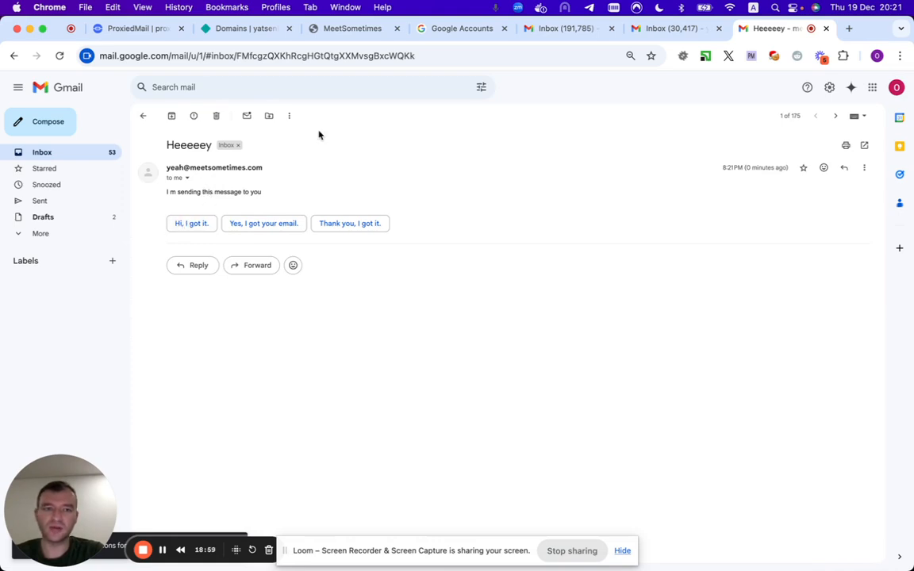